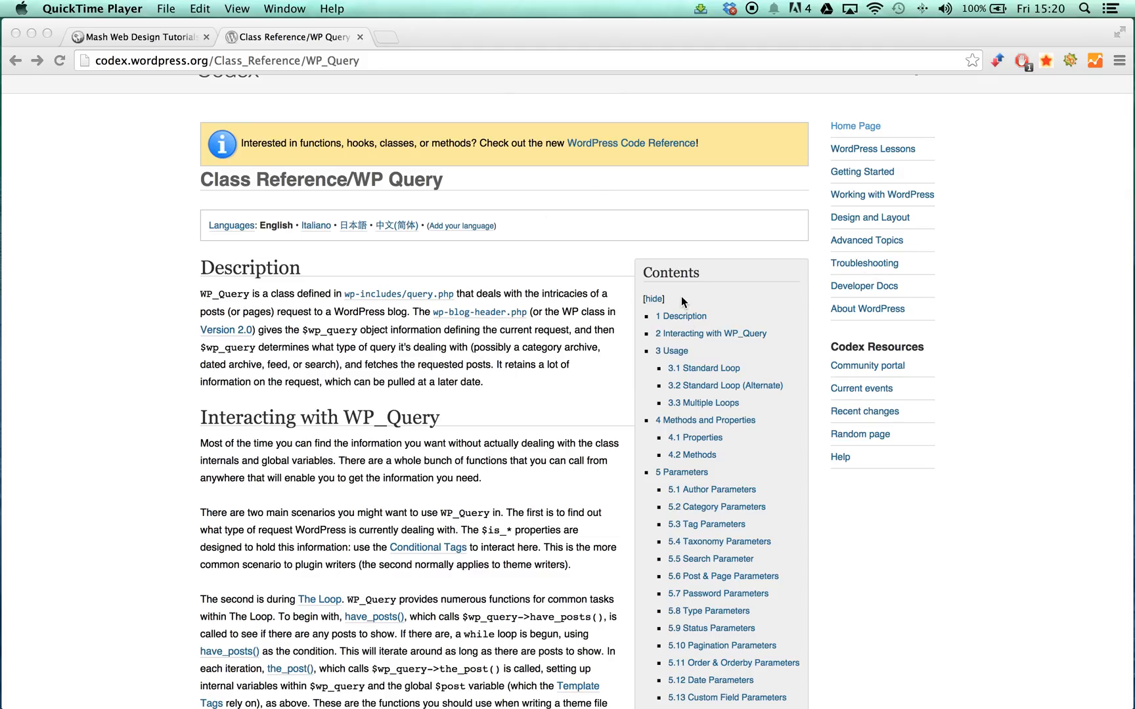
mouse_move(668, 272)
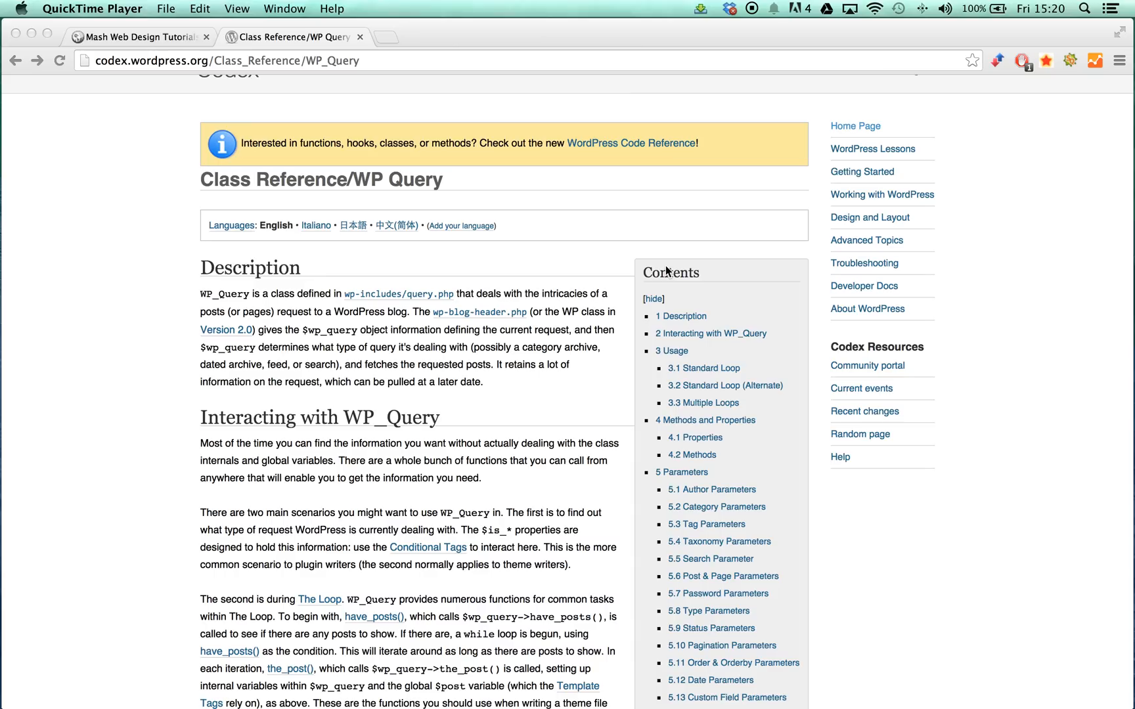
mouse_move(661, 249)
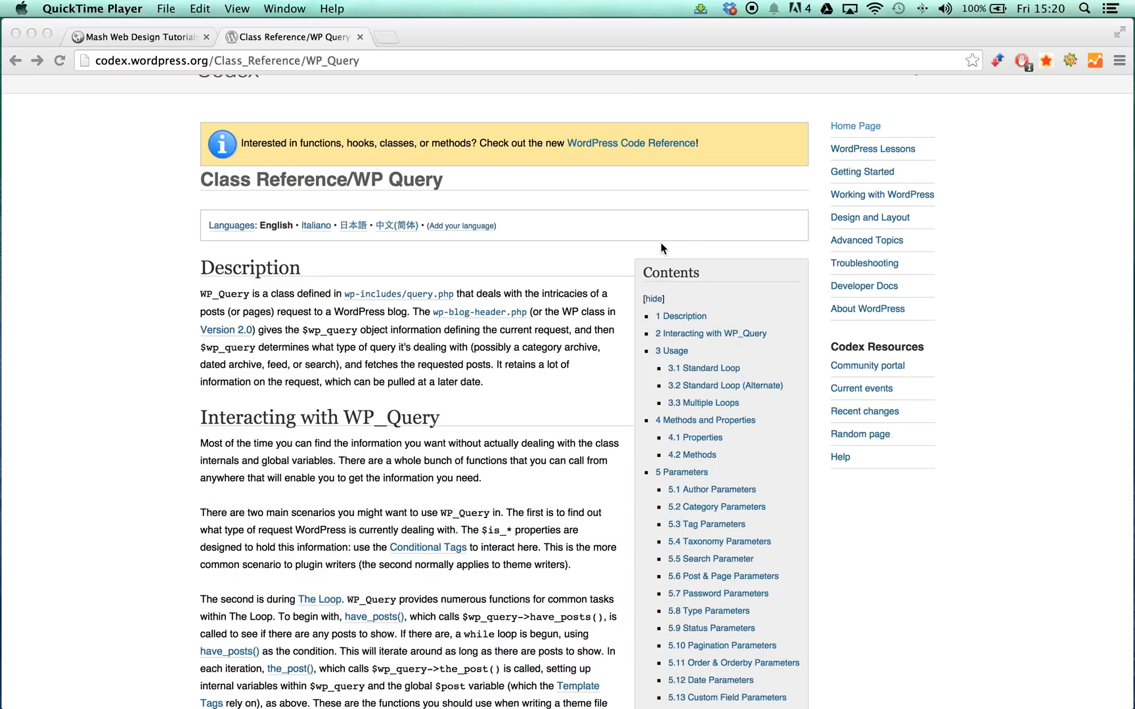
Step: Scroll the WP_Query codex page down to the Usage section's Standard Loop code
scroll(down, 3)
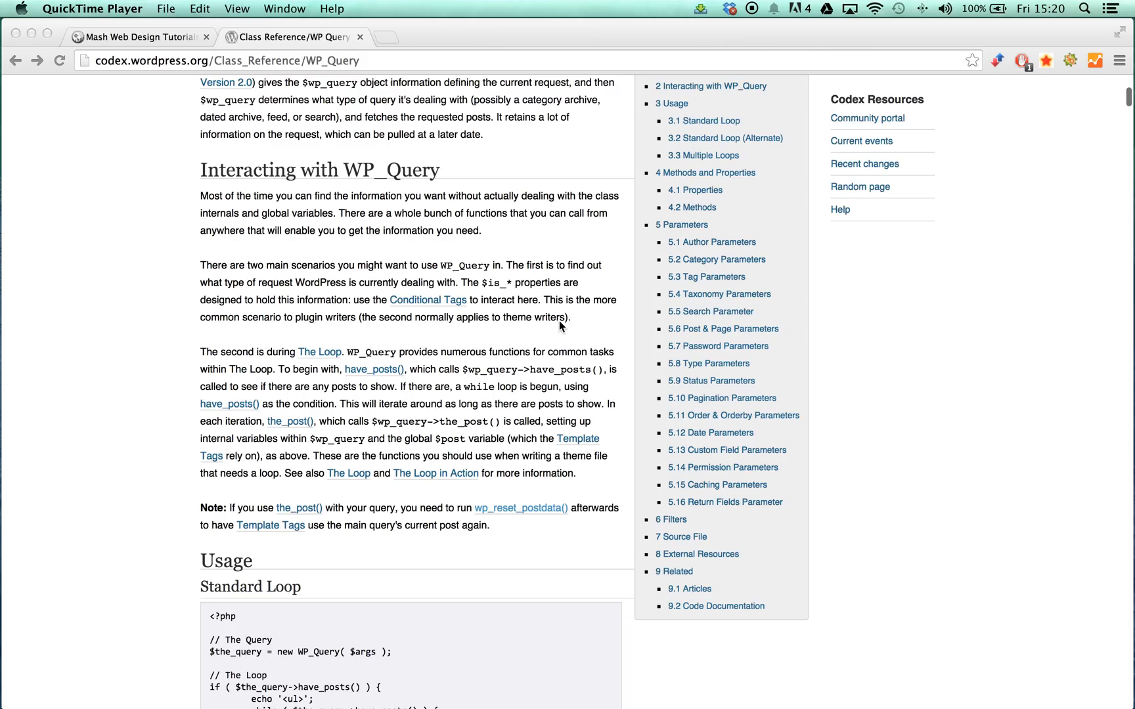
scroll(down, 3)
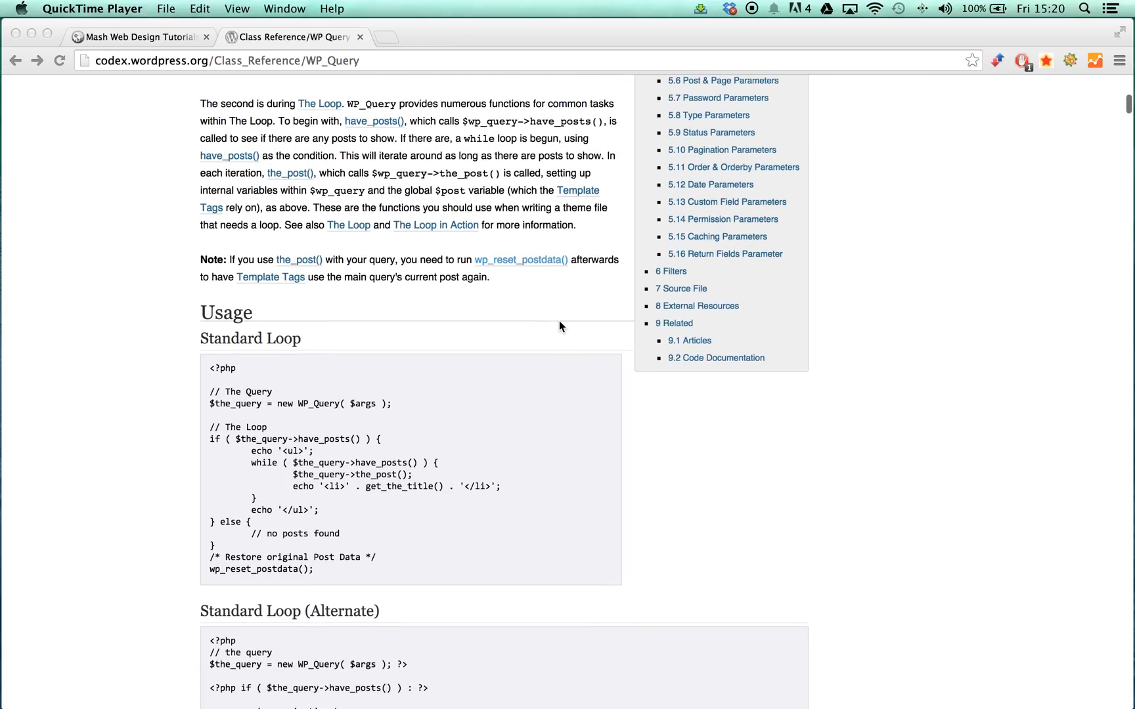
scroll(down, 3)
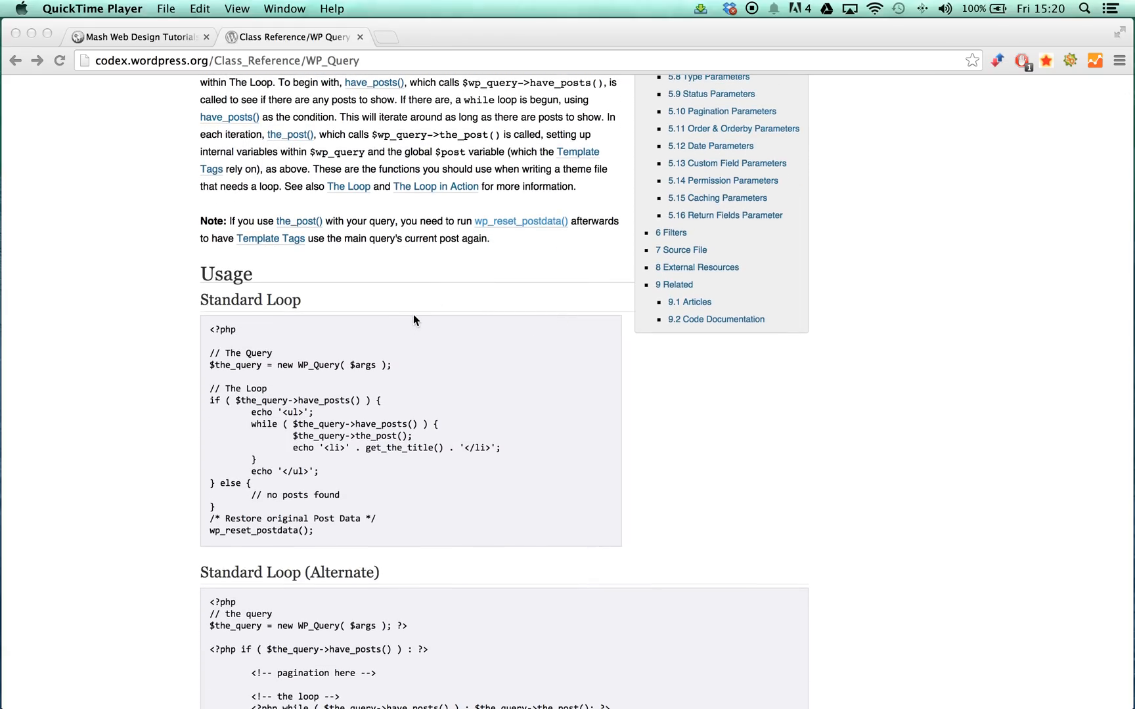
mouse_move(416, 317)
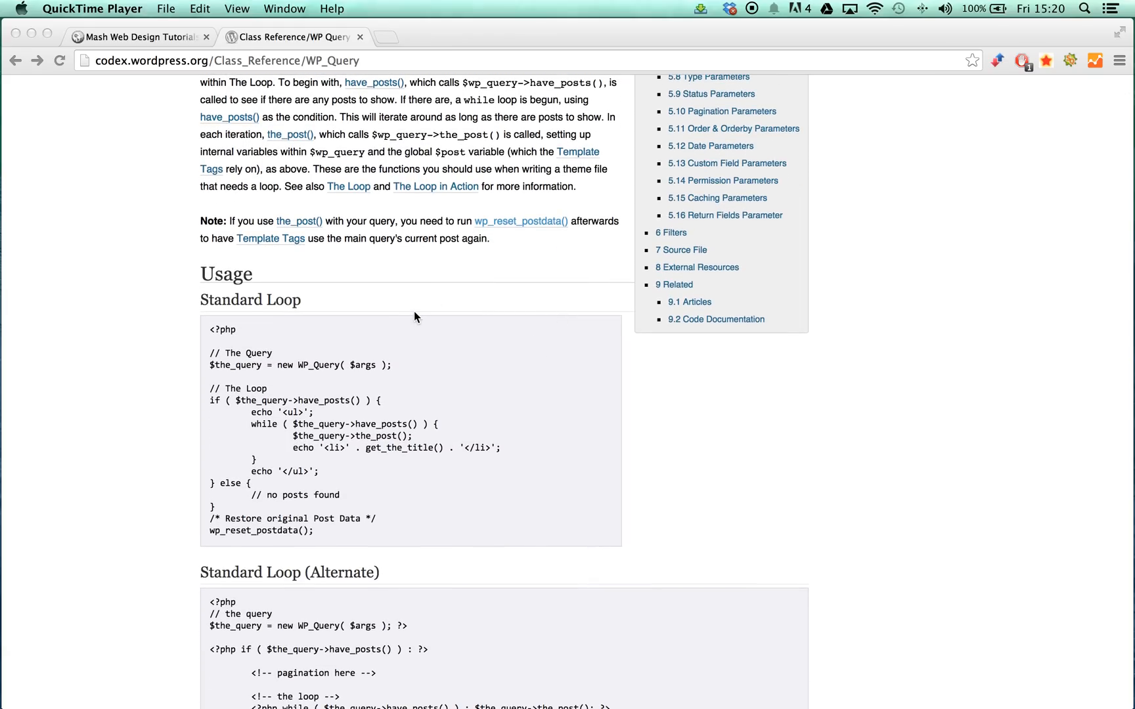
mouse_move(418, 310)
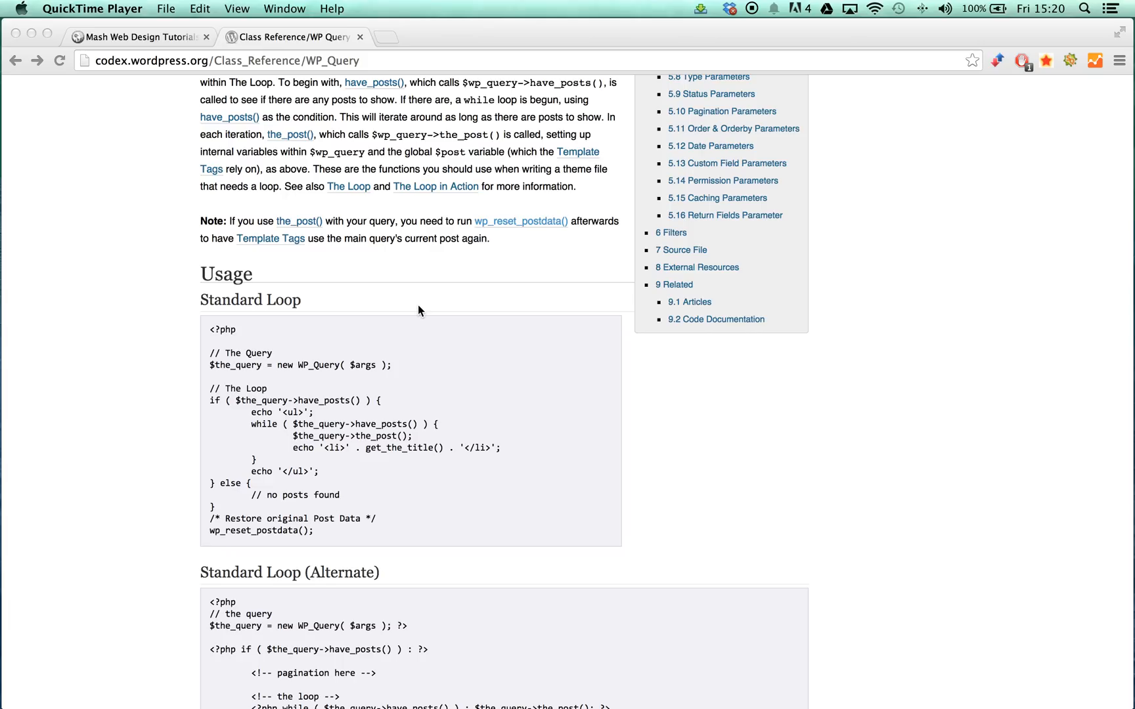
mouse_move(428, 310)
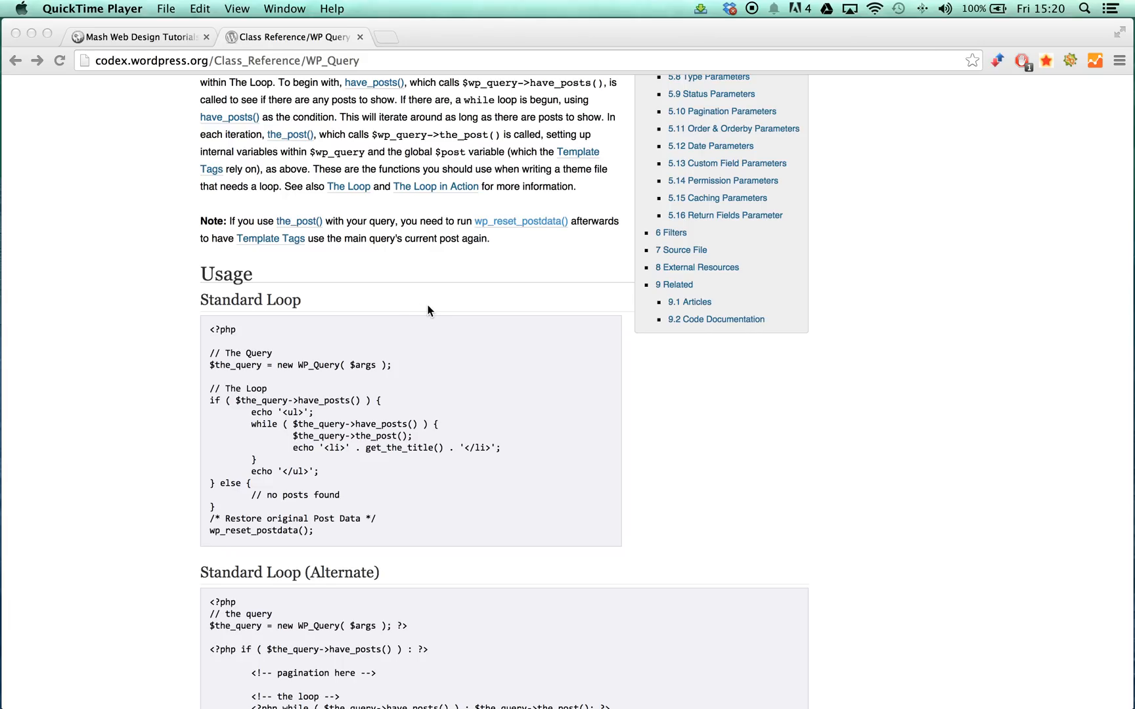
scroll(down, 3)
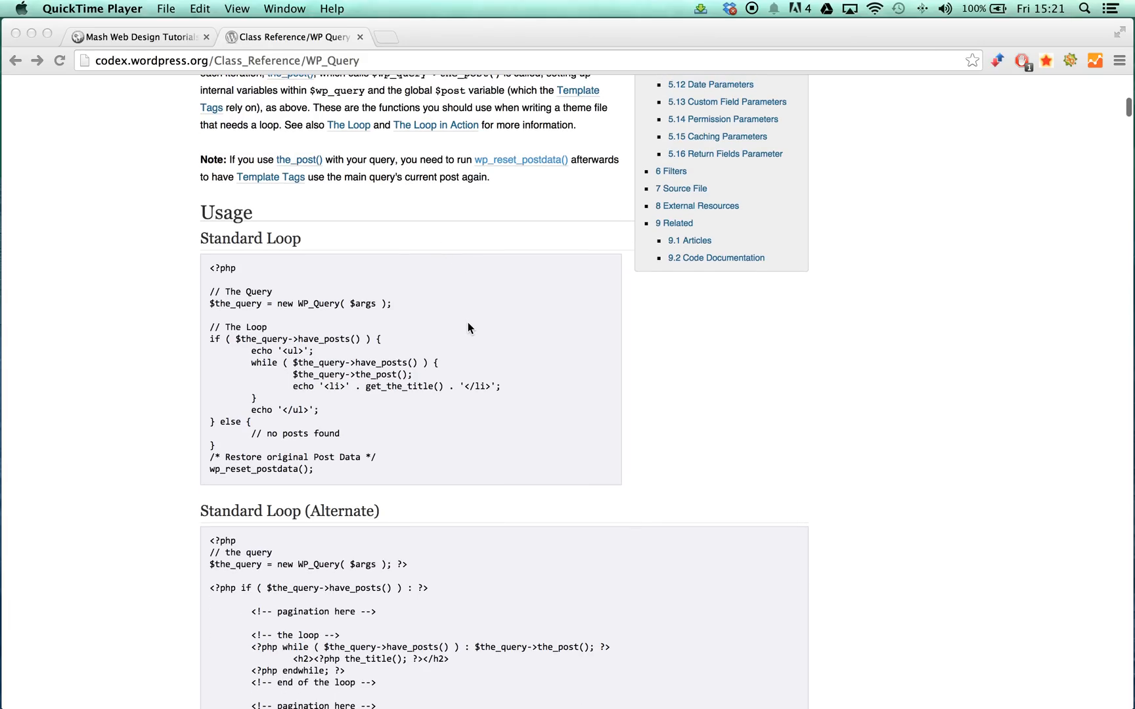
scroll(down, 3)
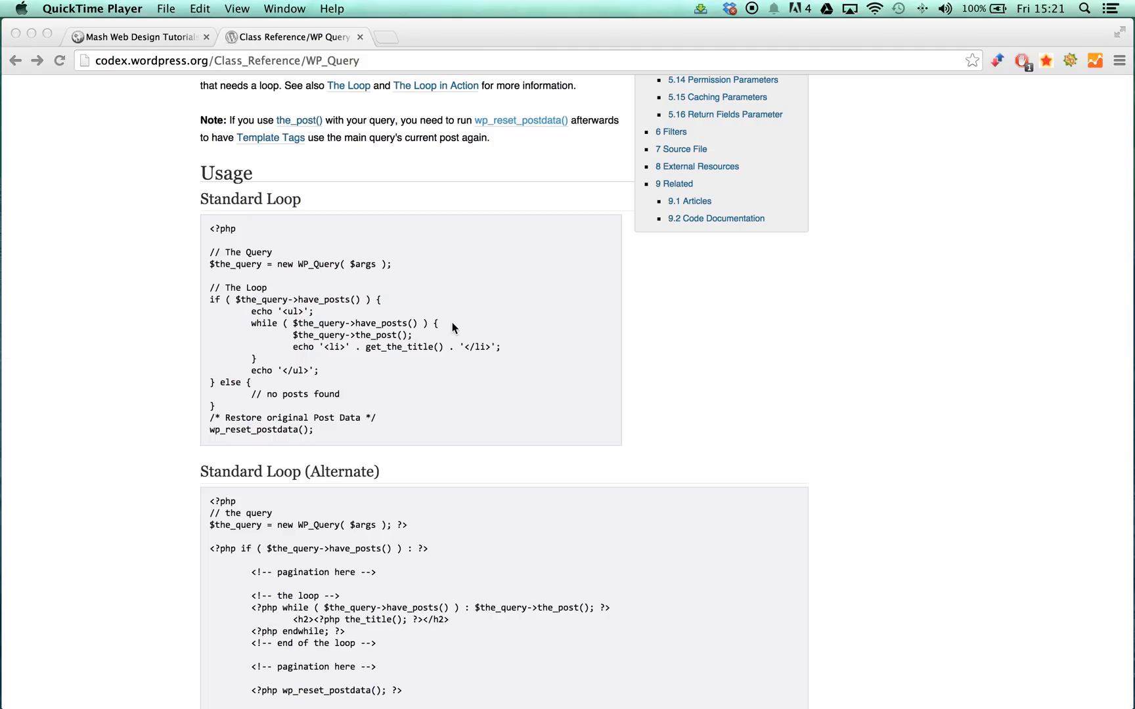
mouse_move(345, 285)
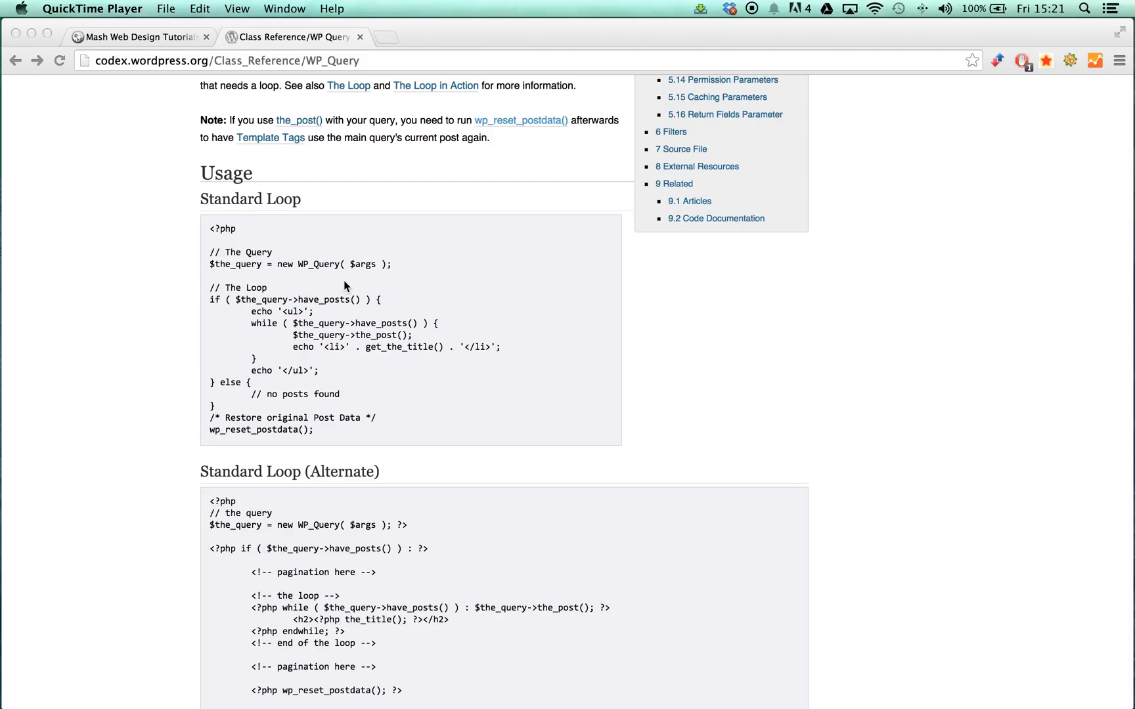
mouse_move(352, 284)
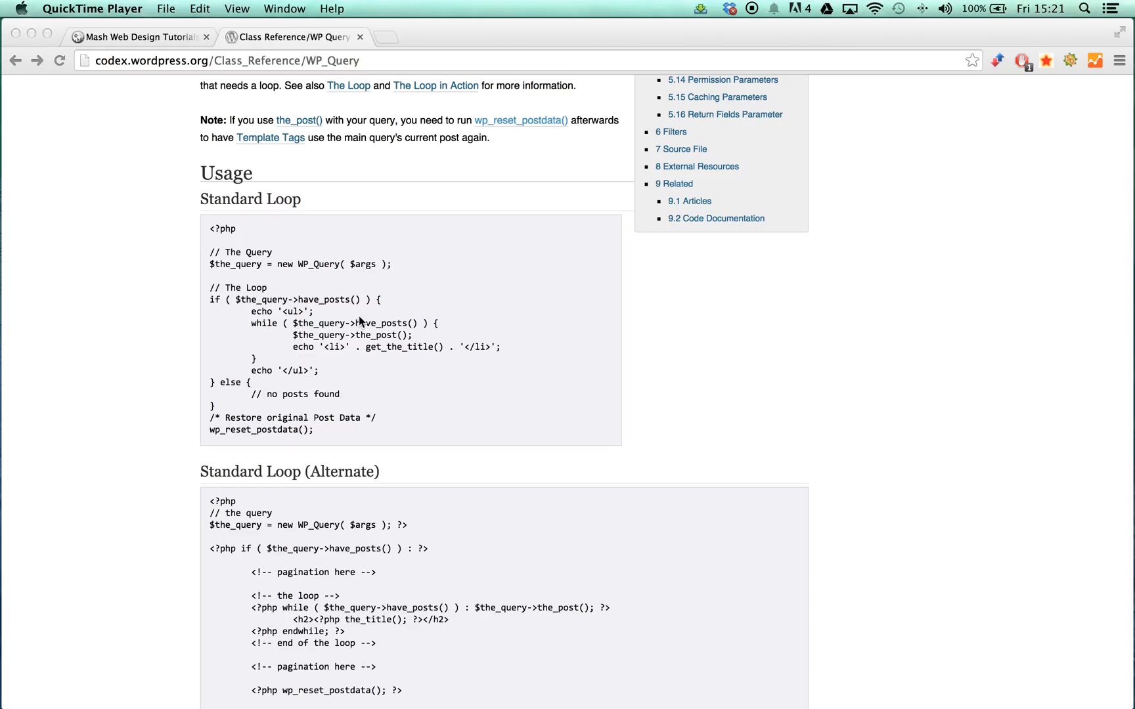
mouse_move(377, 327)
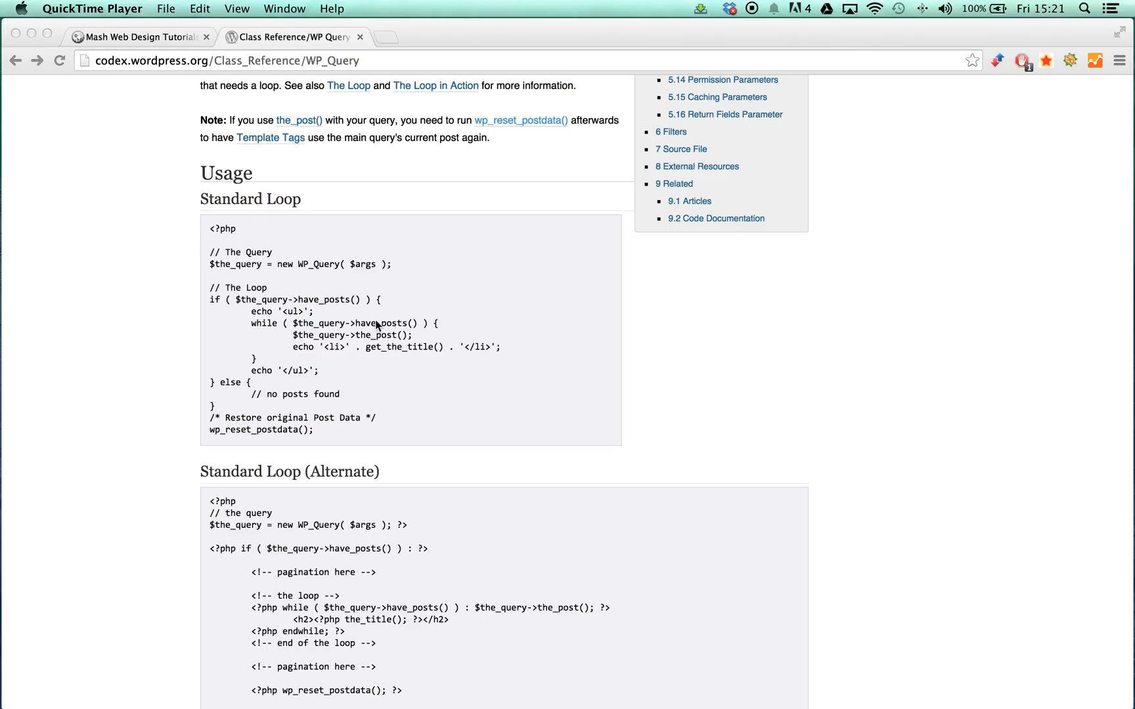
mouse_move(427, 459)
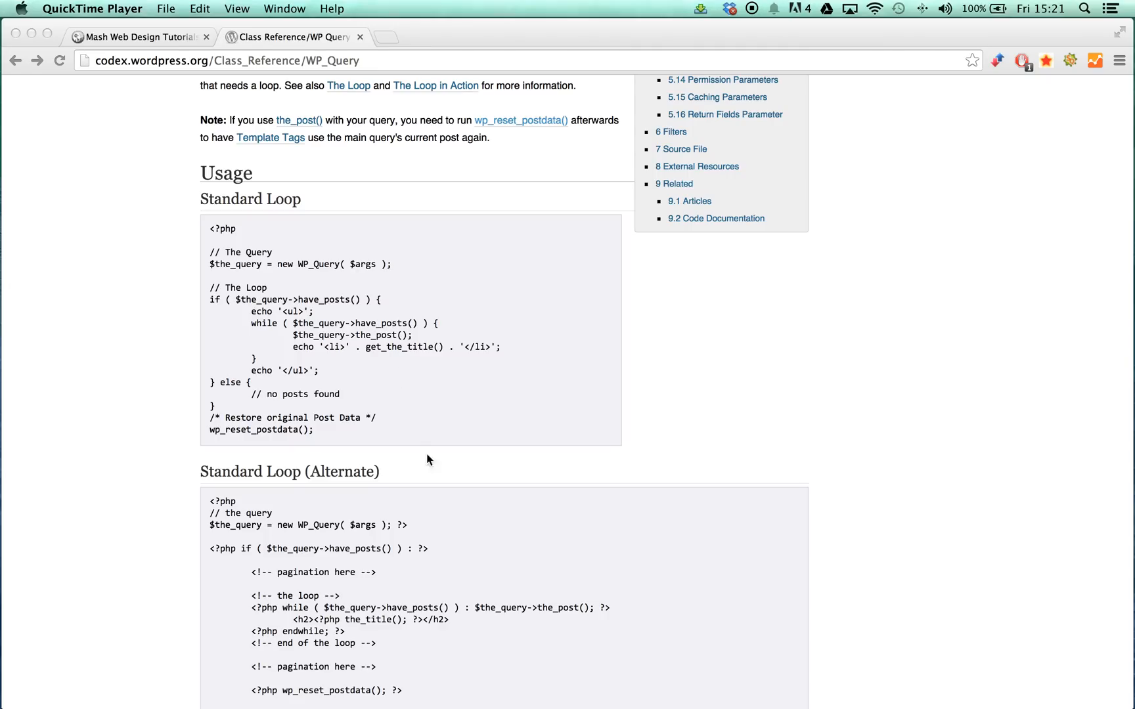
mouse_move(614, 360)
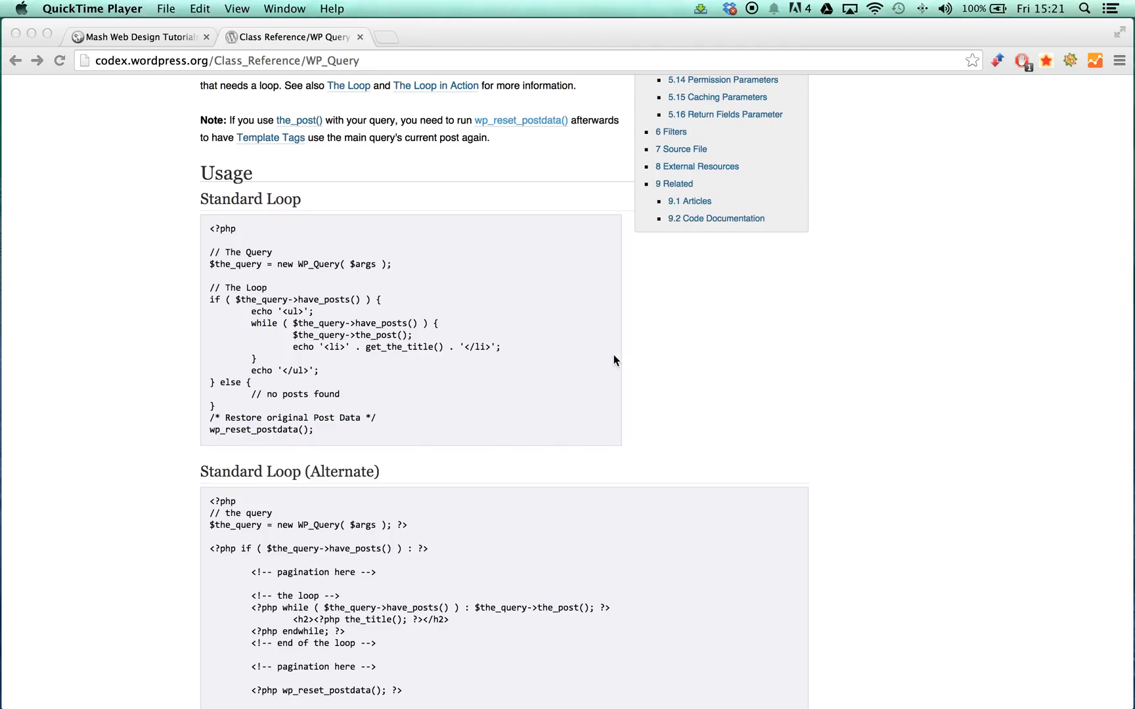
mouse_move(597, 348)
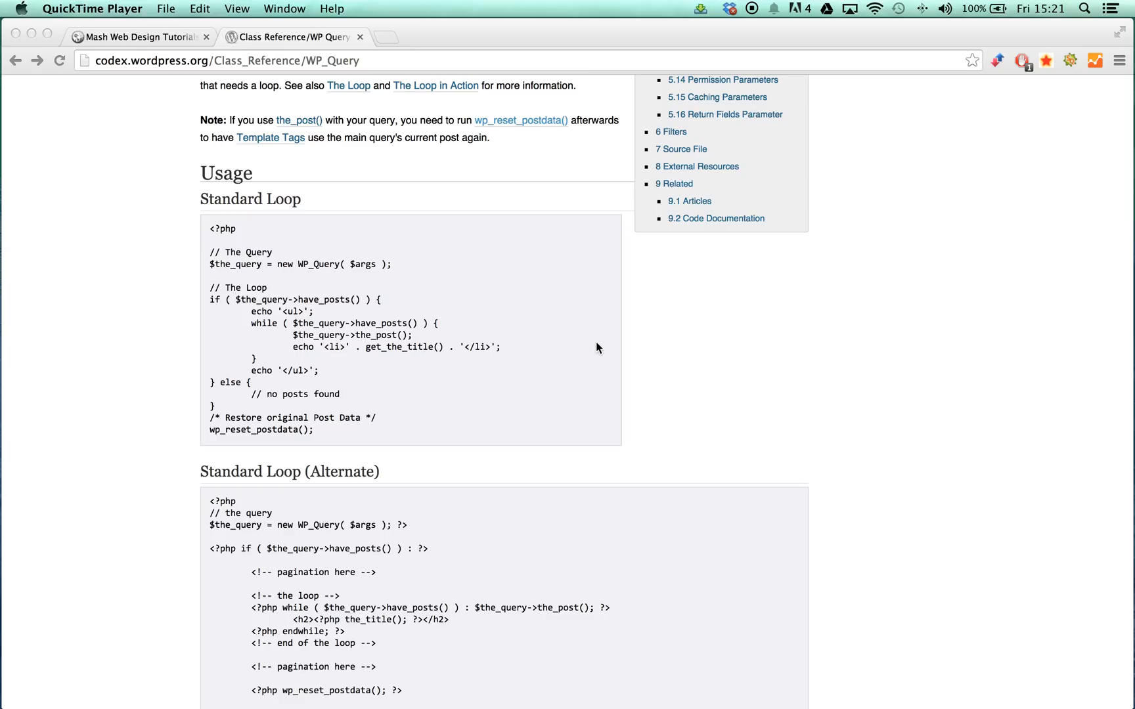
mouse_move(594, 352)
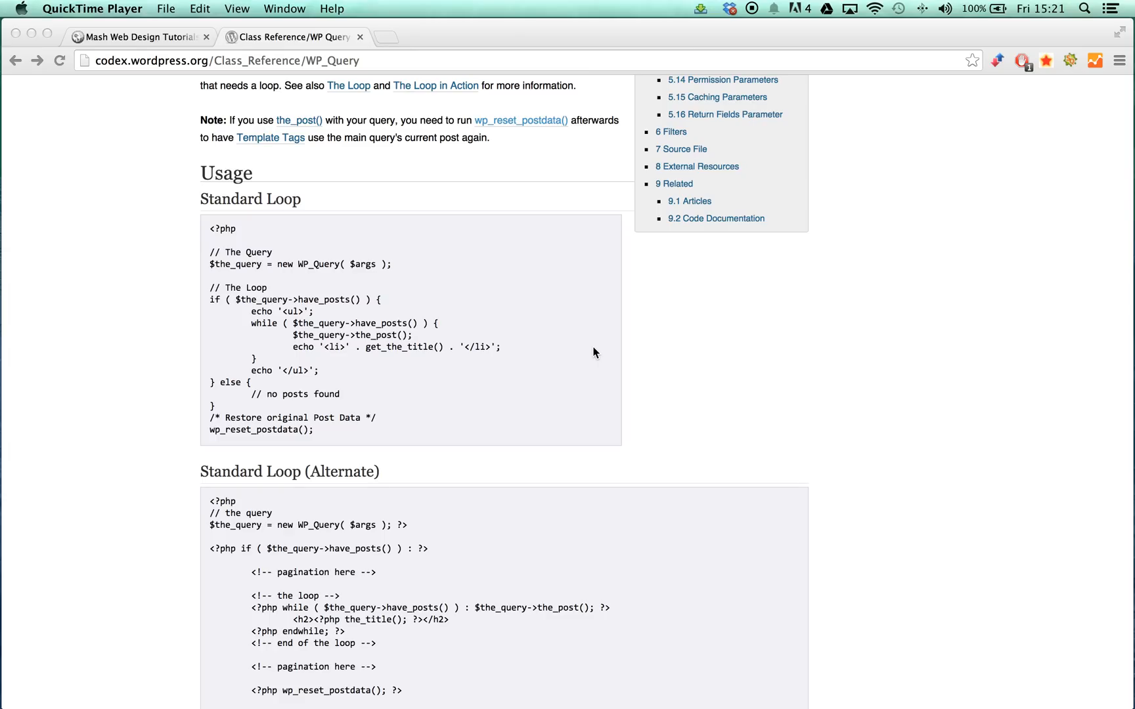
mouse_move(583, 298)
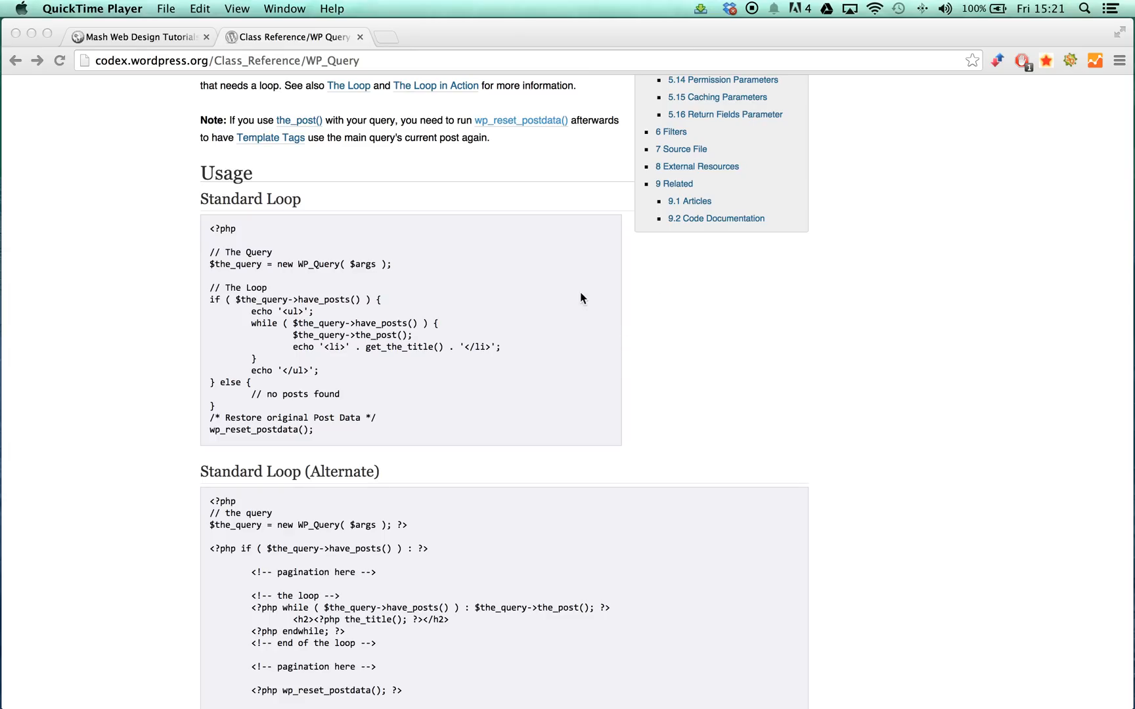
mouse_move(466, 214)
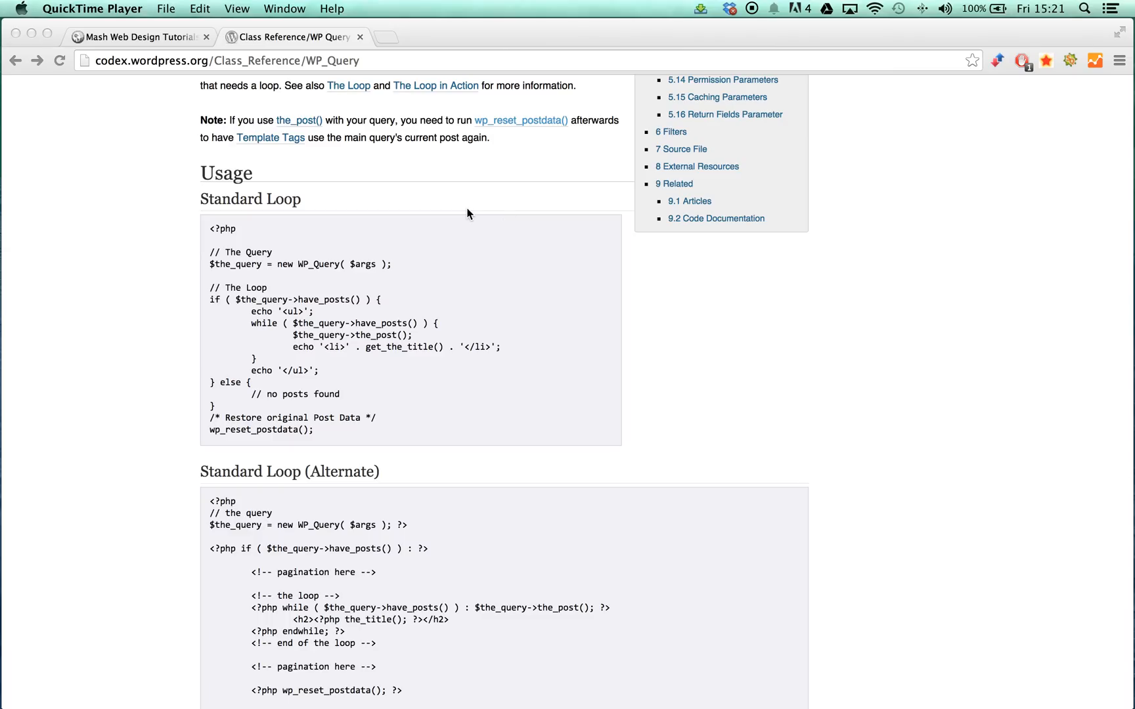
mouse_move(692, 244)
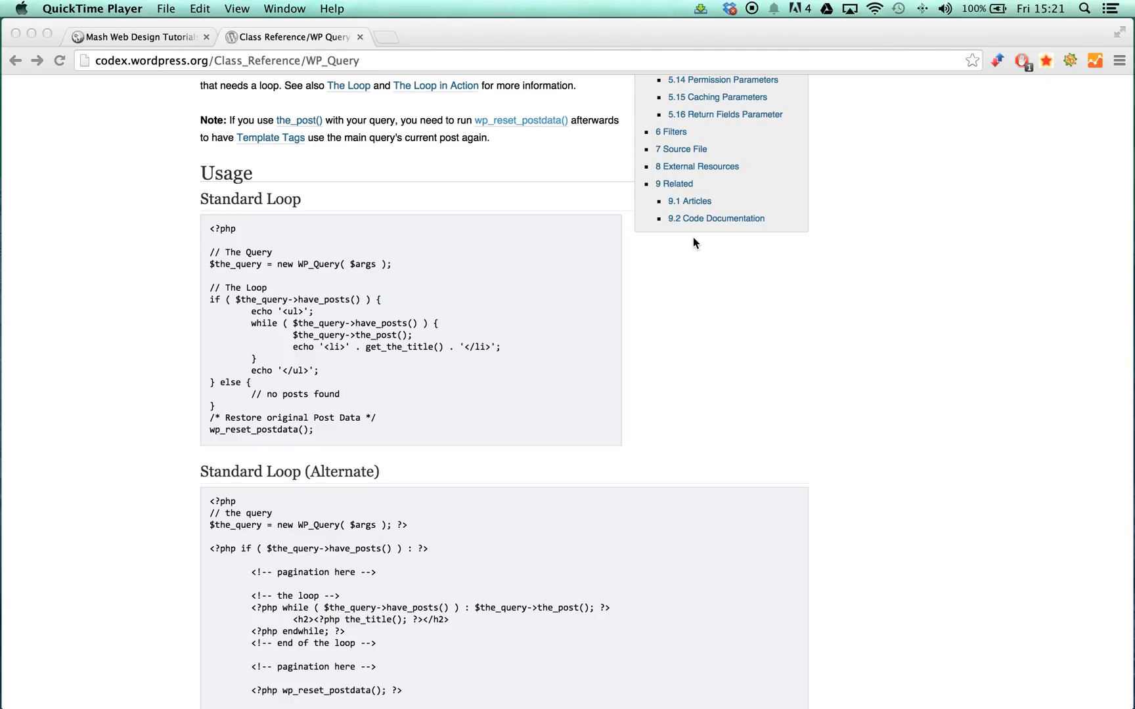
mouse_move(765, 231)
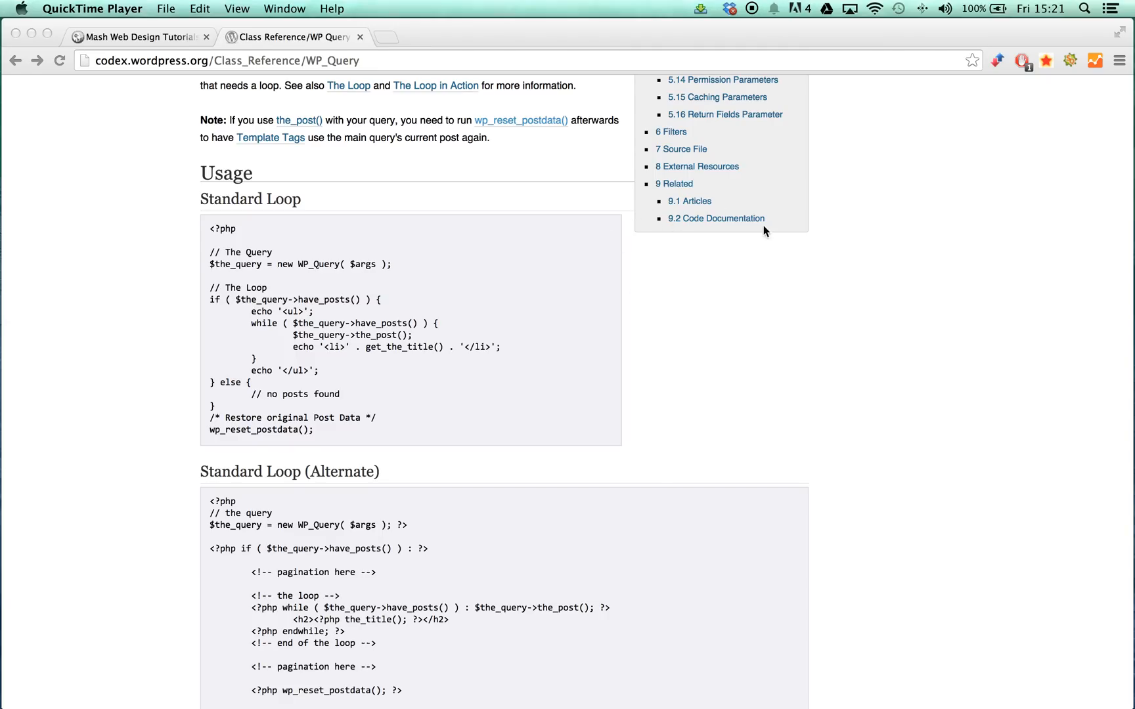
mouse_move(658, 228)
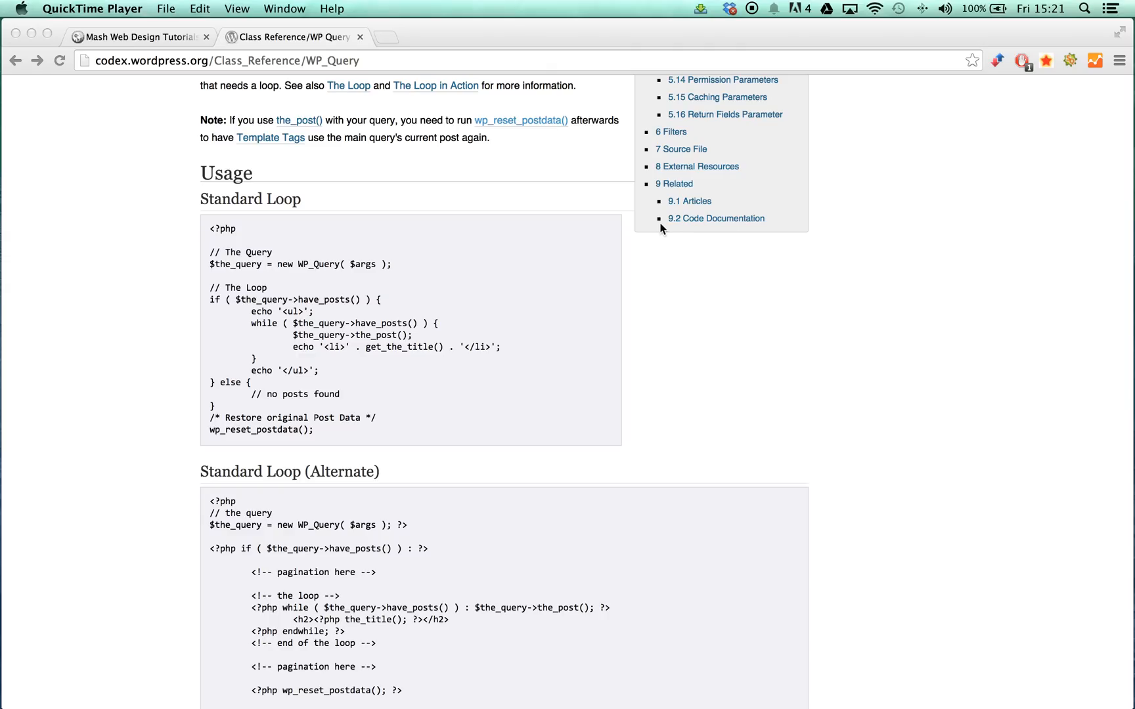
mouse_move(584, 267)
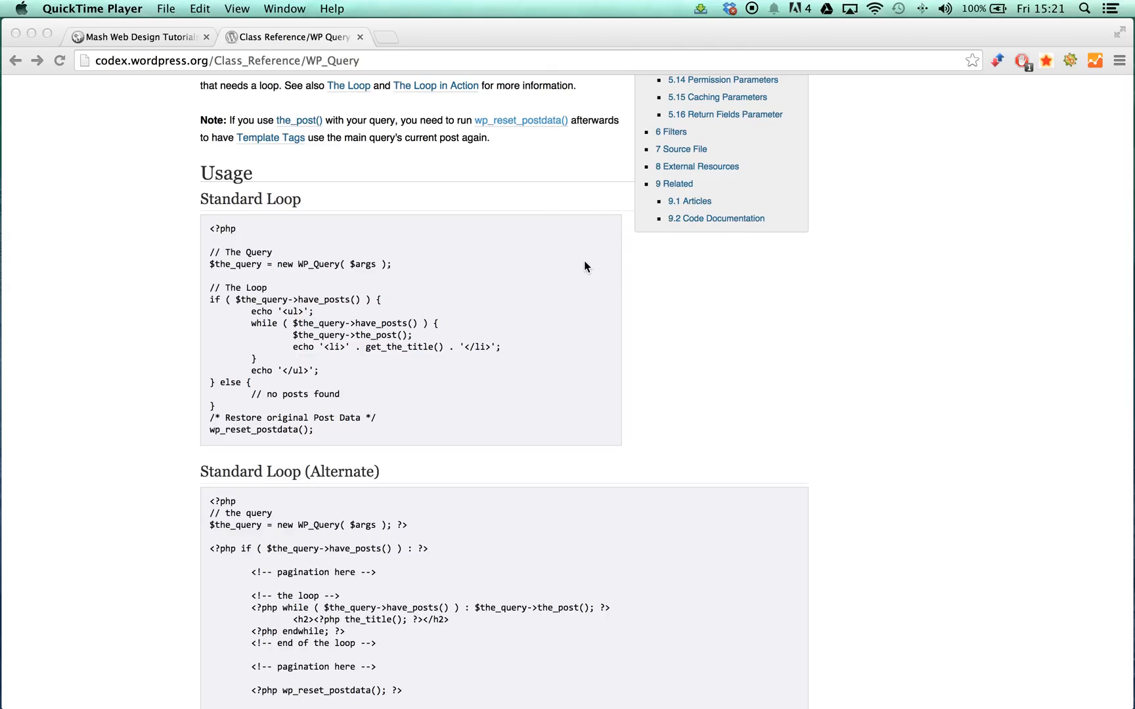
mouse_move(637, 260)
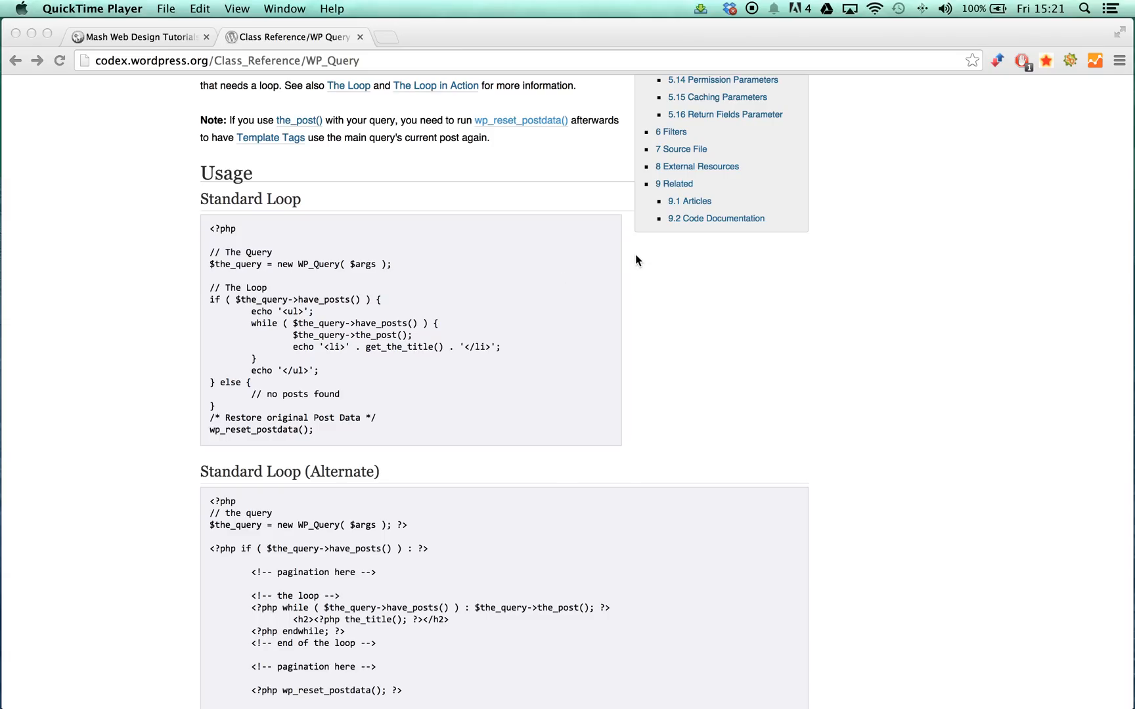
mouse_move(650, 256)
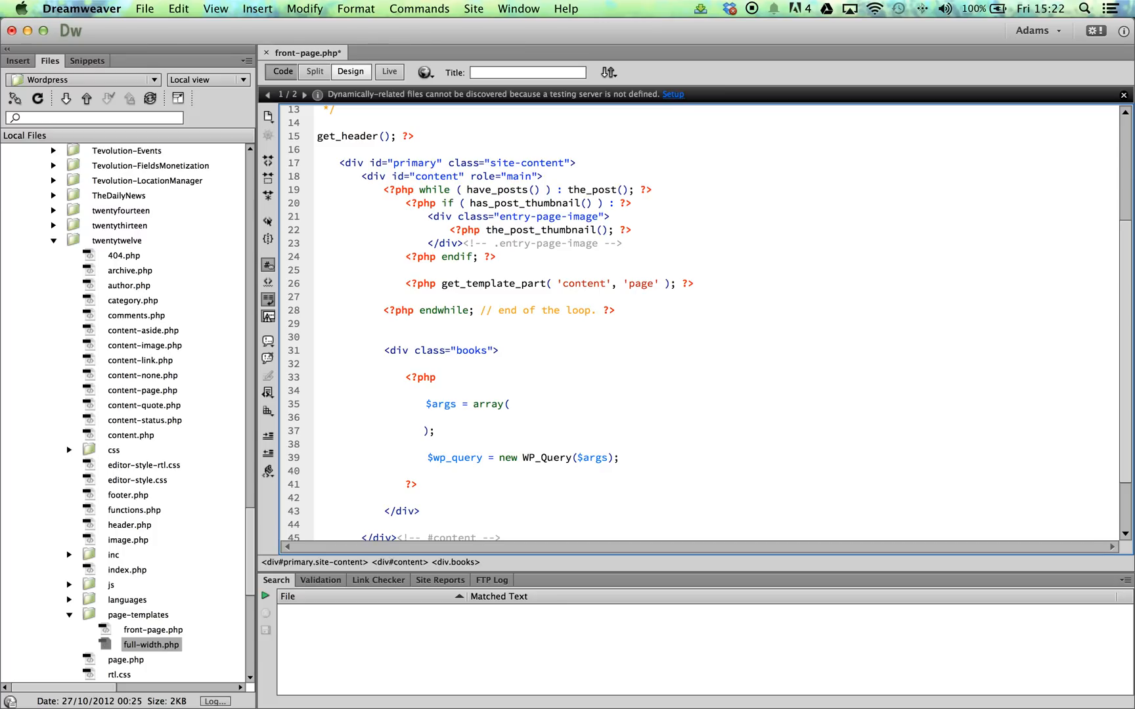
mouse_move(500, 593)
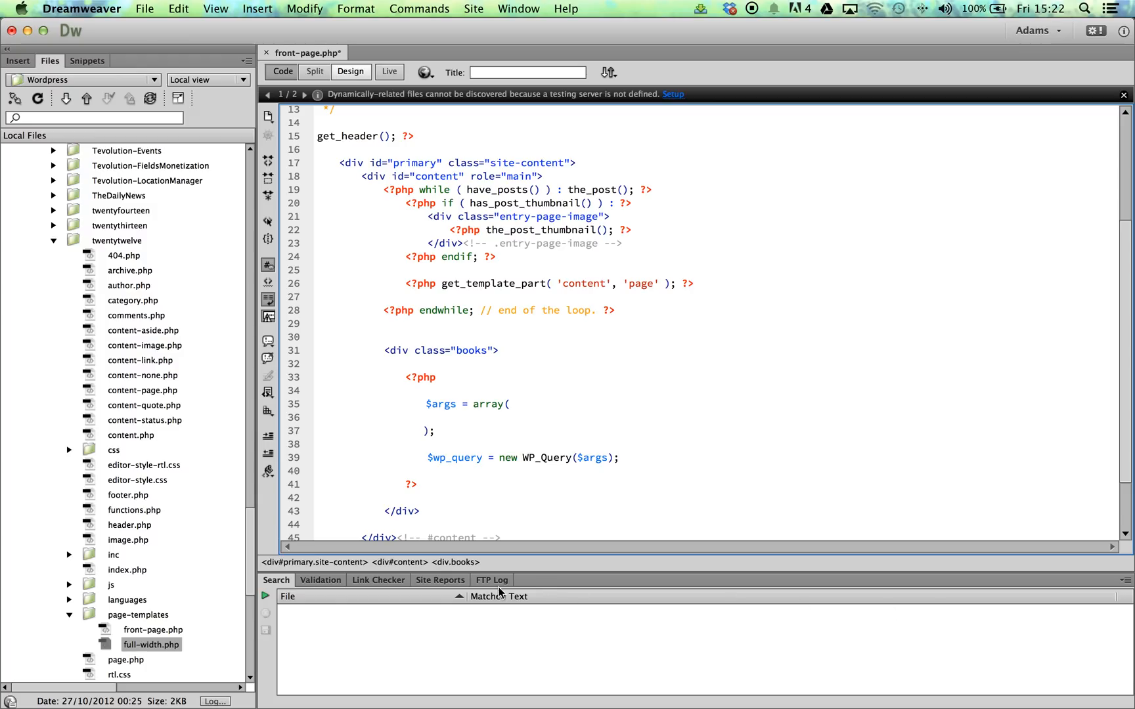
Step: Delete the $args array and WP_Query lines, leaving an empty PHP block in the books div
drag(425, 403, 618, 457)
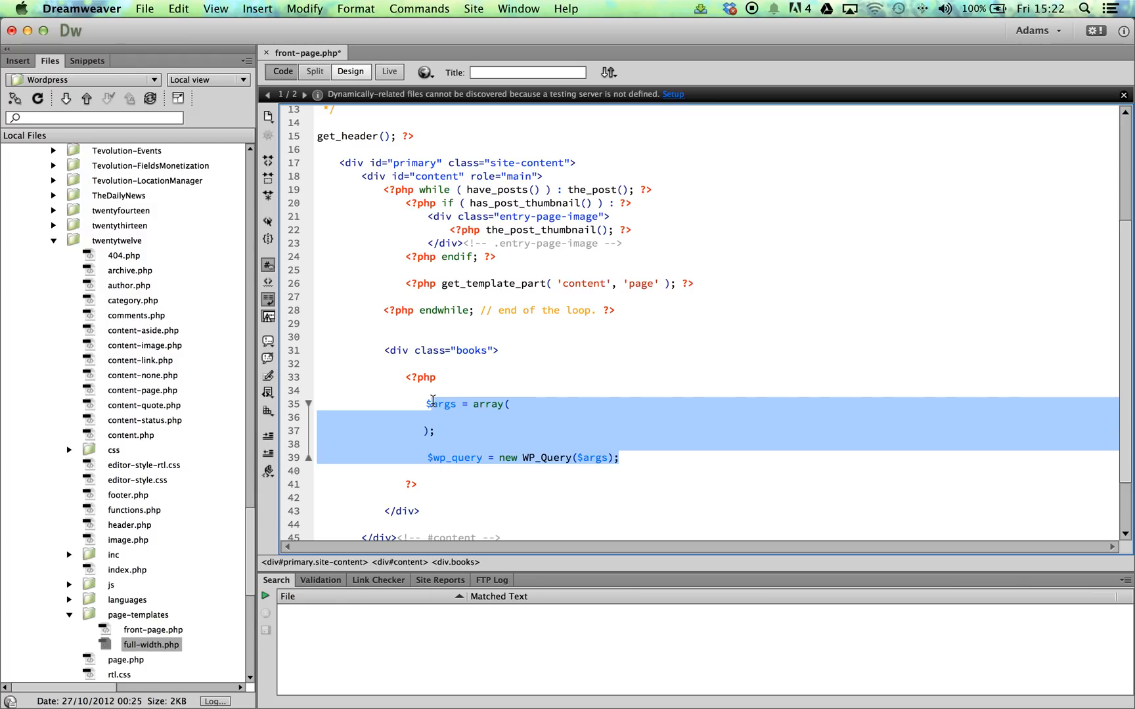
key(Delete)
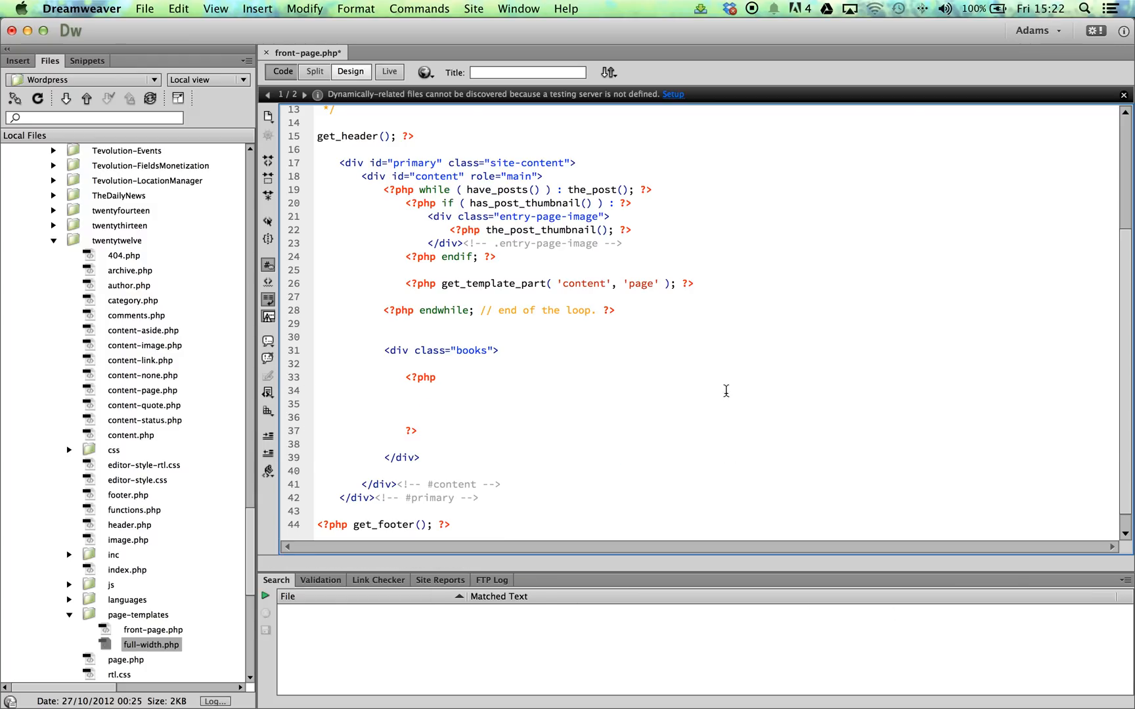
click(425, 404)
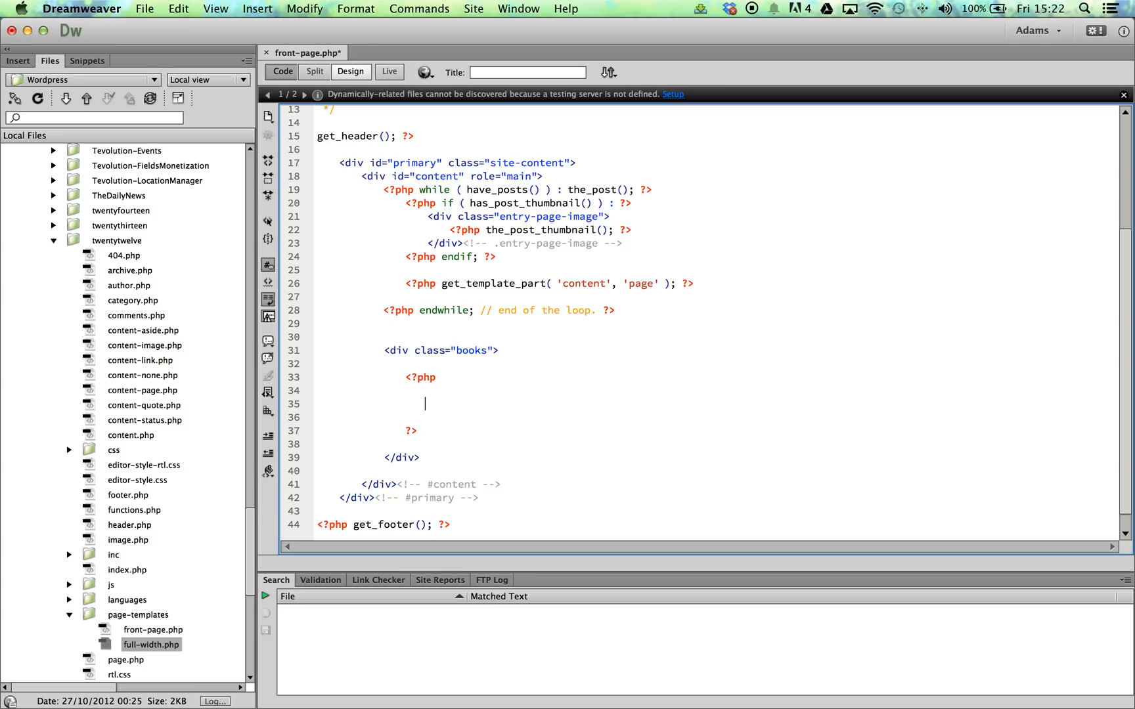
mouse_move(736, 657)
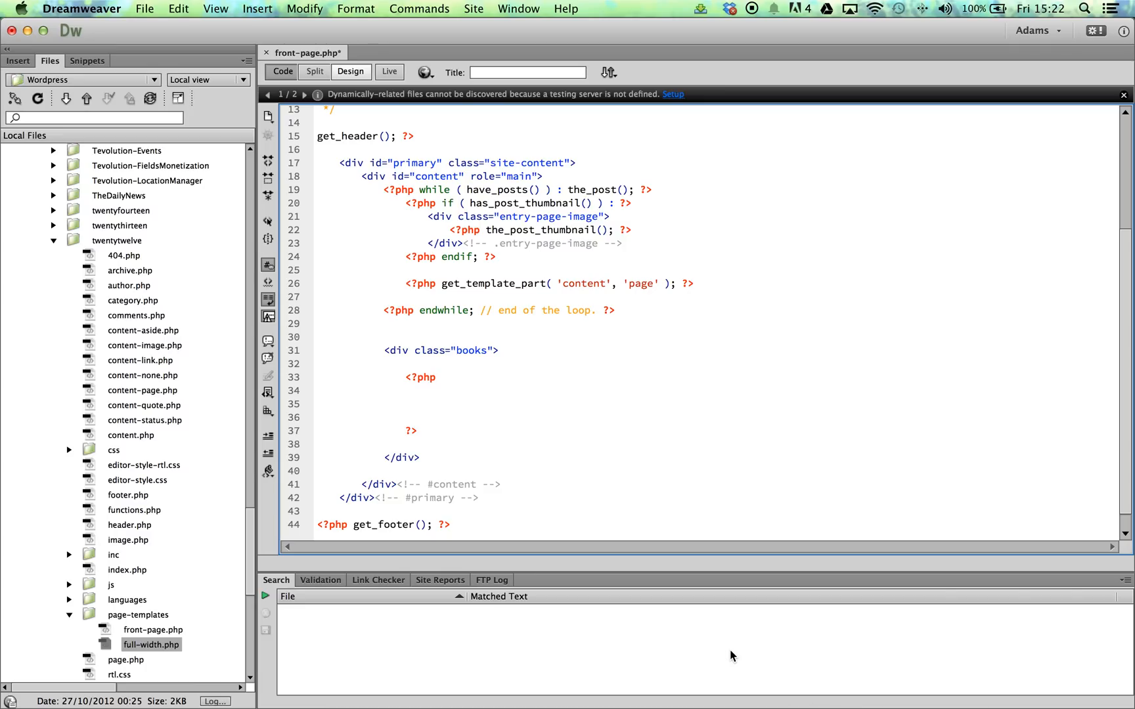
mouse_move(734, 614)
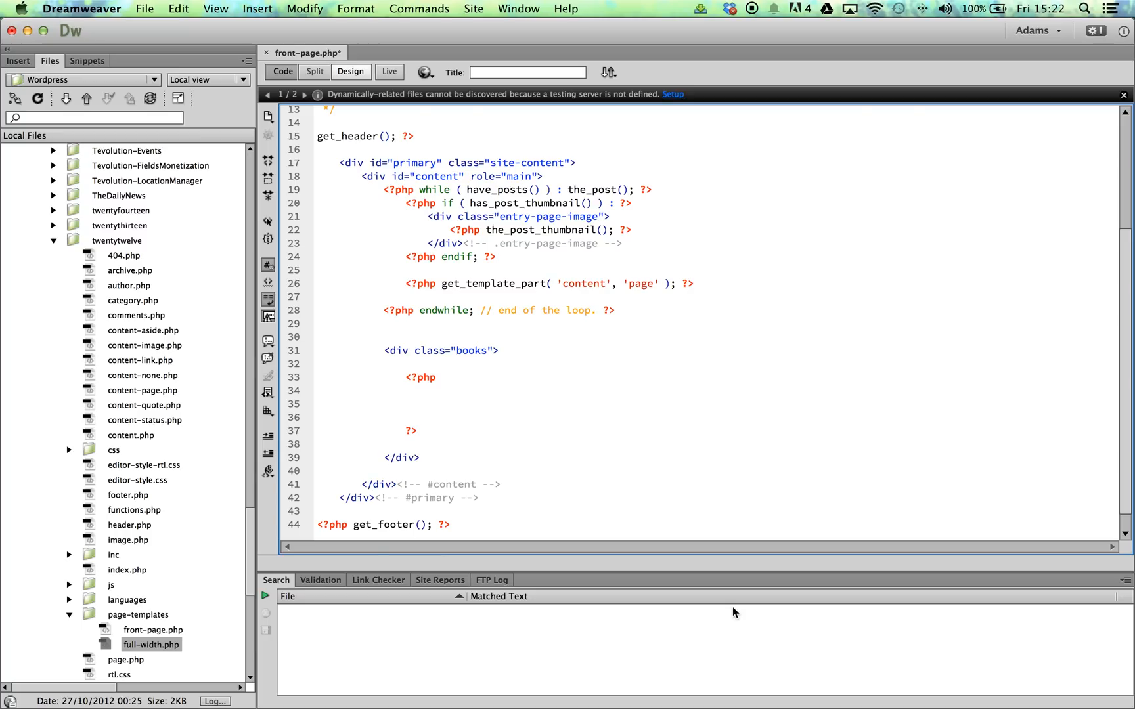
Step: Write $wp_query = new WP_Query($args); on line 35 of the books PHP block
click(425, 402)
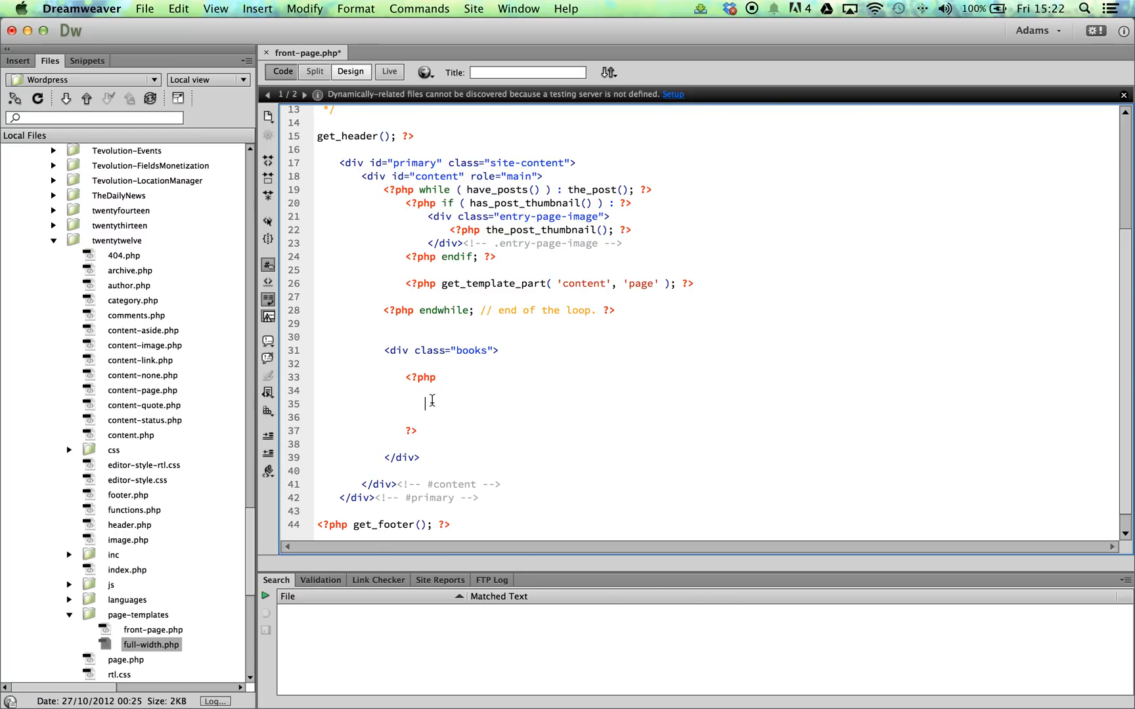
text($wp_query)
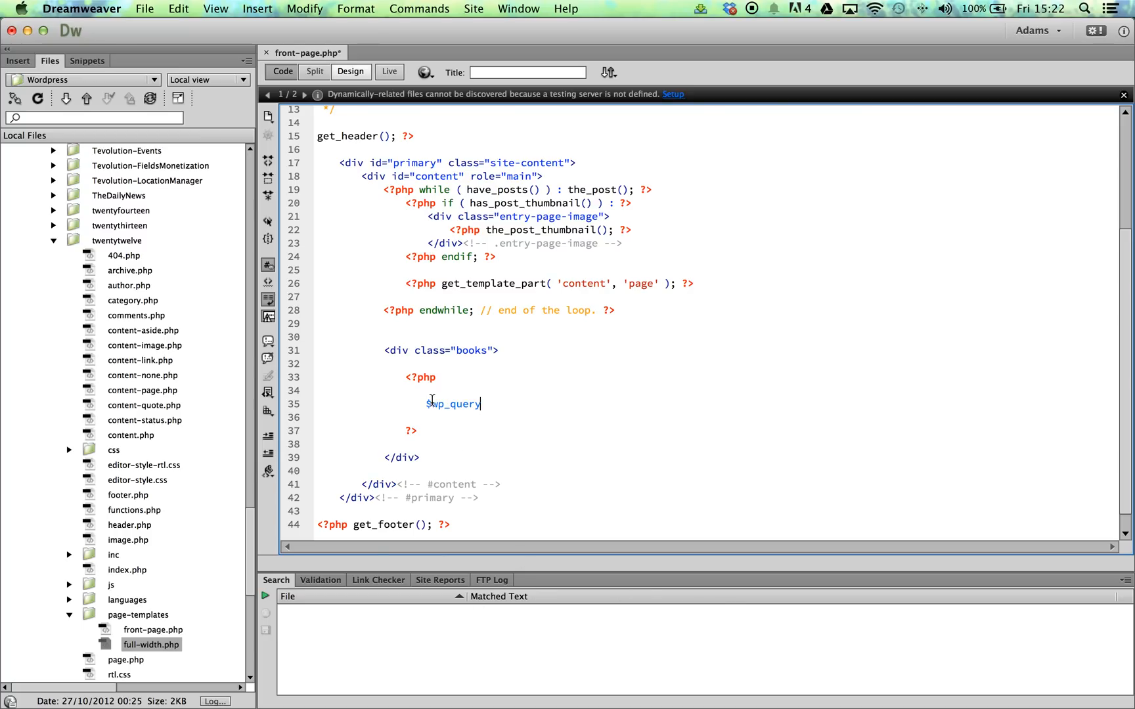
text(= r)
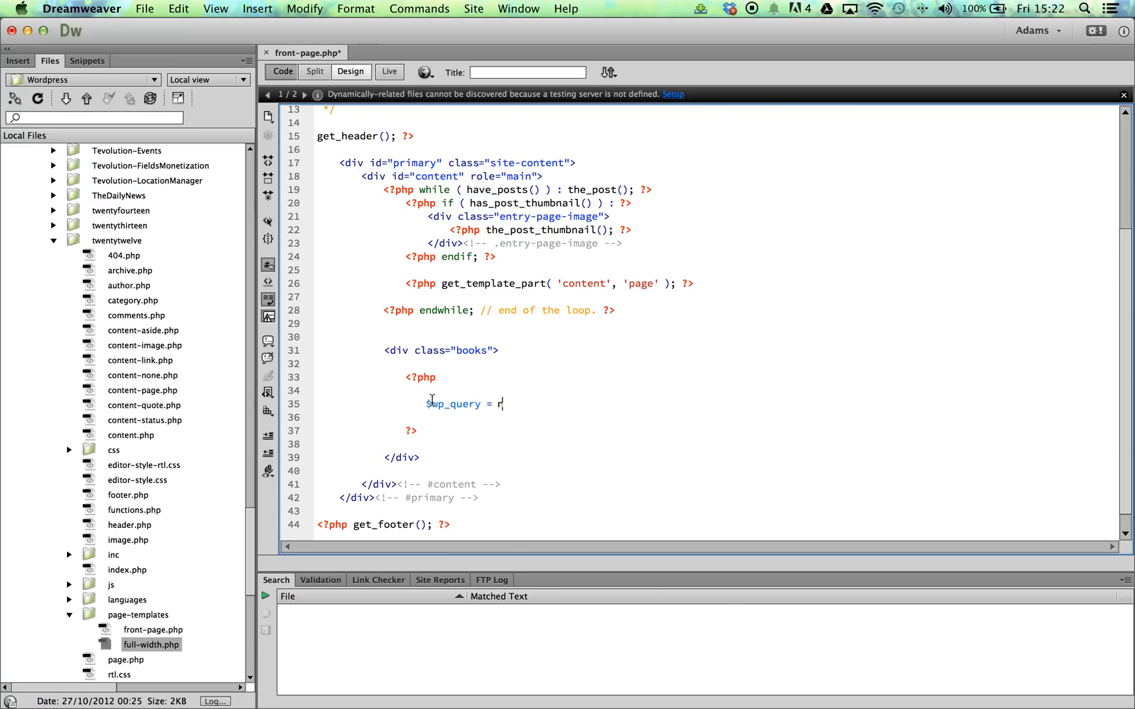
text(ew)
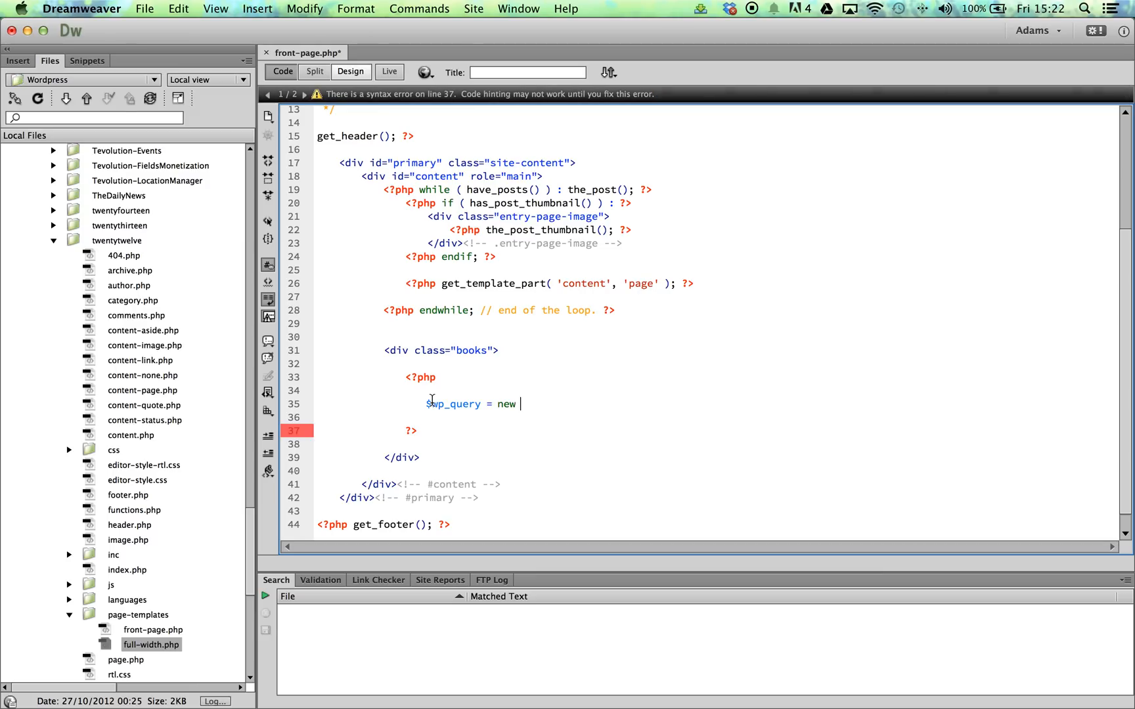
text(WP_Q)
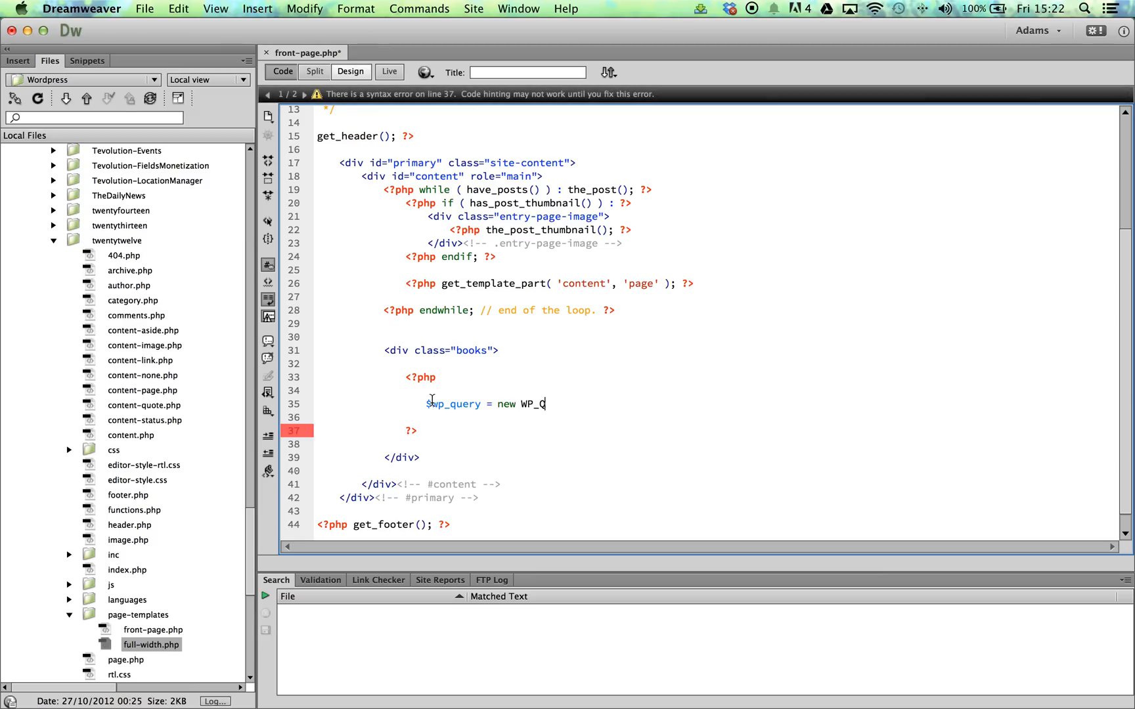
text(uery($a)
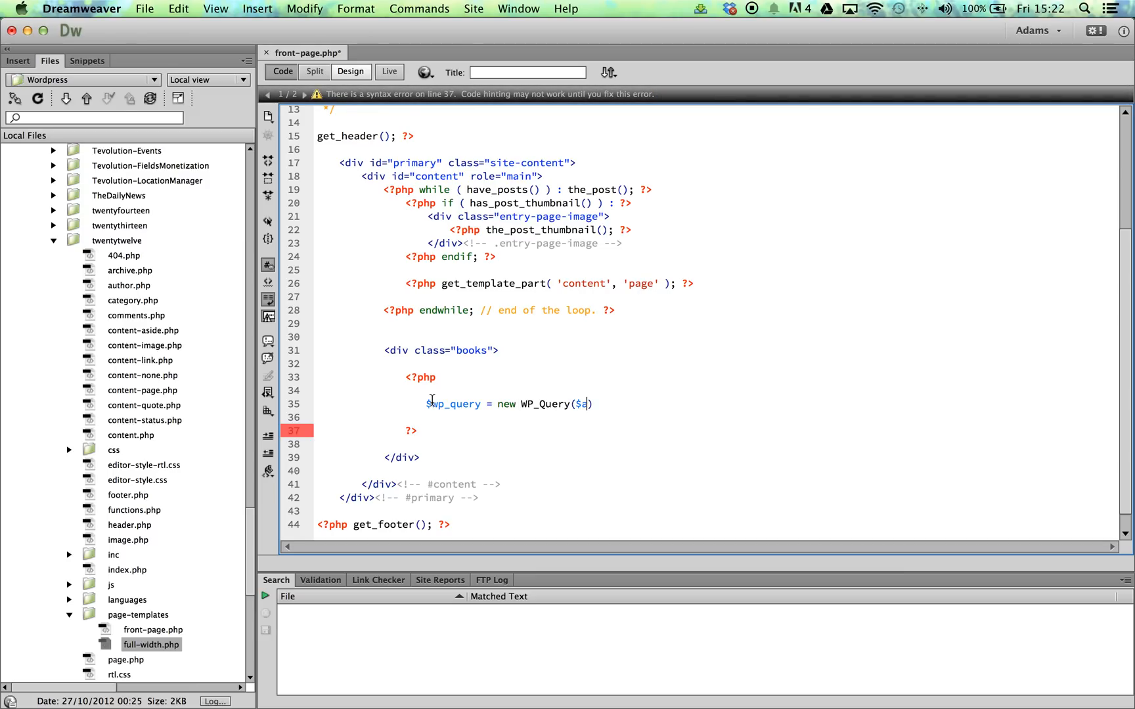
text(rgs);)
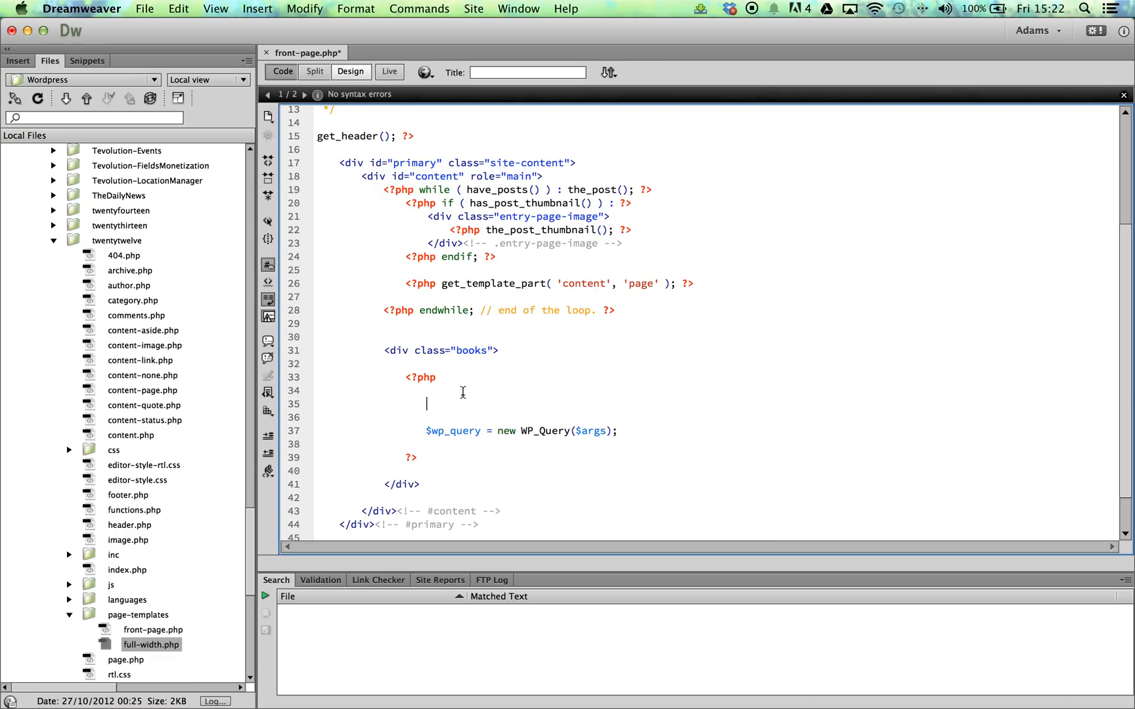
mouse_move(531, 416)
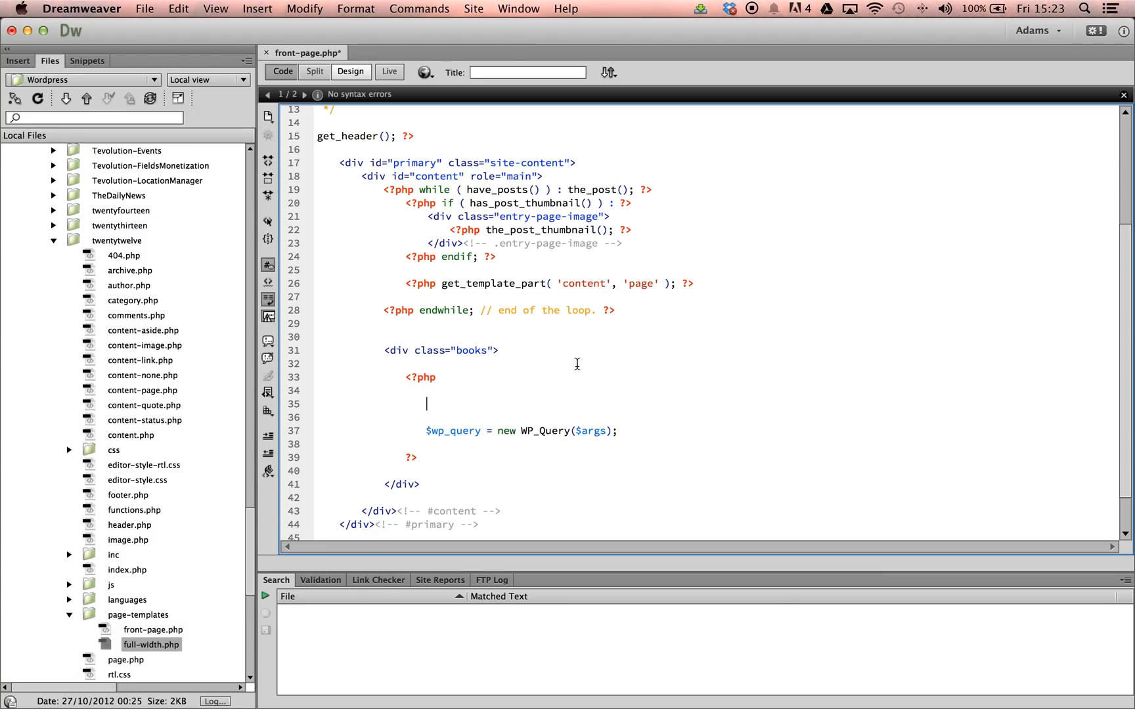
mouse_move(596, 371)
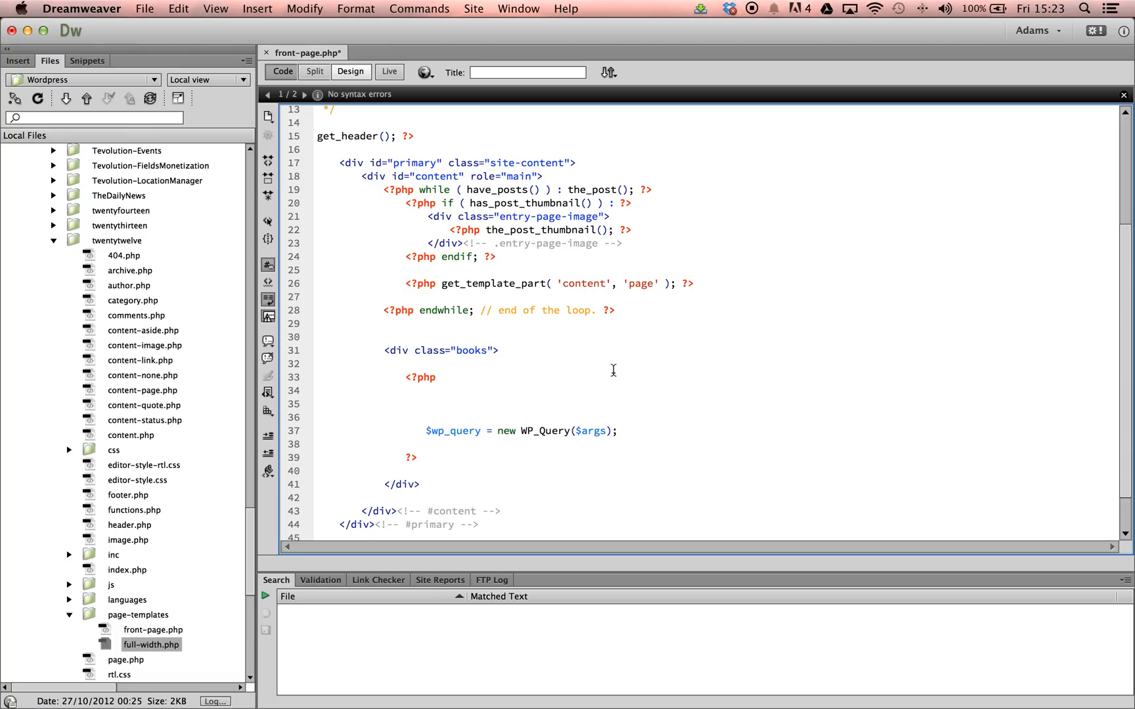
Step: Declare an empty $args = array( ); above the WP_Query line
text($args = array)
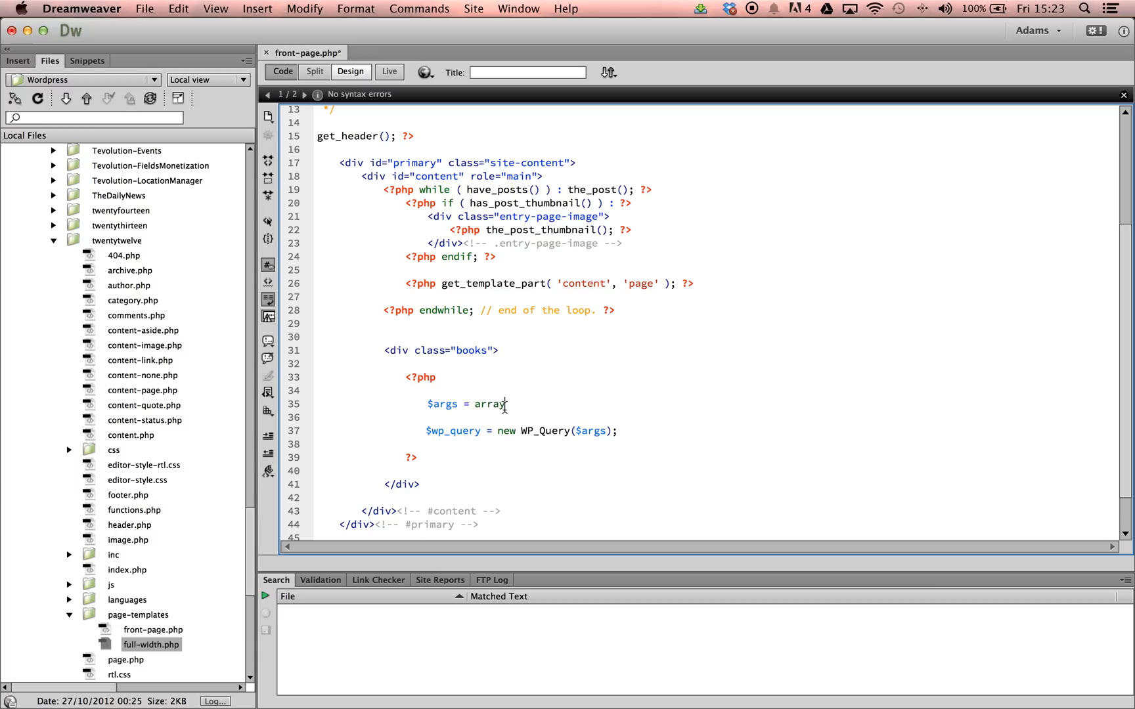
text(())
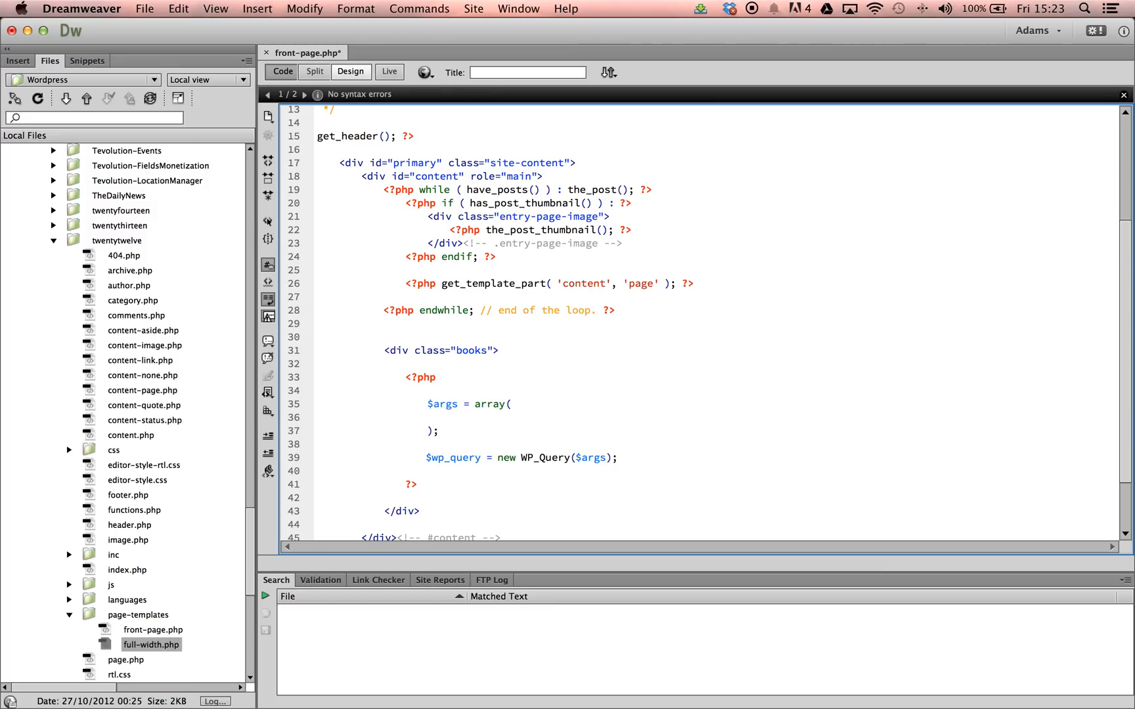
click(427, 431)
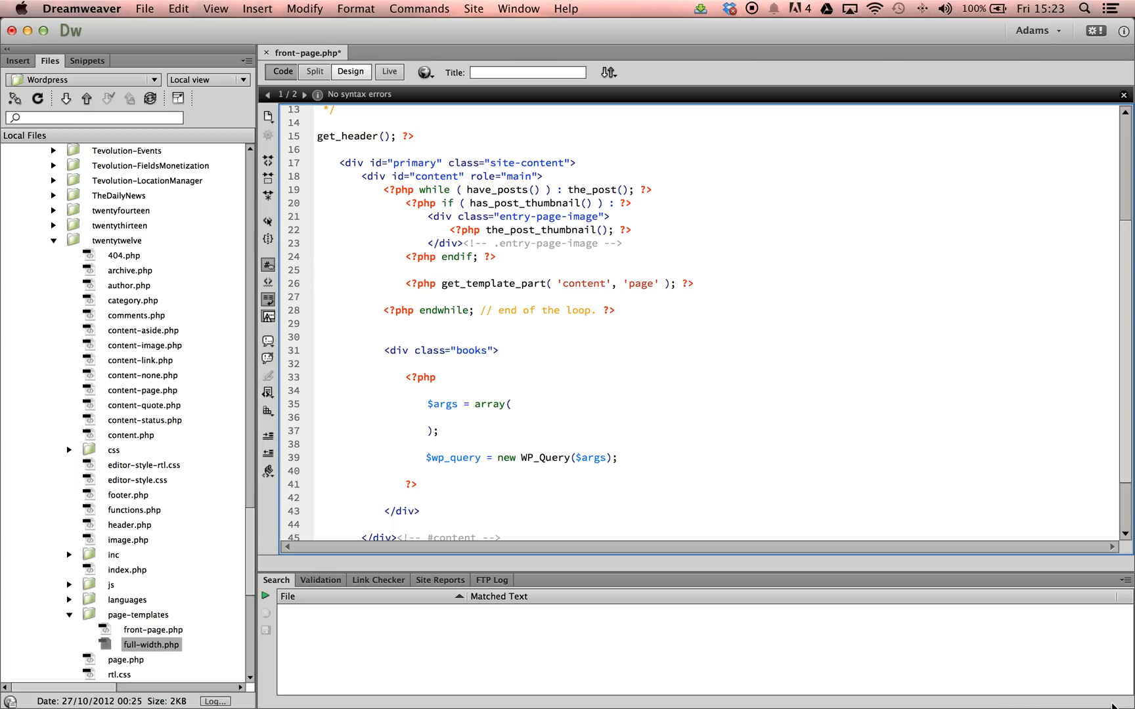
mouse_move(981, 675)
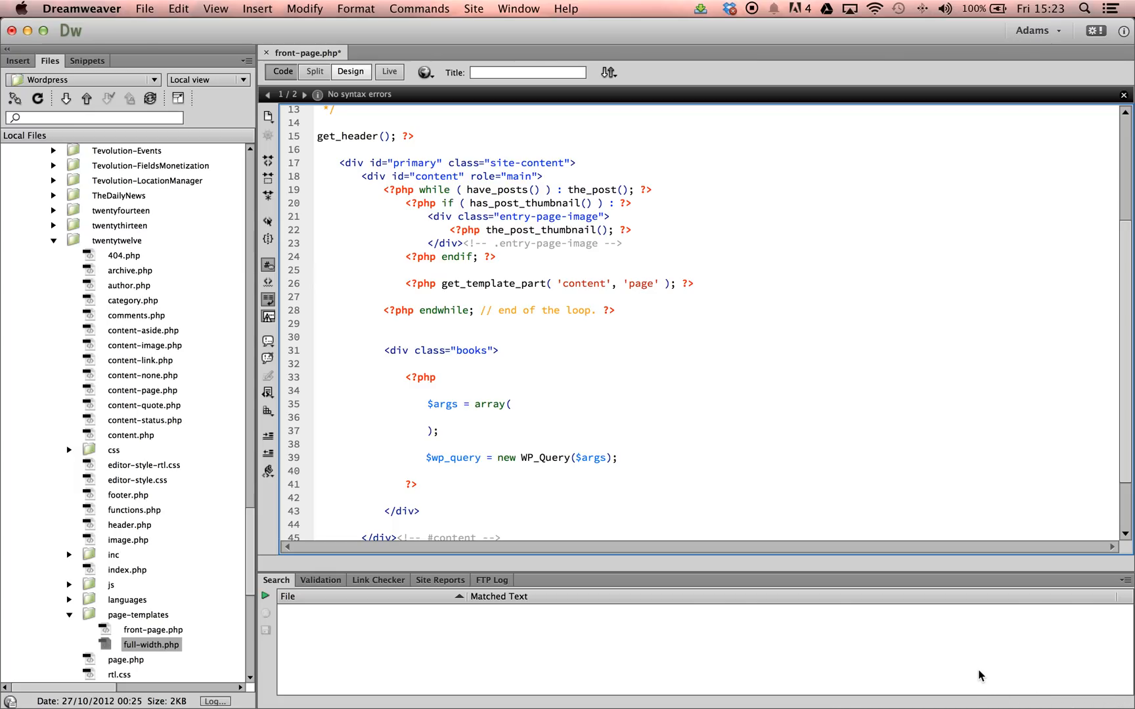
click(427, 430)
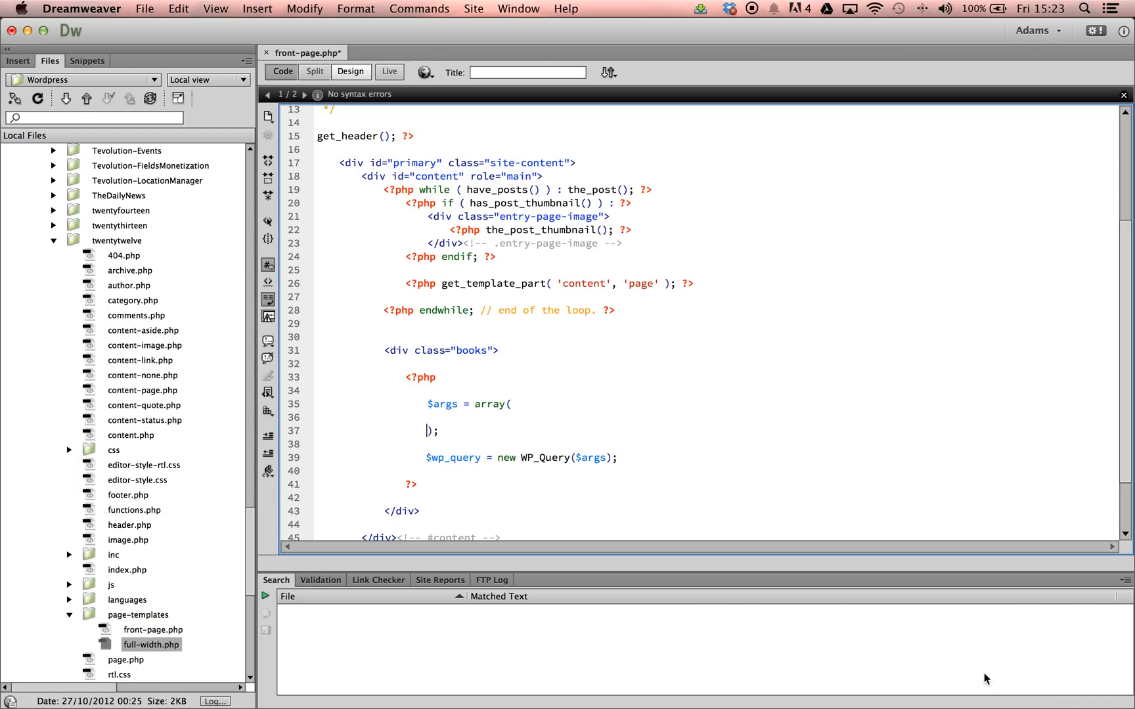
mouse_move(760, 630)
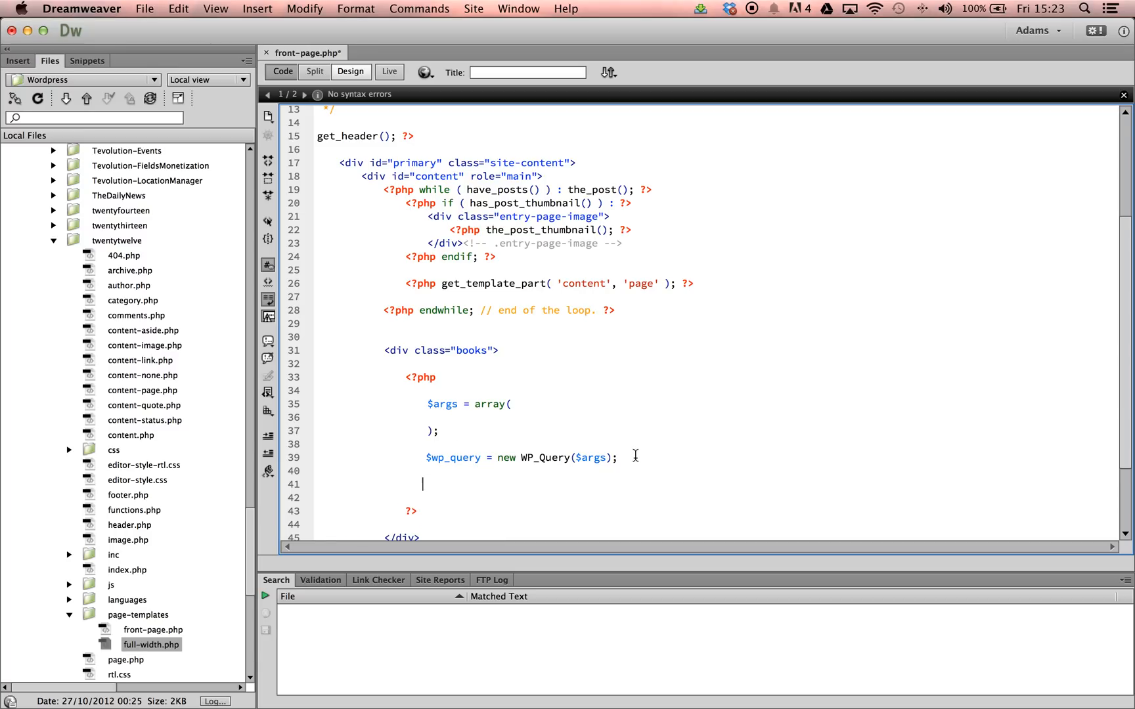
Step: Write if($wp_query->have_posts()): with an indented line opened inside it
text(if())
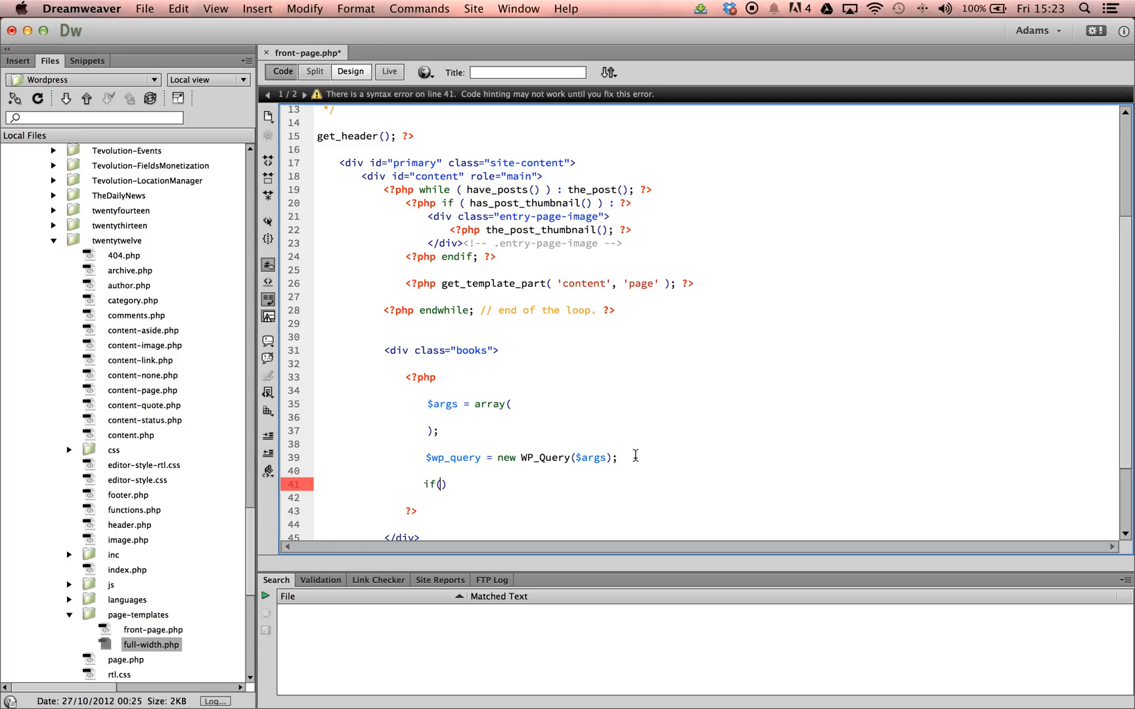
text($wp_query-)
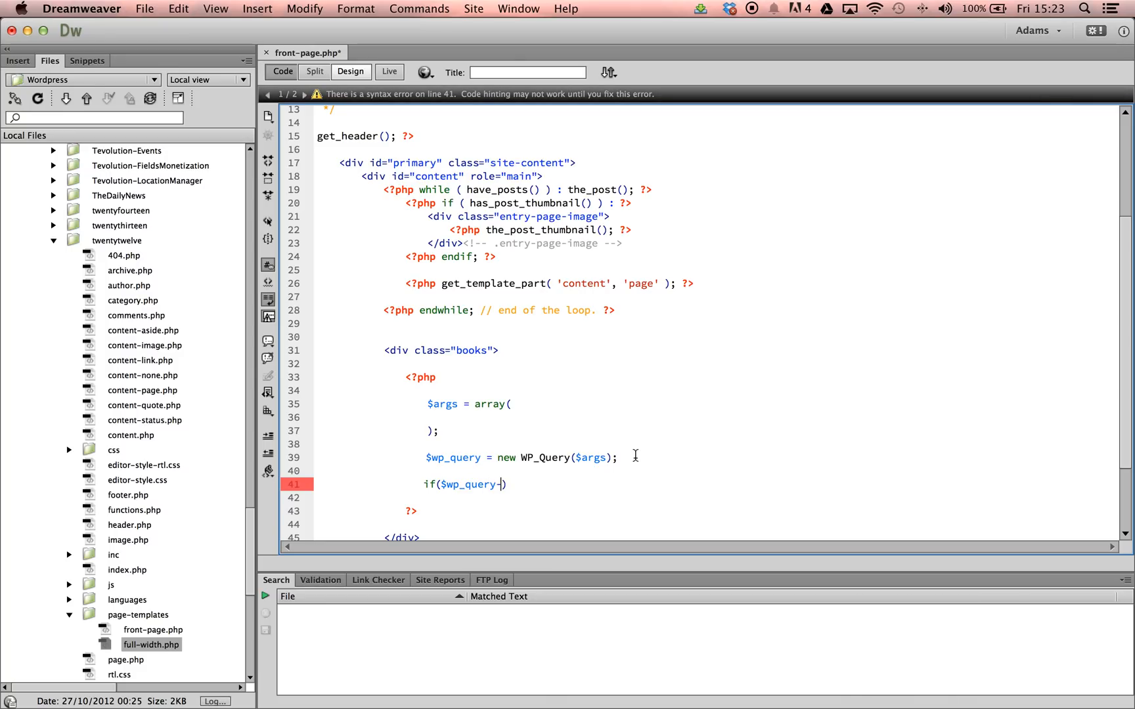
text(have_posts())
text(endif;)
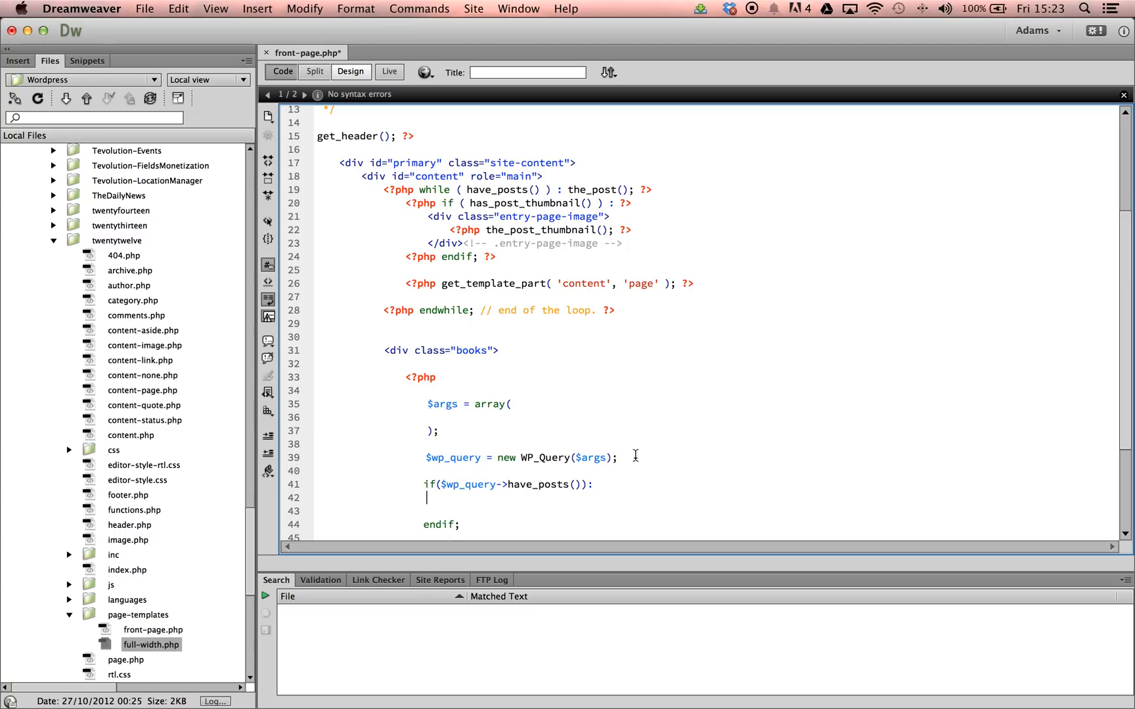
key(Return)
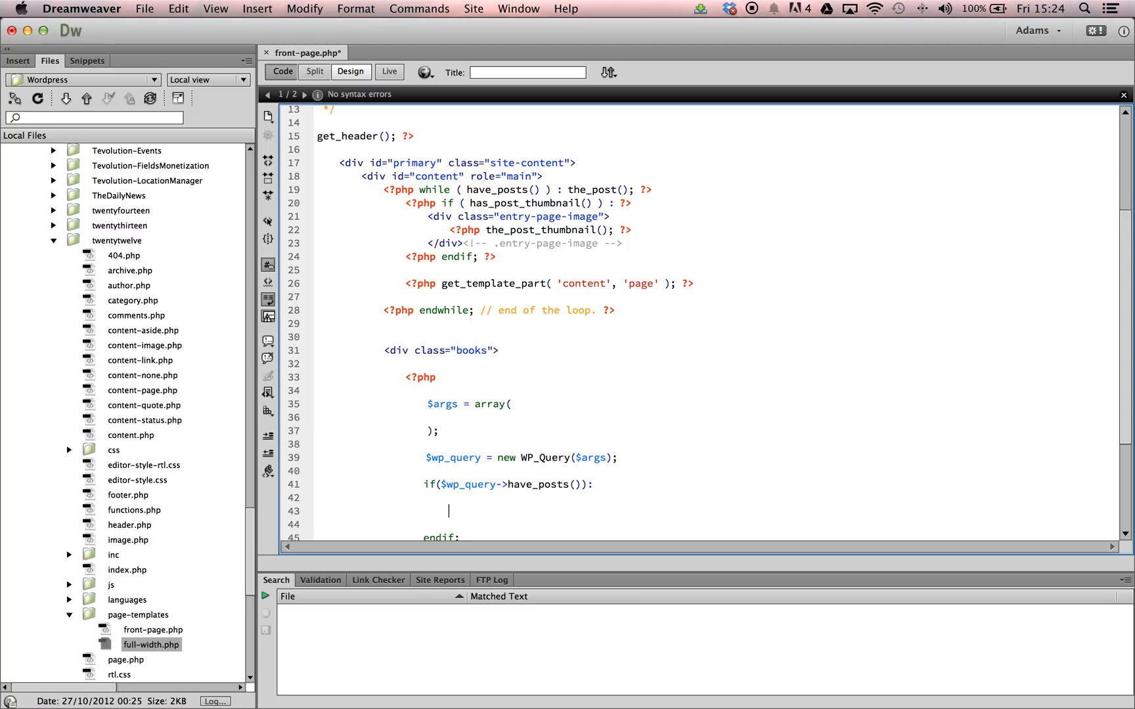
mouse_move(621, 590)
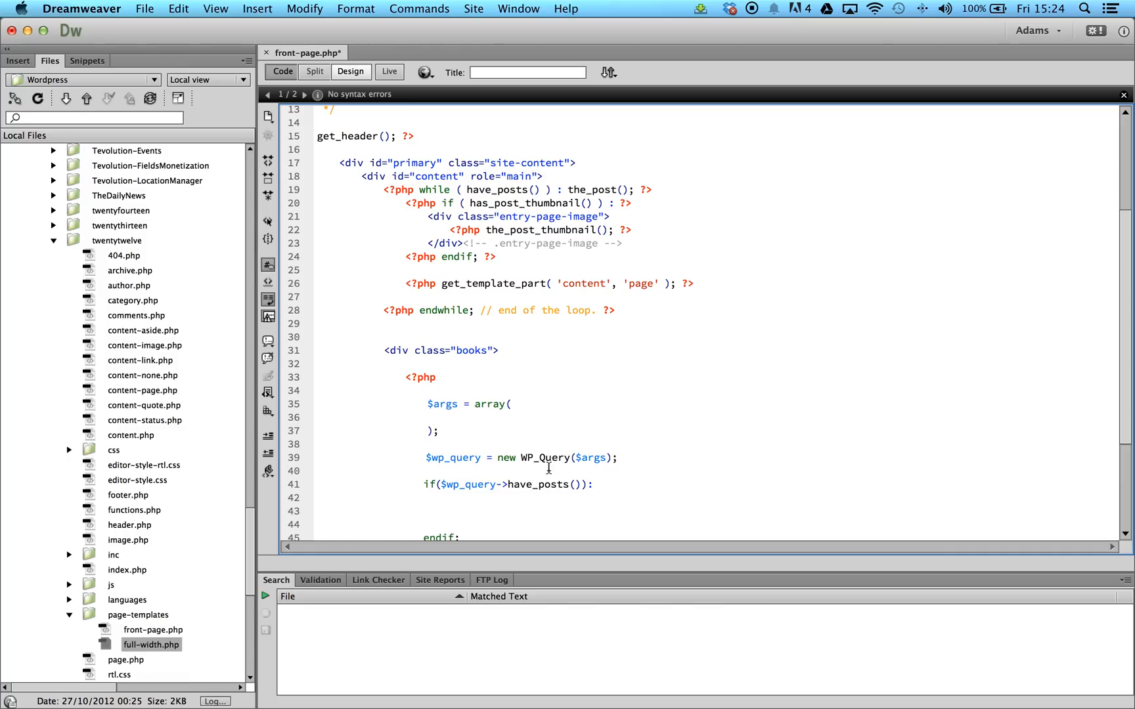
Step: Write the while($wp_query->have_posts()): loop header inside the if block
text(while())
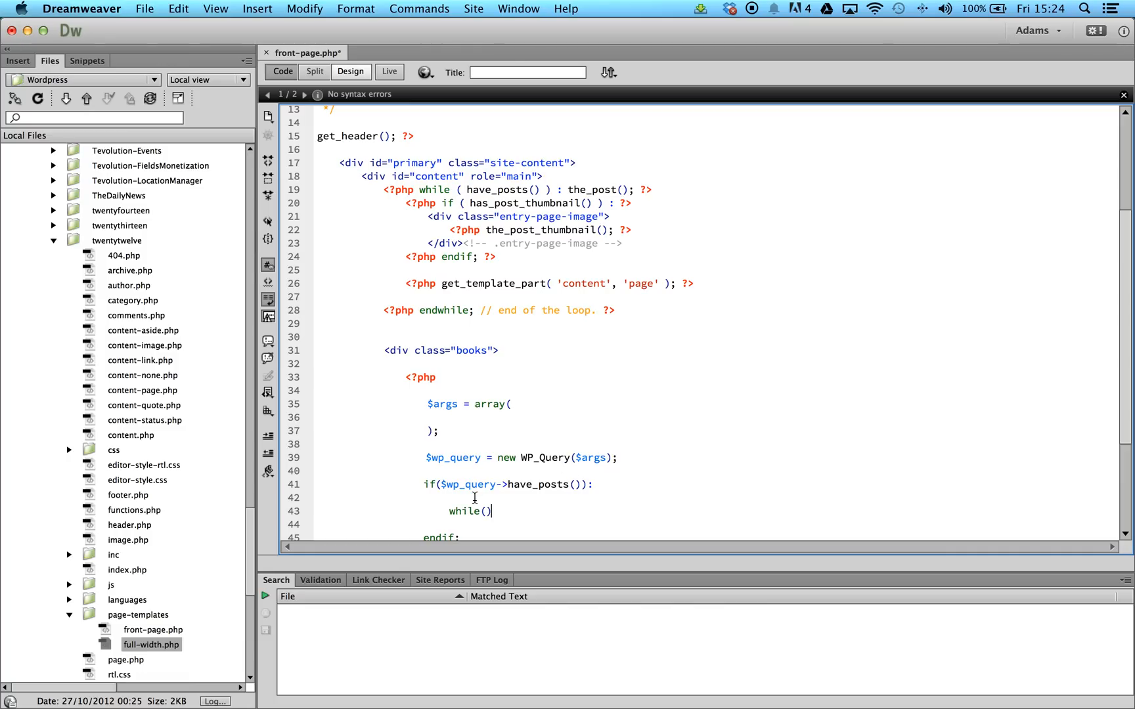
text($wp_query)
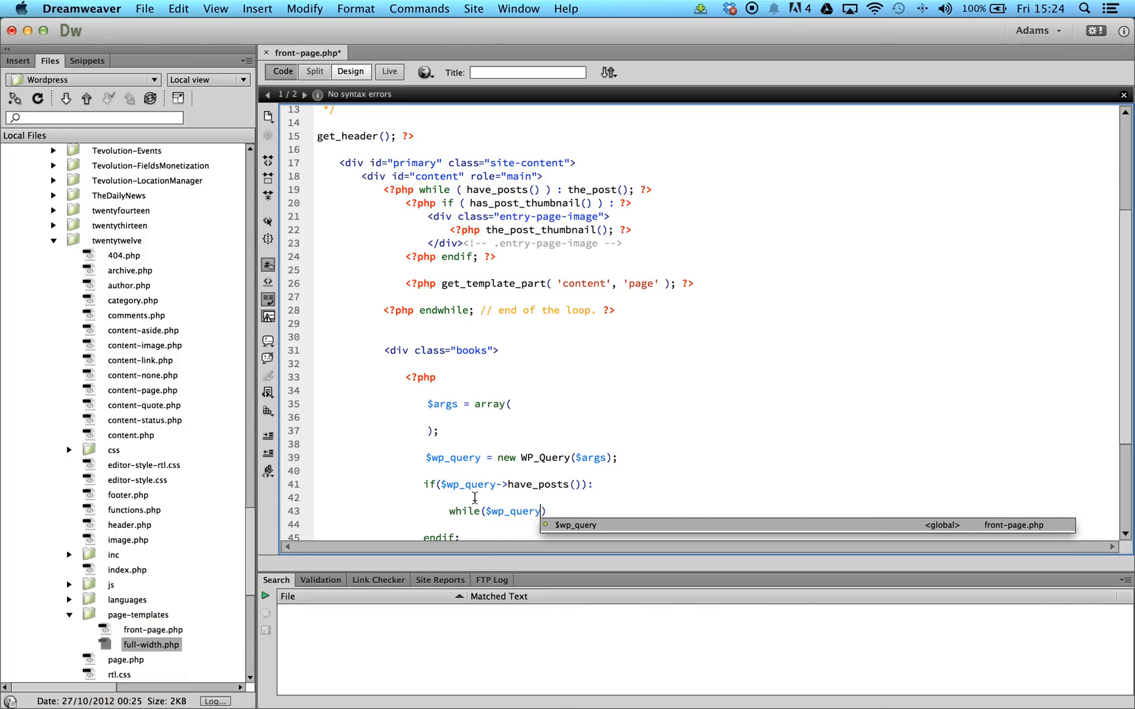
text(->)
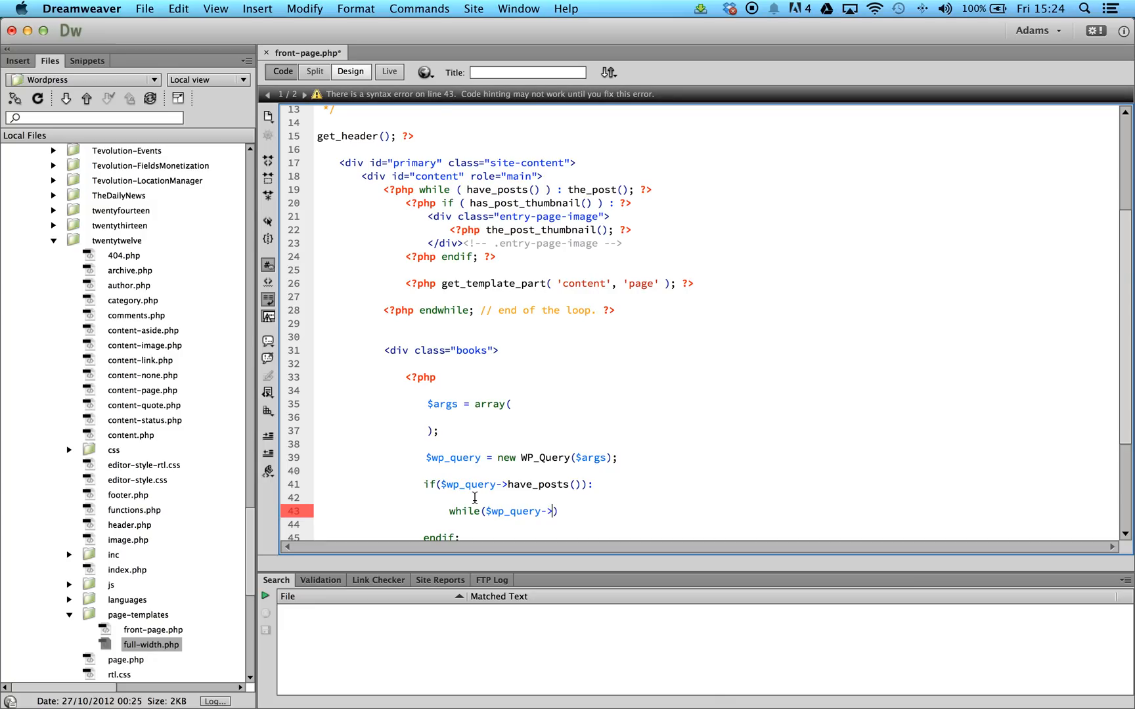
text(have_posts())
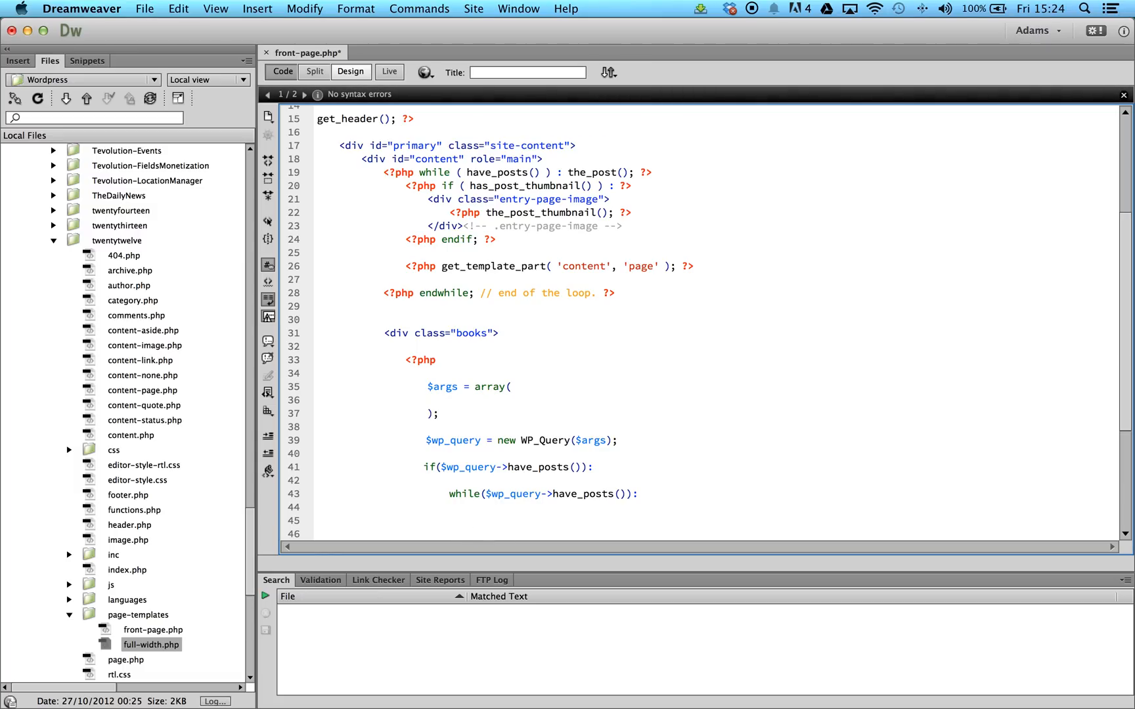
click(471, 520)
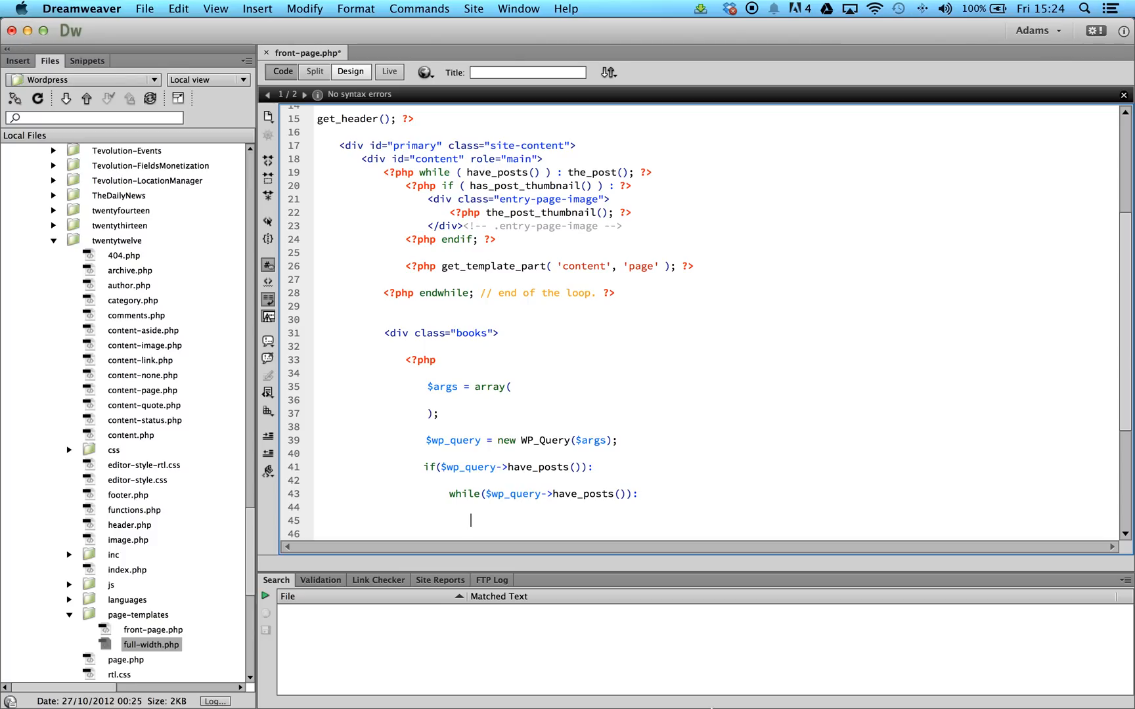
Step: Call $wp_query->the_post(); inside the while loop
text($)
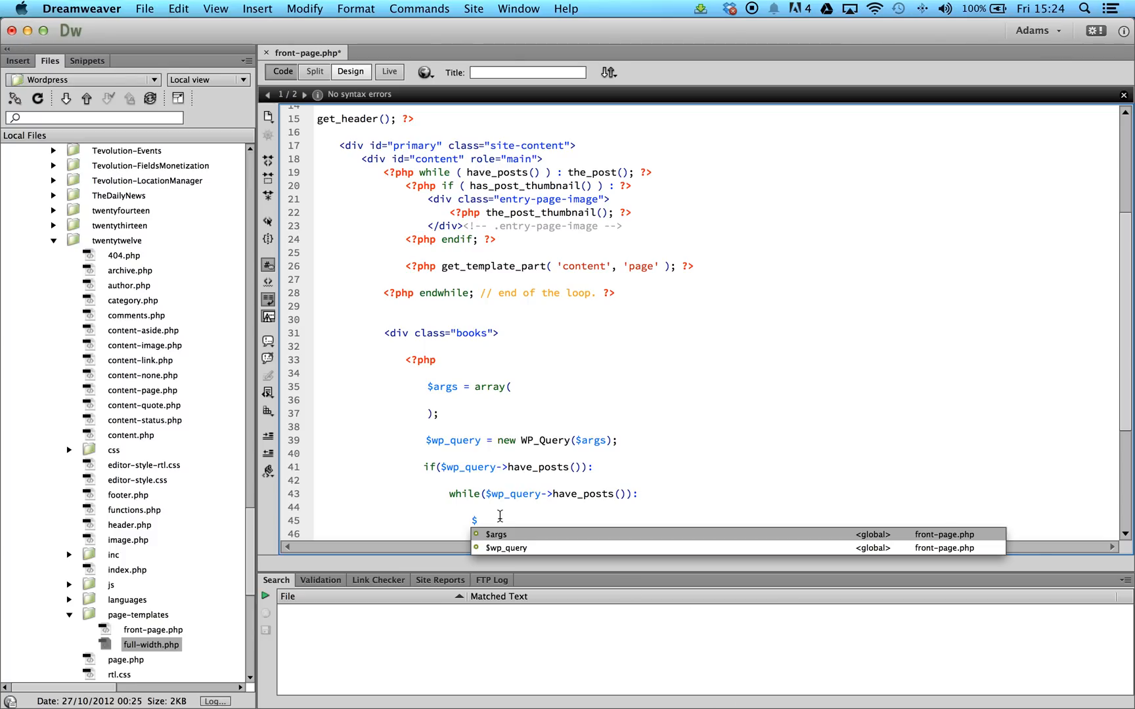
text(wp_quer)
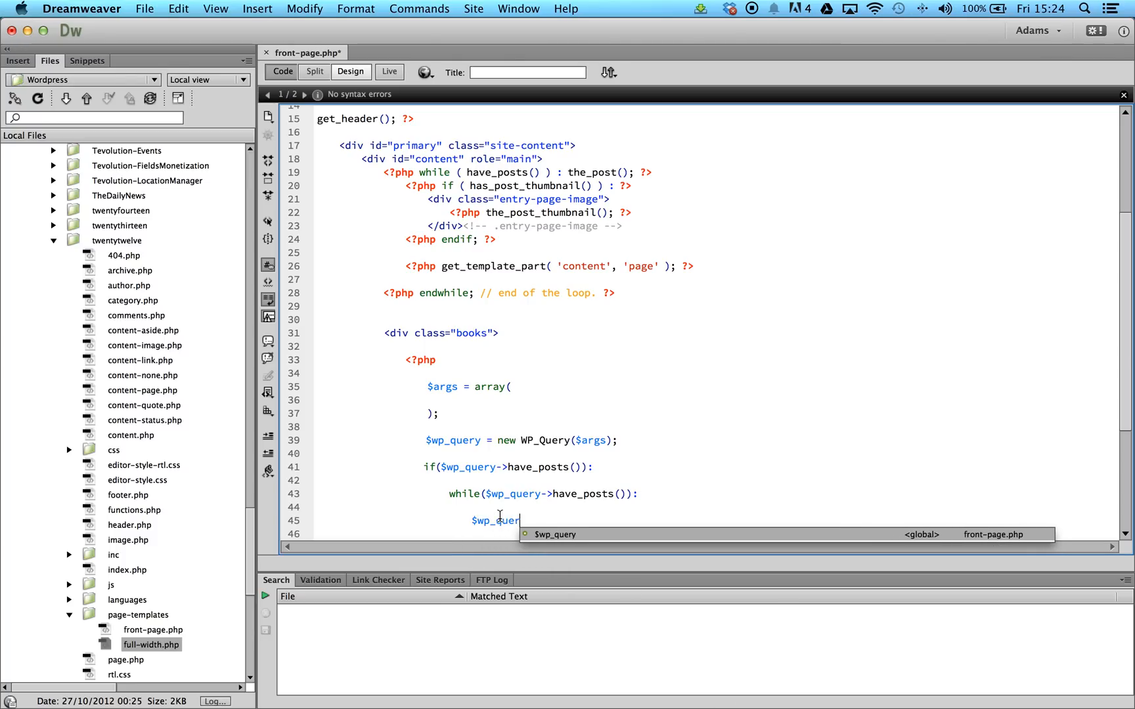
text(->the)
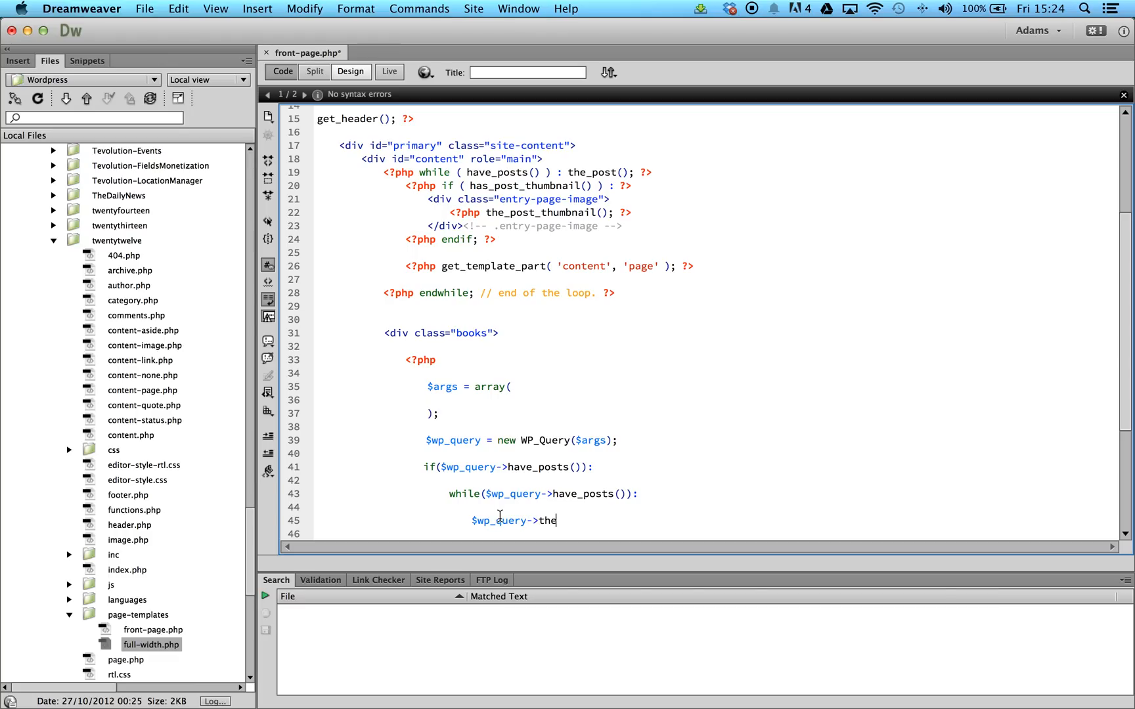
text(_post();)
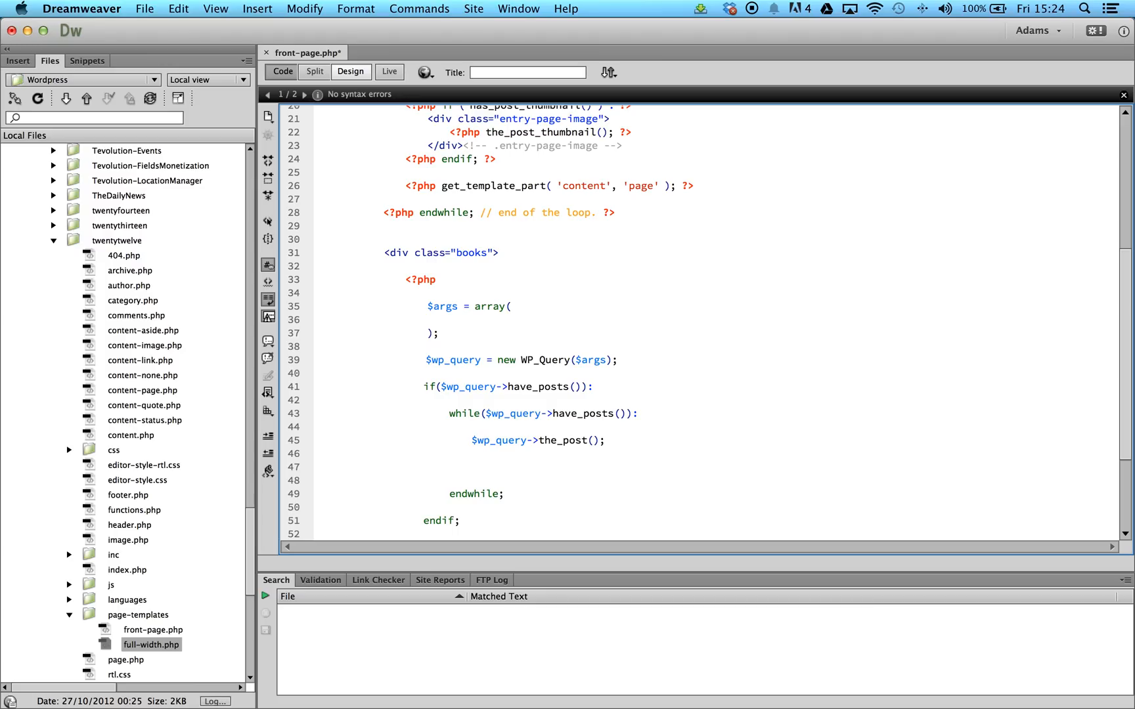
mouse_move(825, 639)
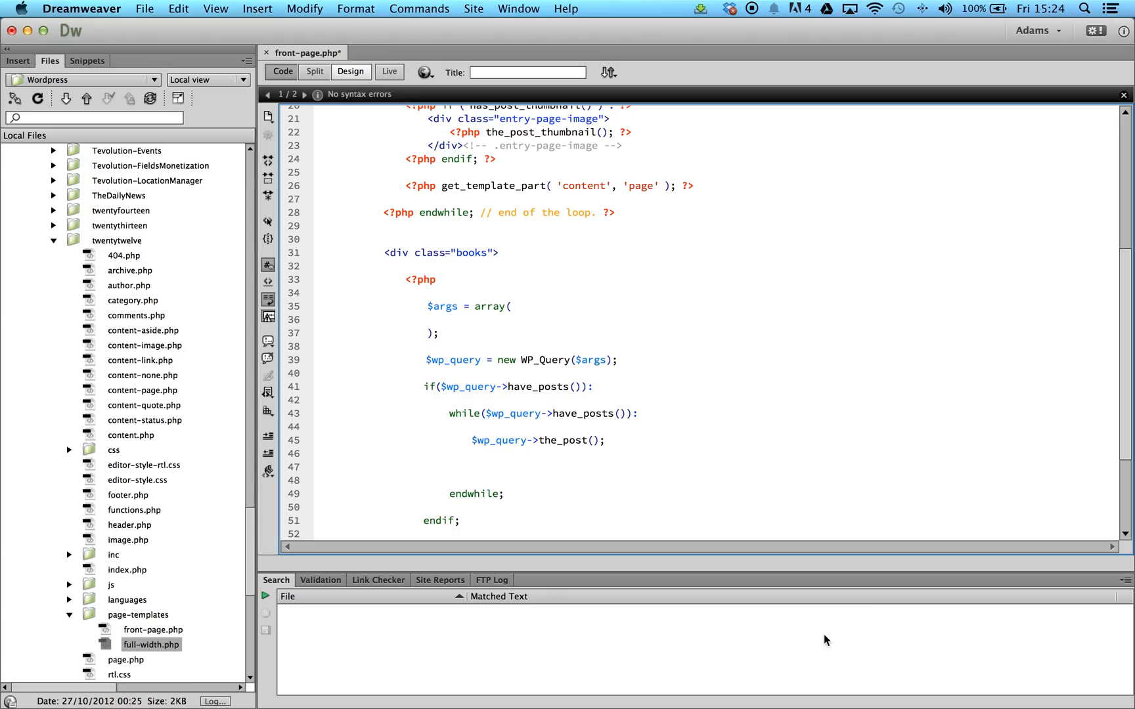
Step: Echo each book's title wrapped in h1 tags using get_the_title()
click(470, 466)
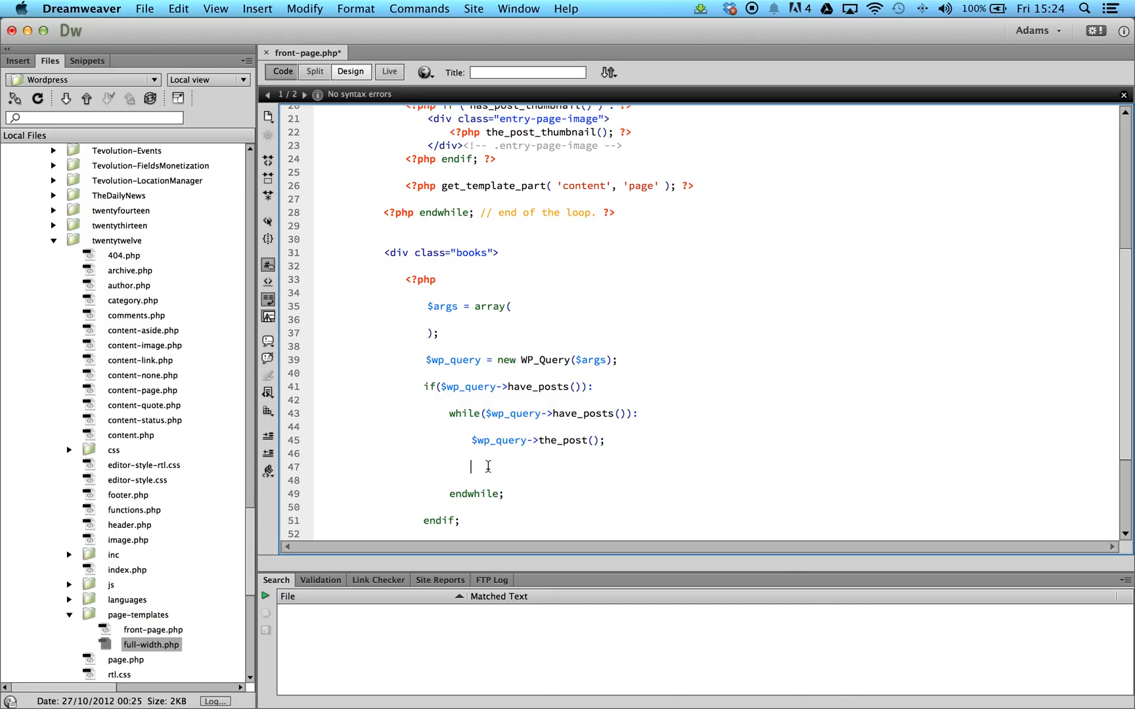
text(t)
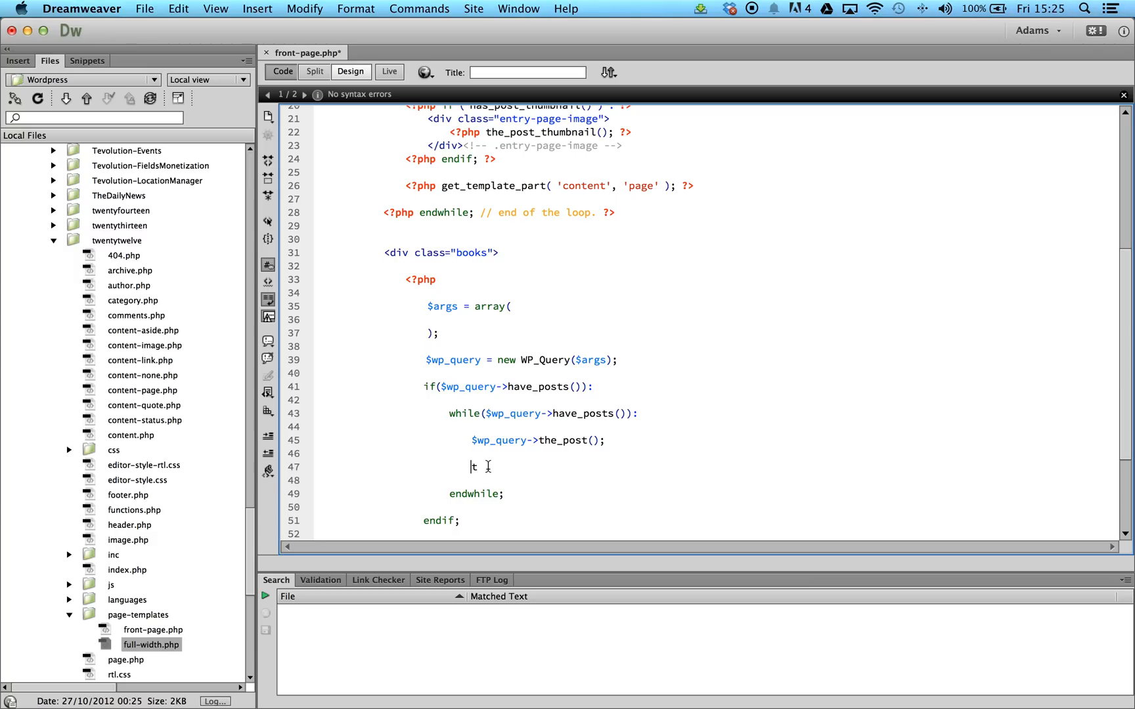
text(echo '';)
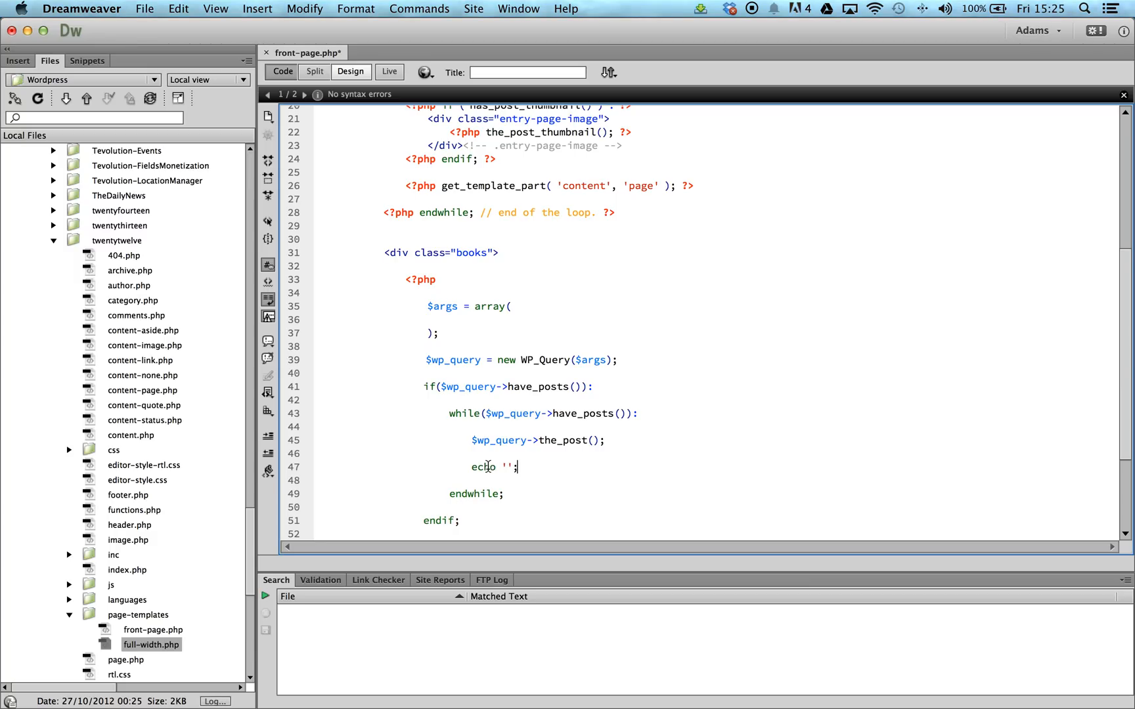
text(h1)
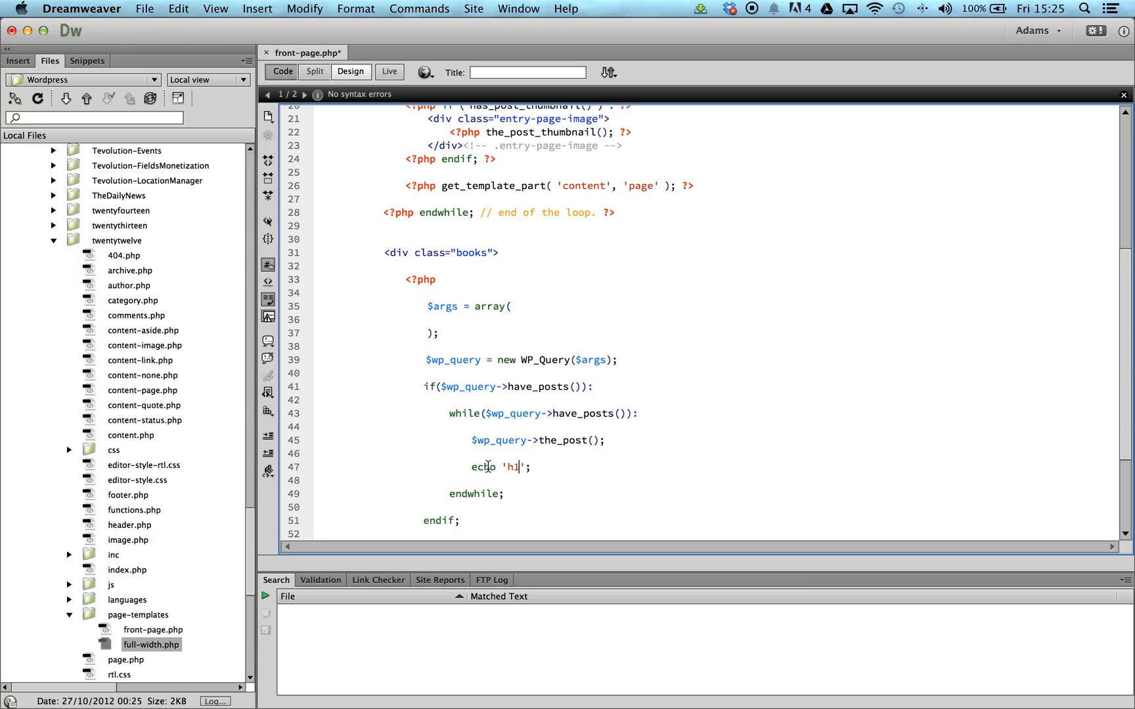
text(<h1>' . get_the)
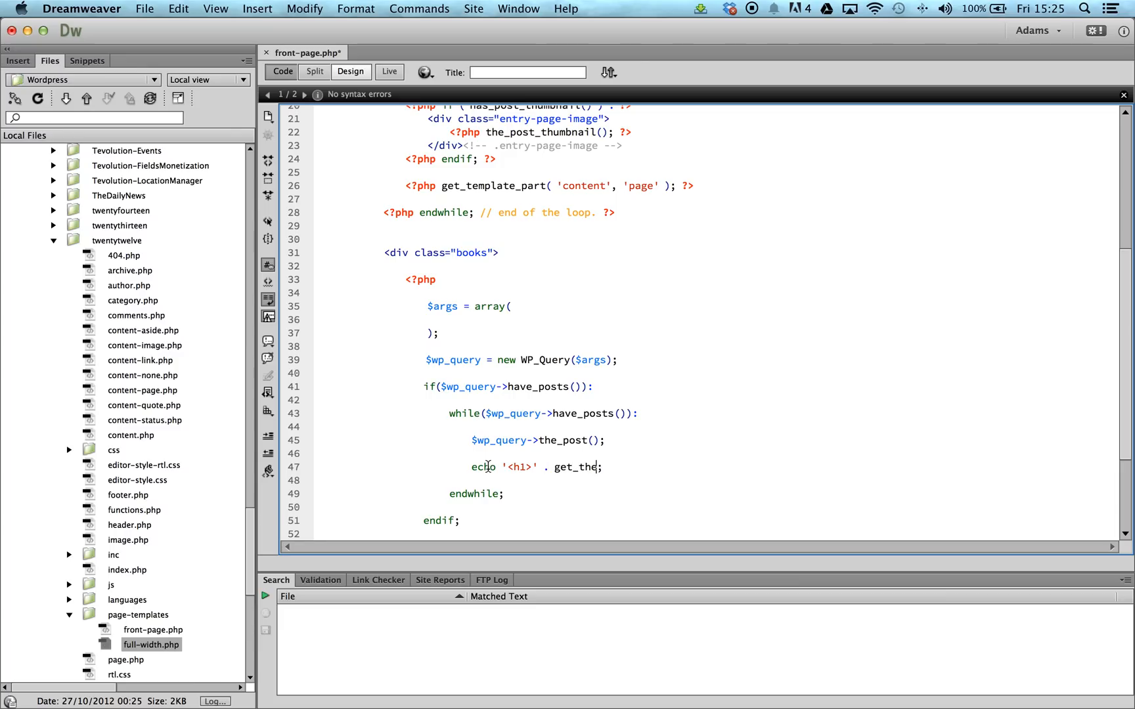
text(_title() . '')
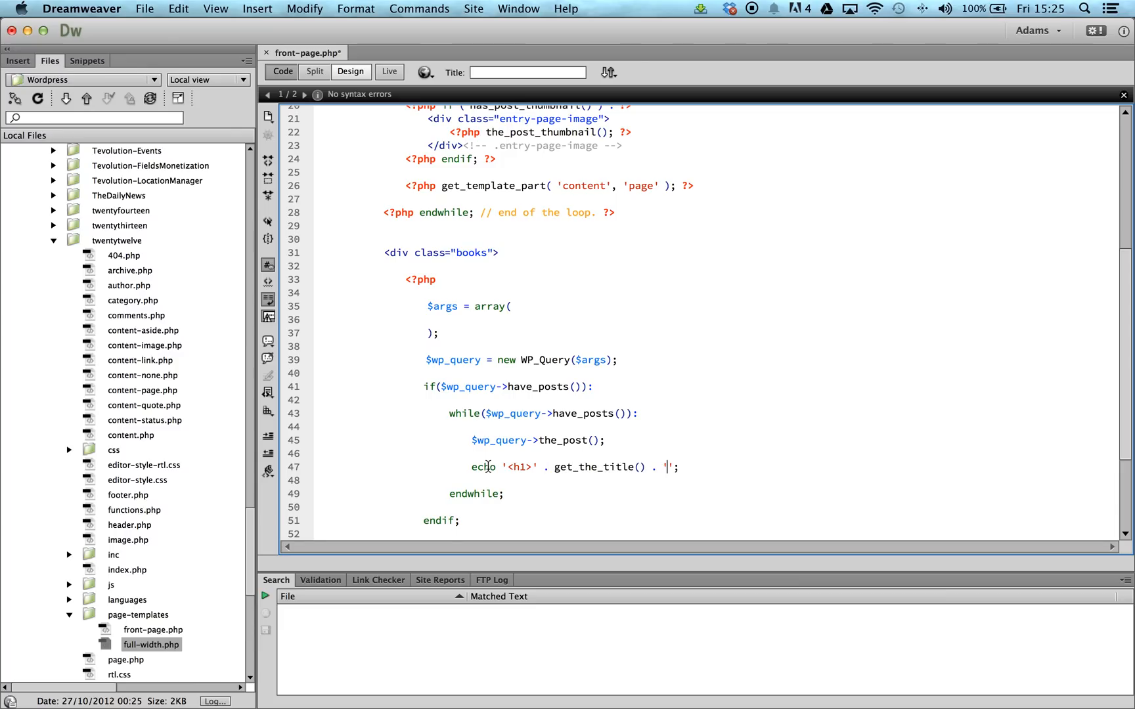
text(</h1>)
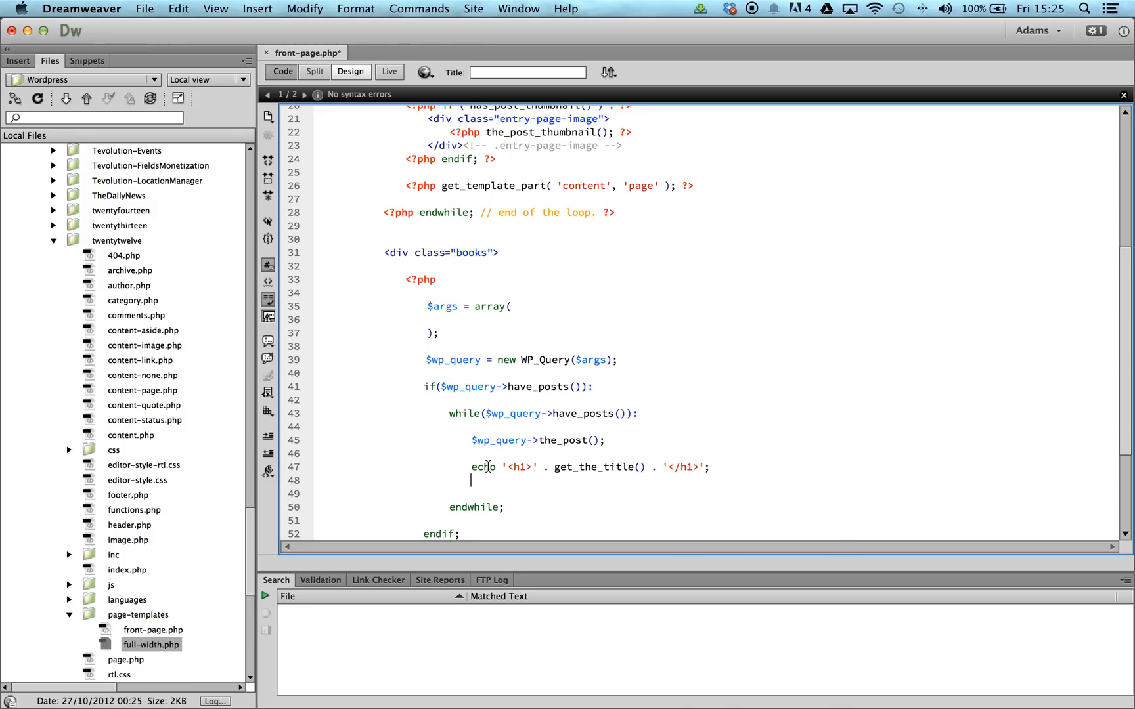
Step: Output the_content(); and the_post_thumbnail(); after the title
text(the_cont)
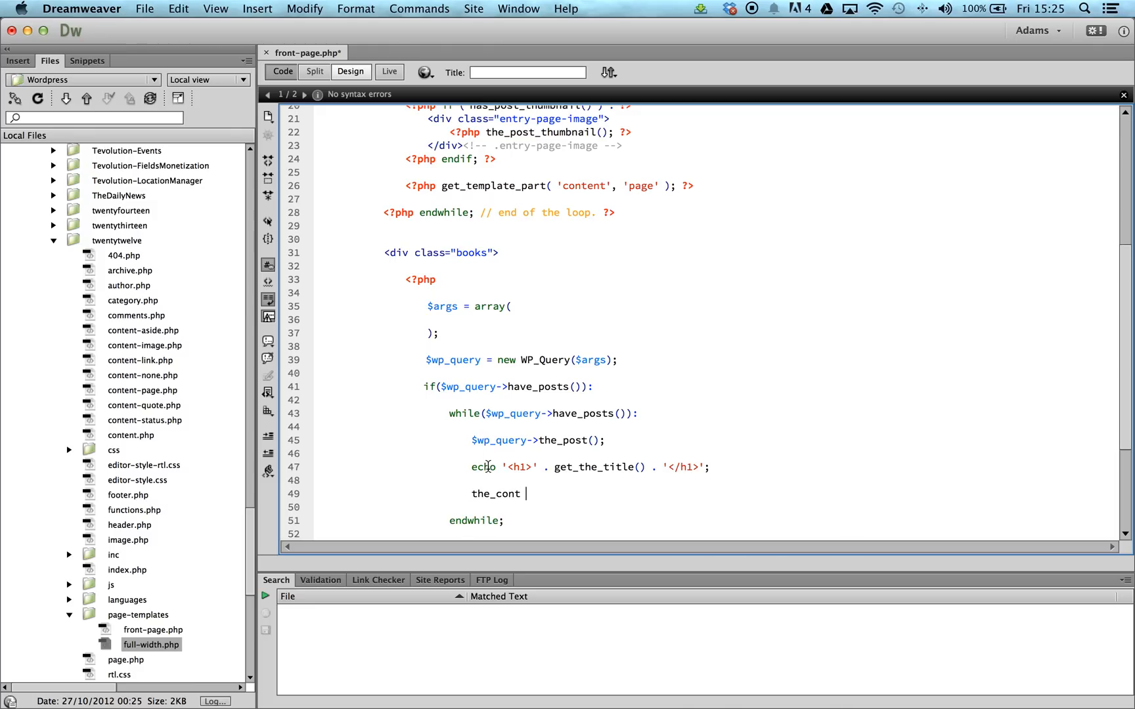
text(ent();)
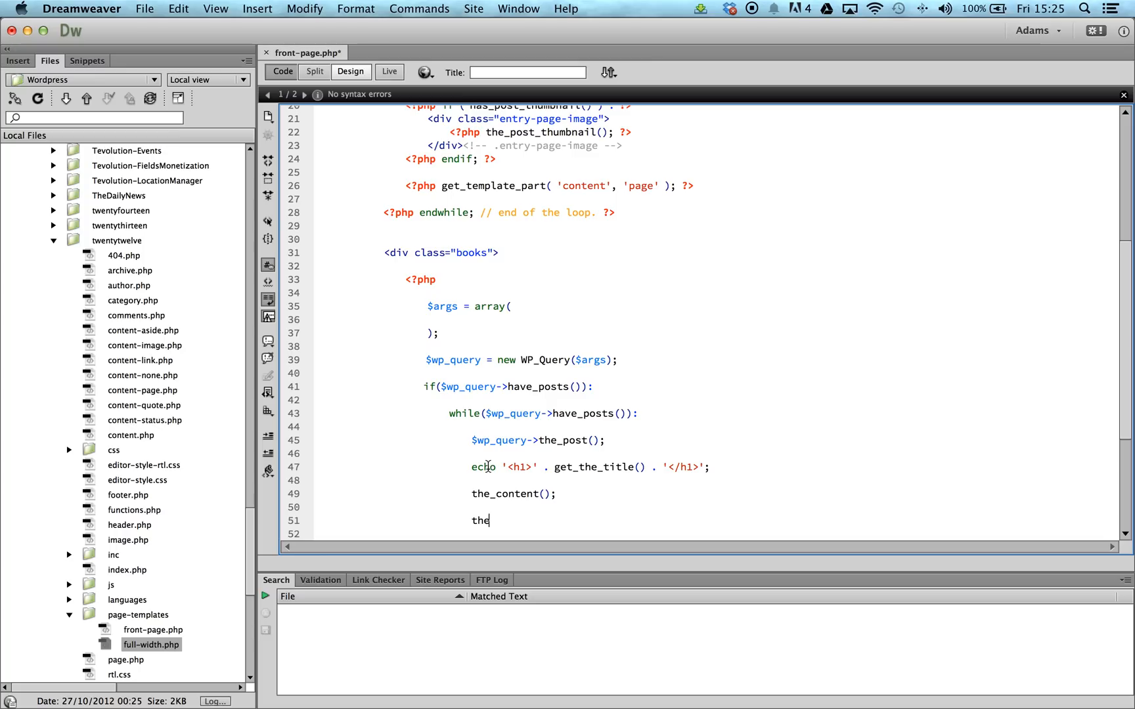
text(_post_thumb)
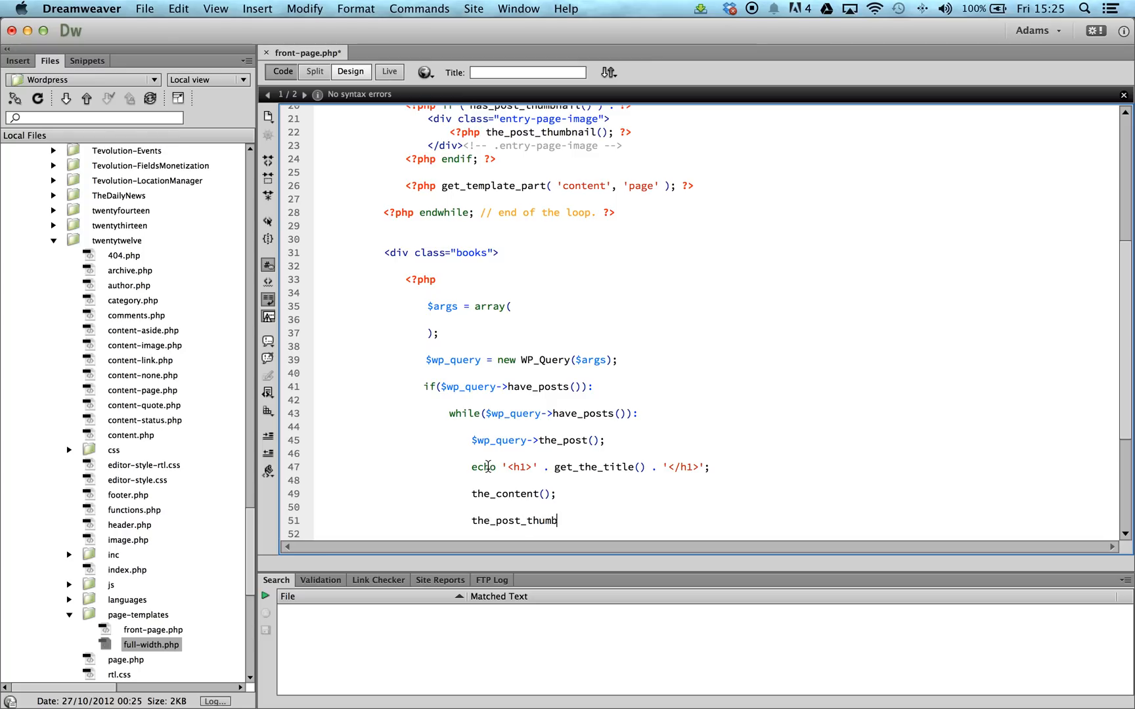
text(nail();)
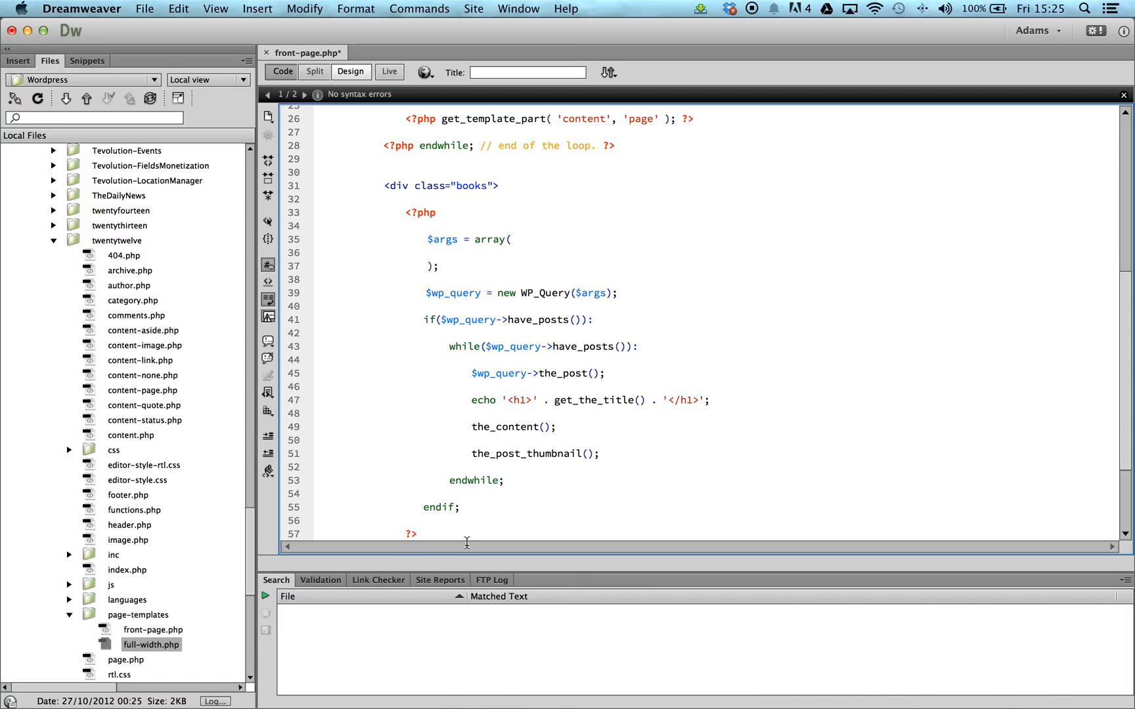
mouse_move(535, 373)
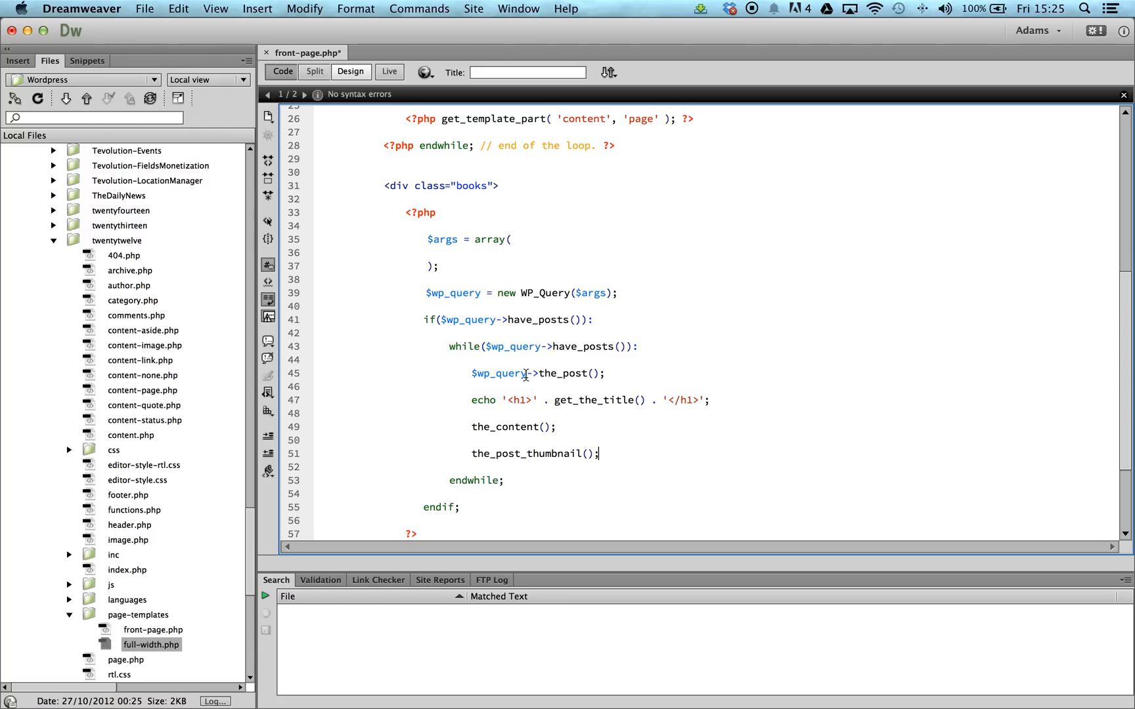
mouse_move(520, 384)
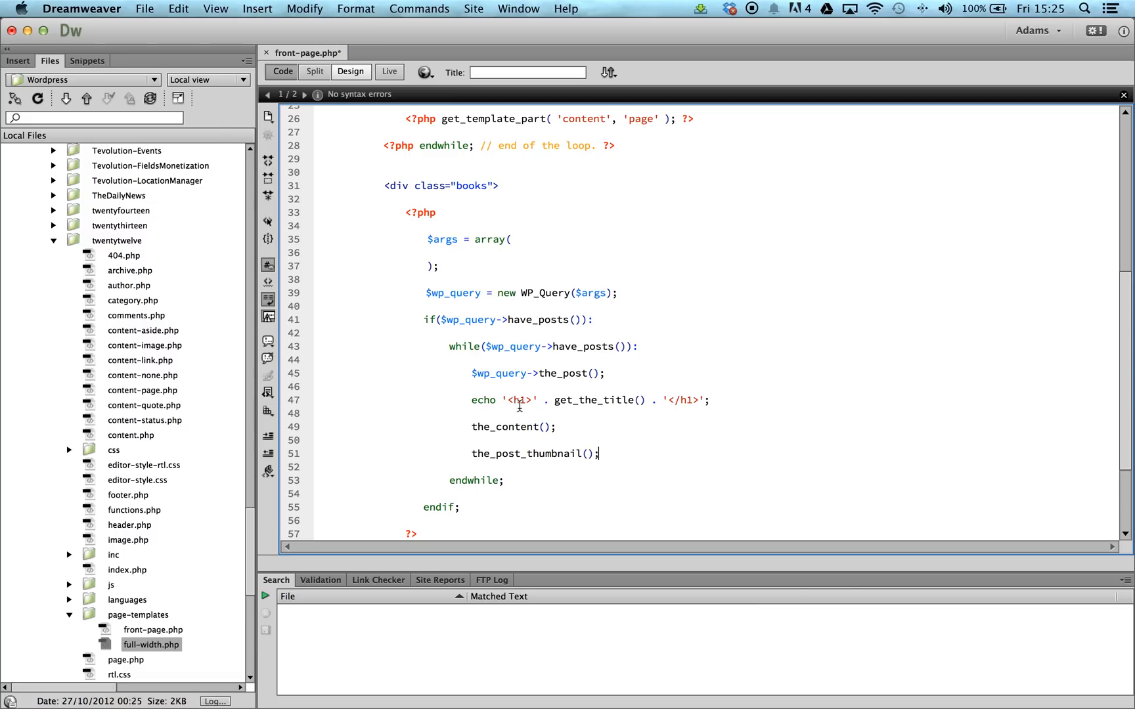
Step: Call wp_reset_postdata(); right after endwhile in the books block
scroll(down, 3)
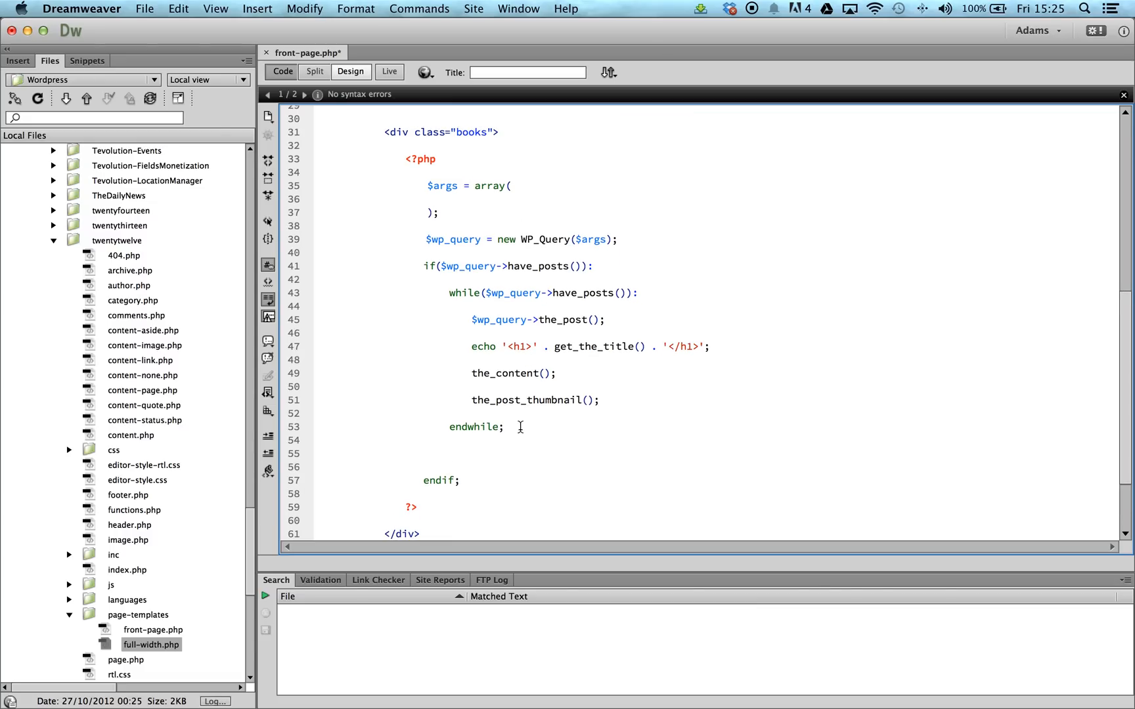
text(wp_)
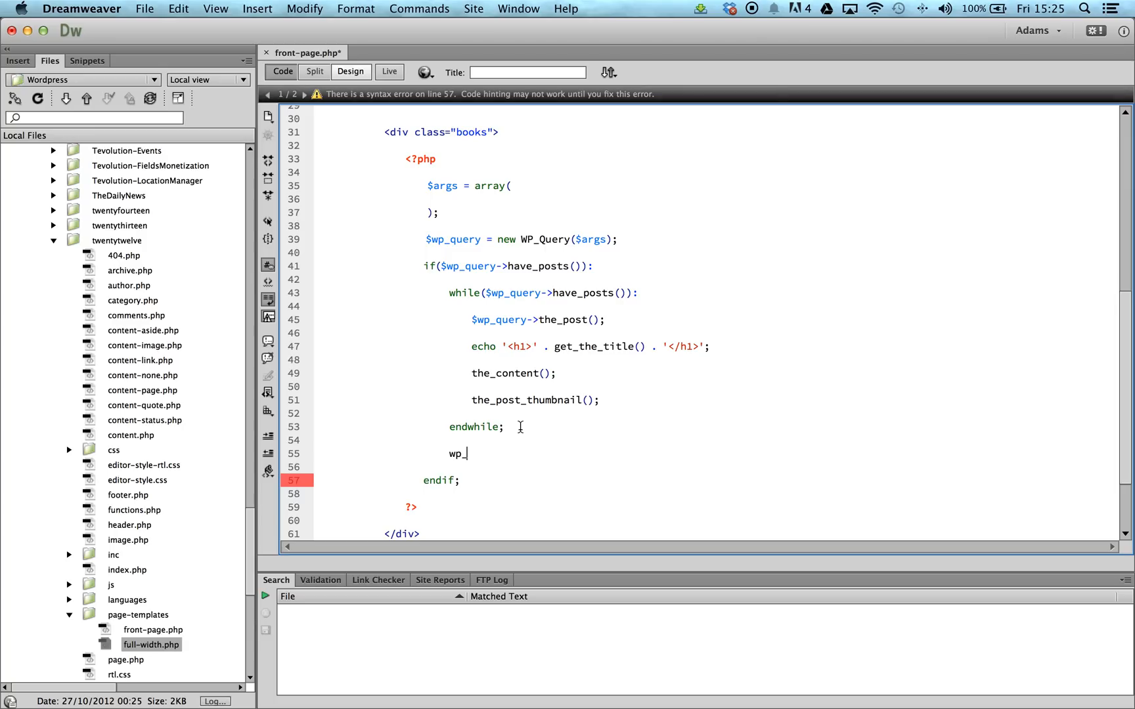
text(reset)
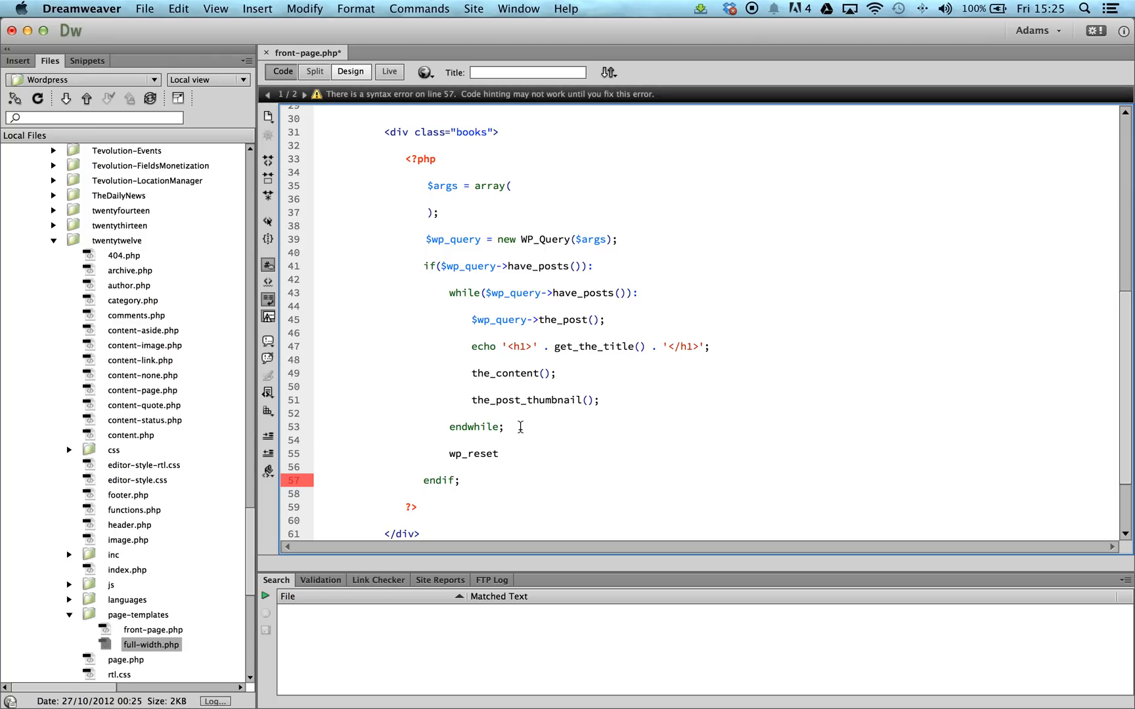
text(_postdata()
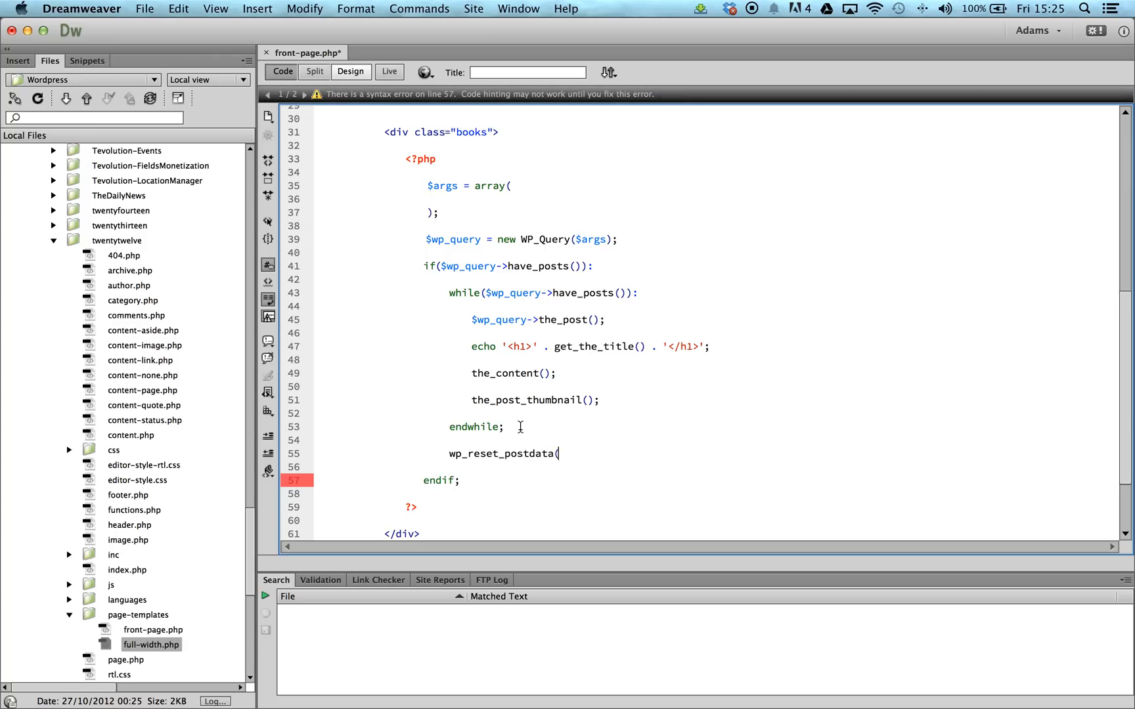
text();)
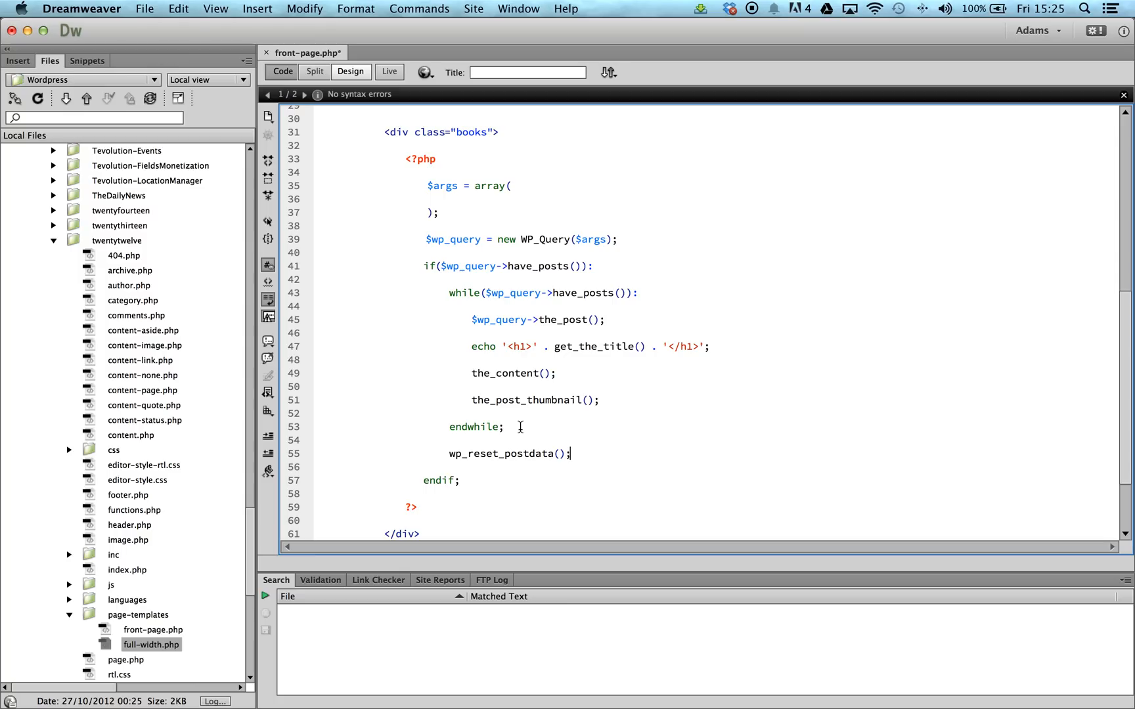
mouse_move(599, 425)
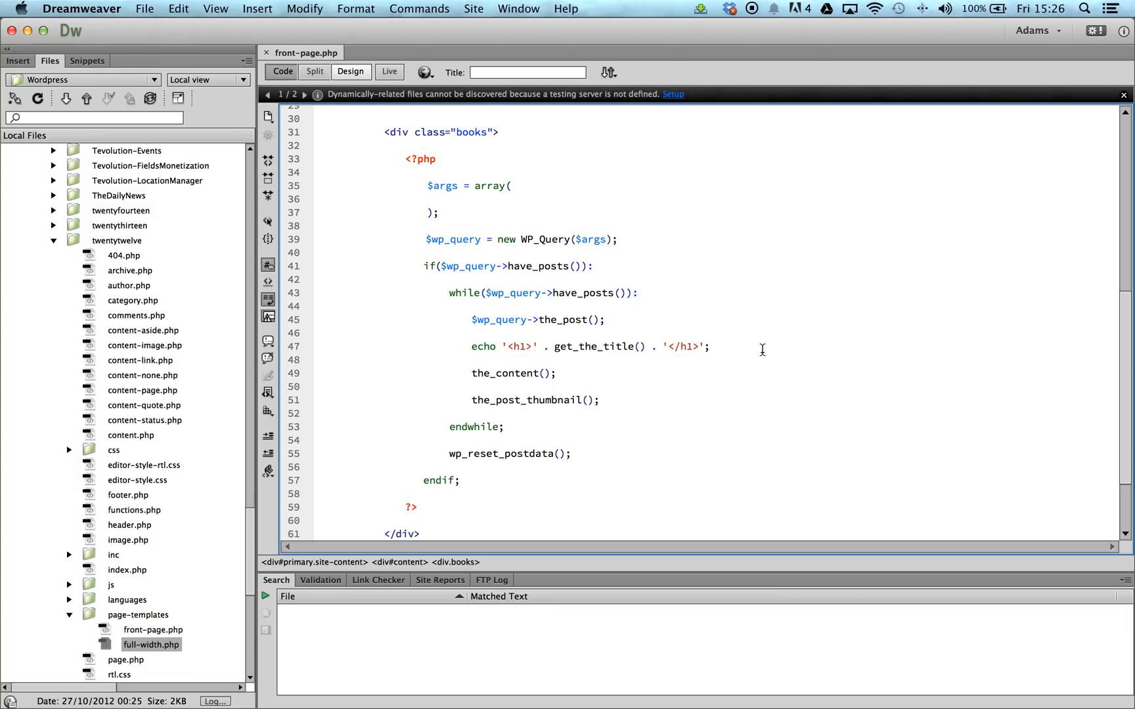
mouse_move(1067, 331)
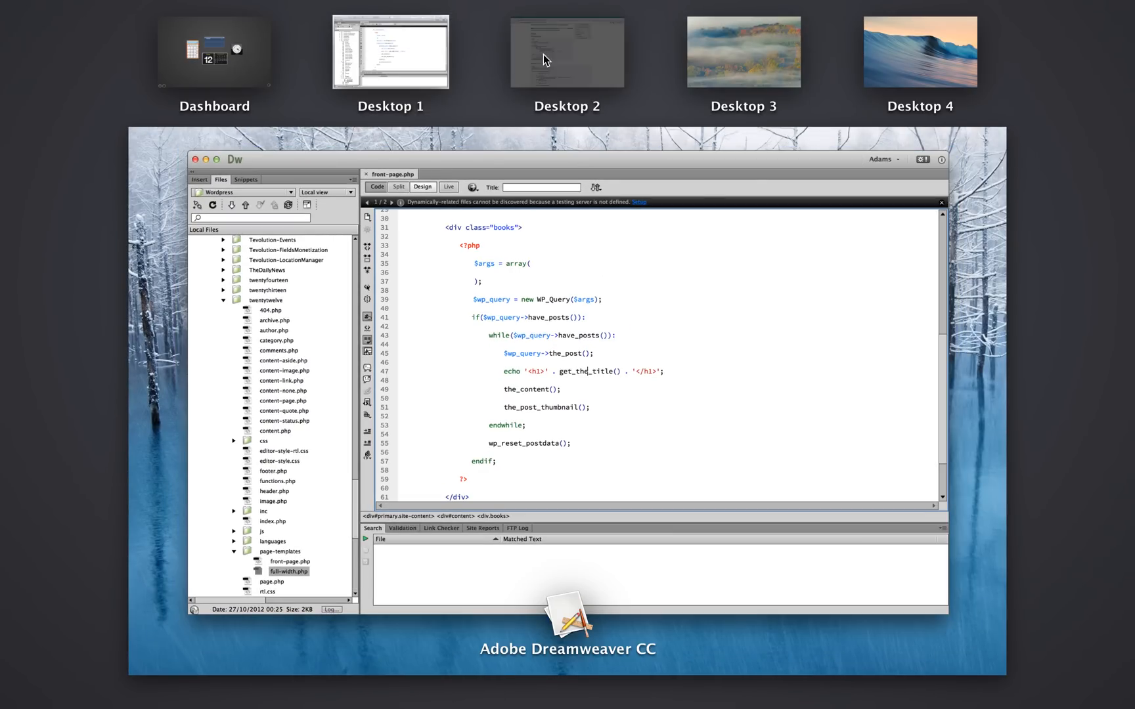
click(390, 51)
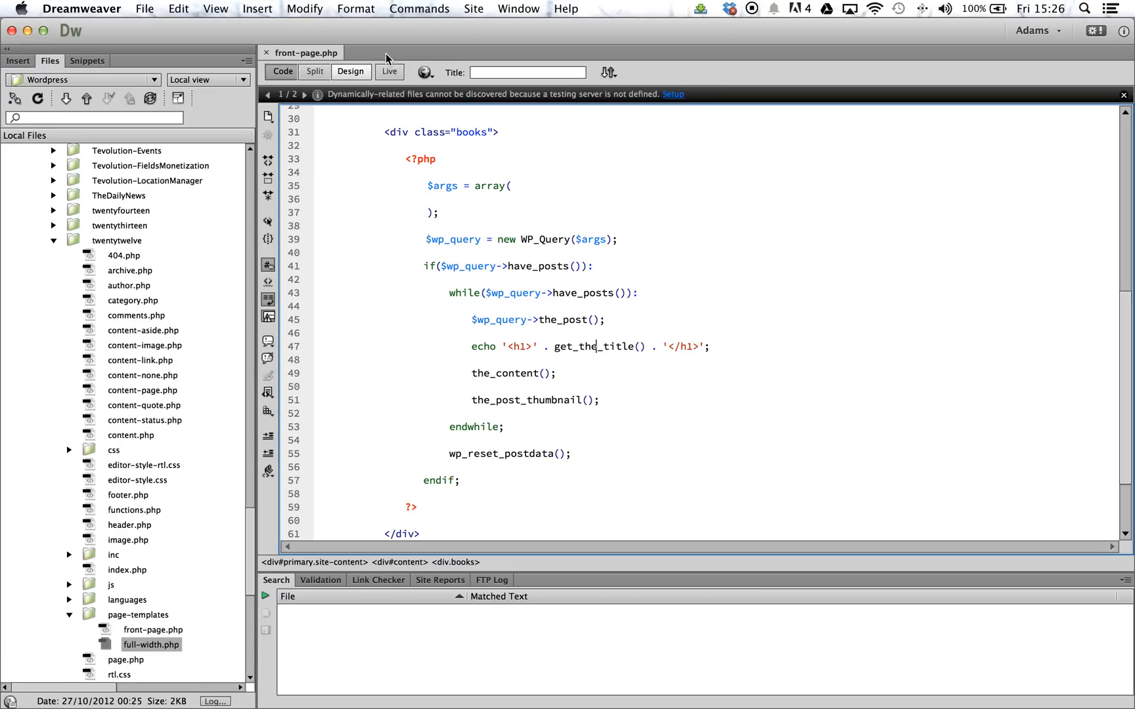
mouse_move(555, 267)
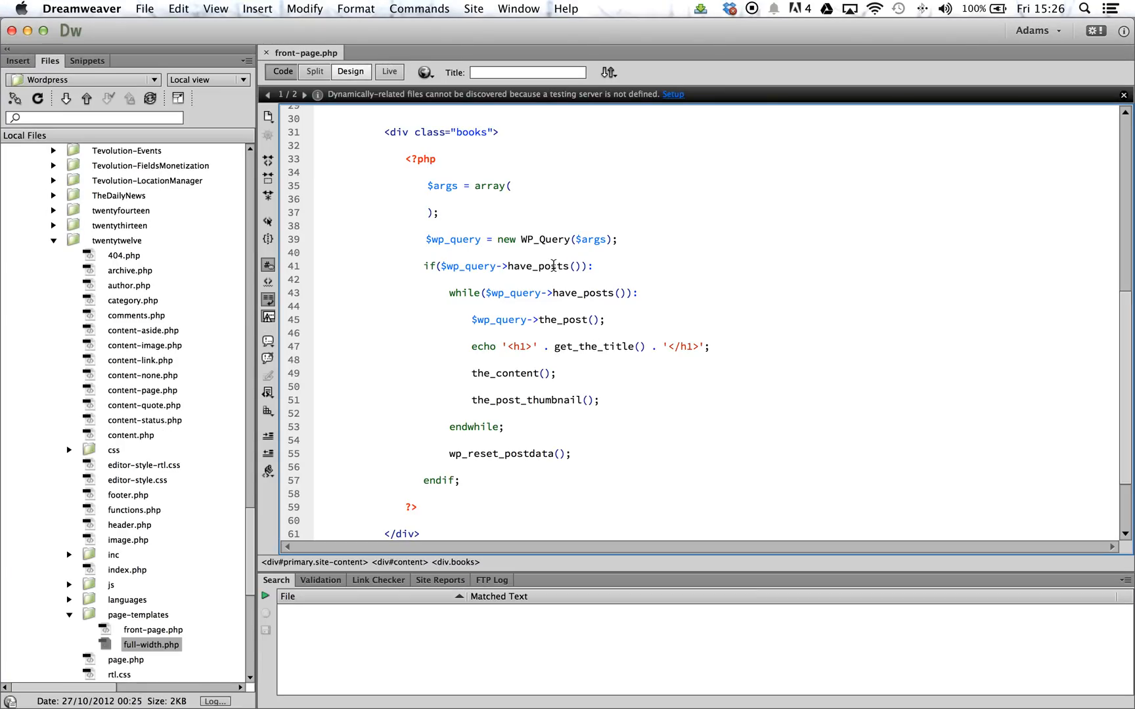
mouse_move(691, 327)
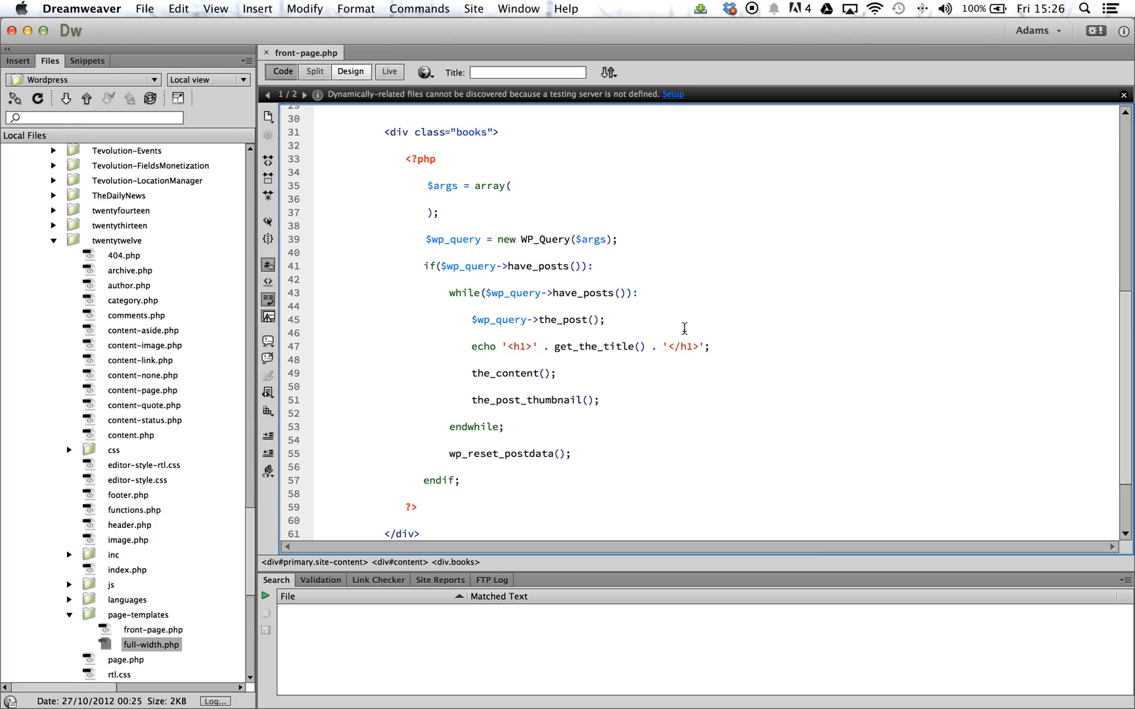
mouse_move(973, 348)
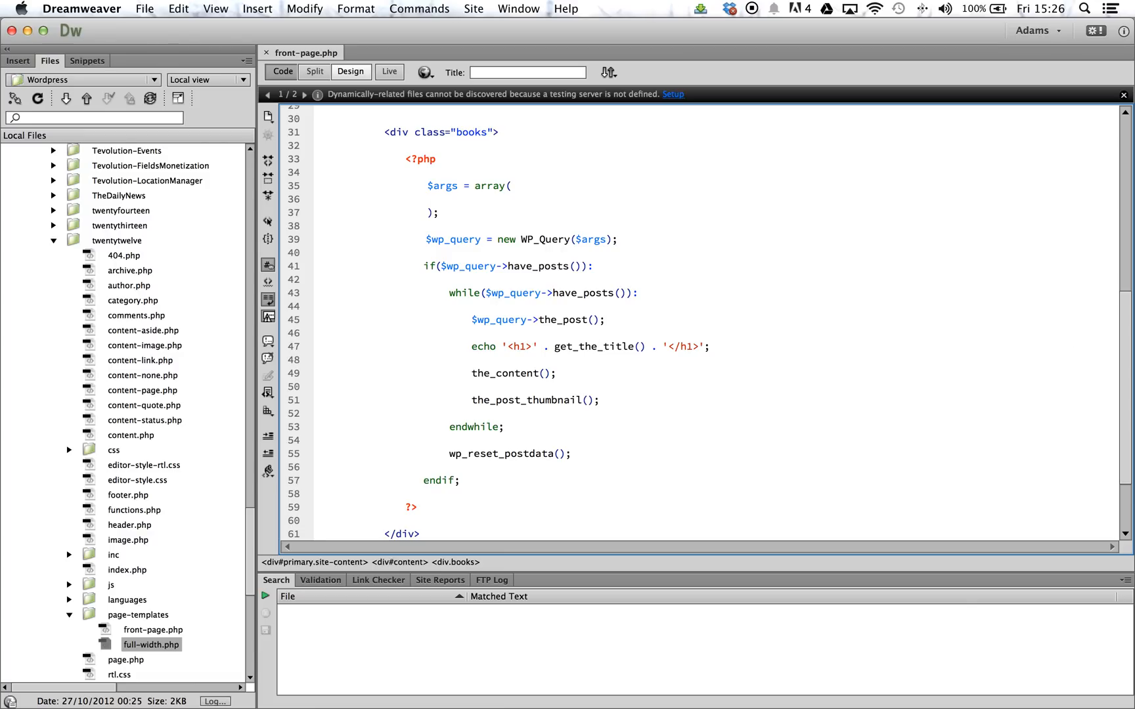
click(593, 345)
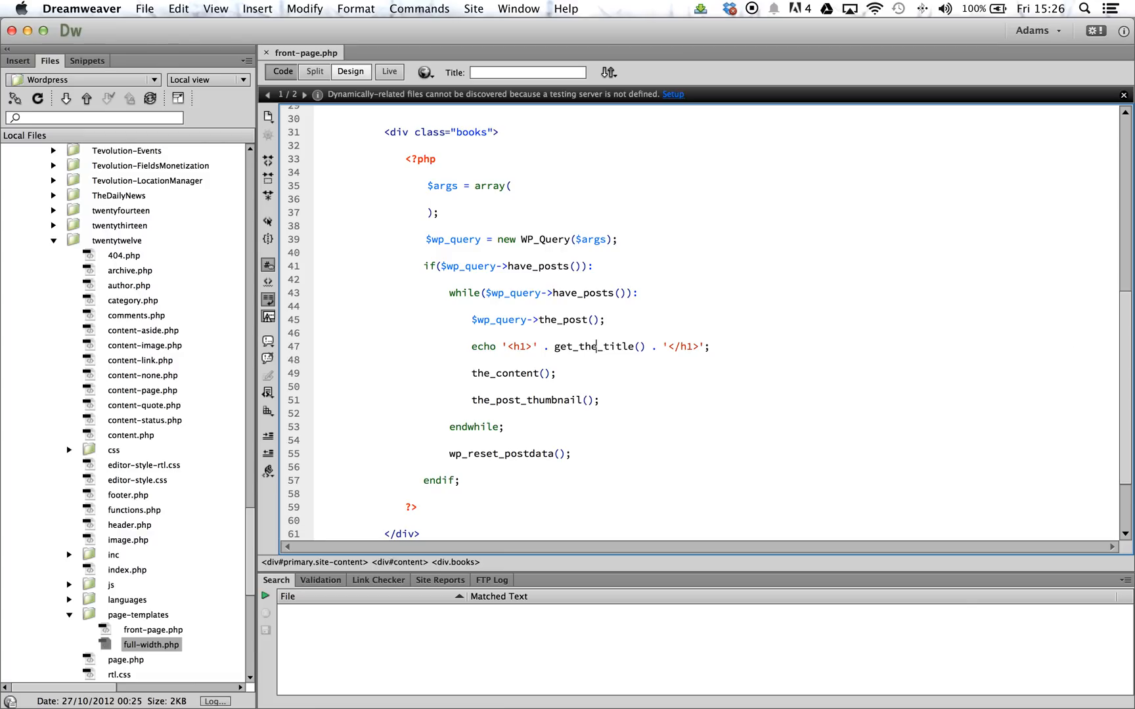
mouse_move(914, 674)
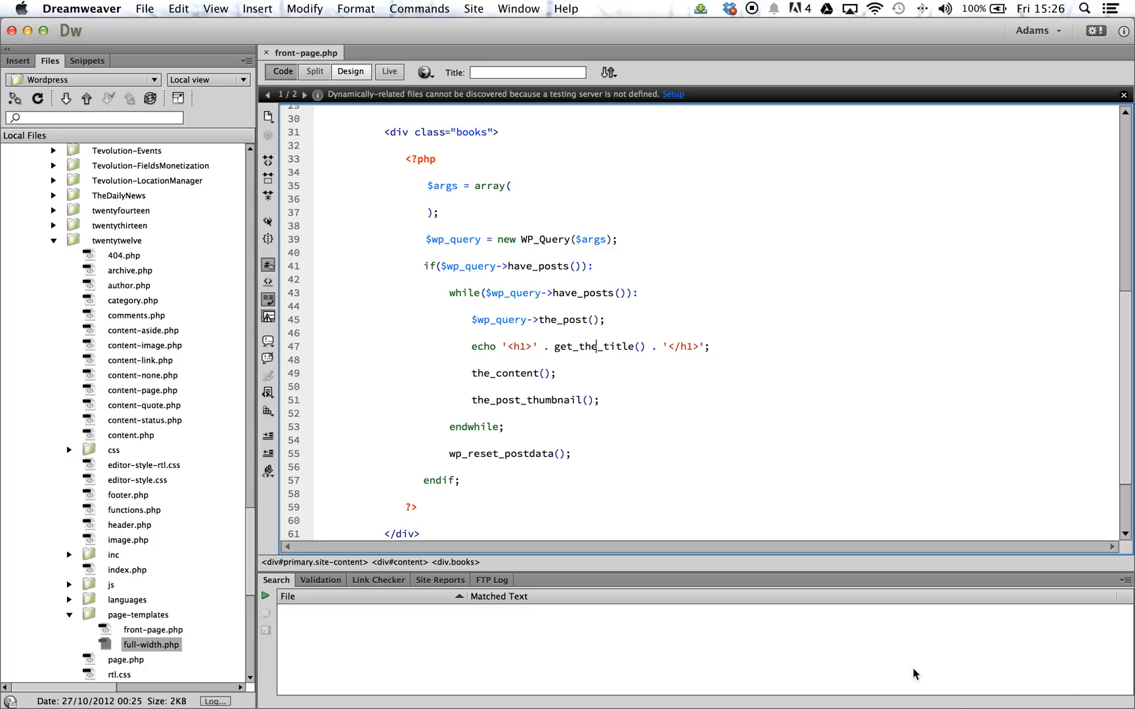
mouse_move(838, 645)
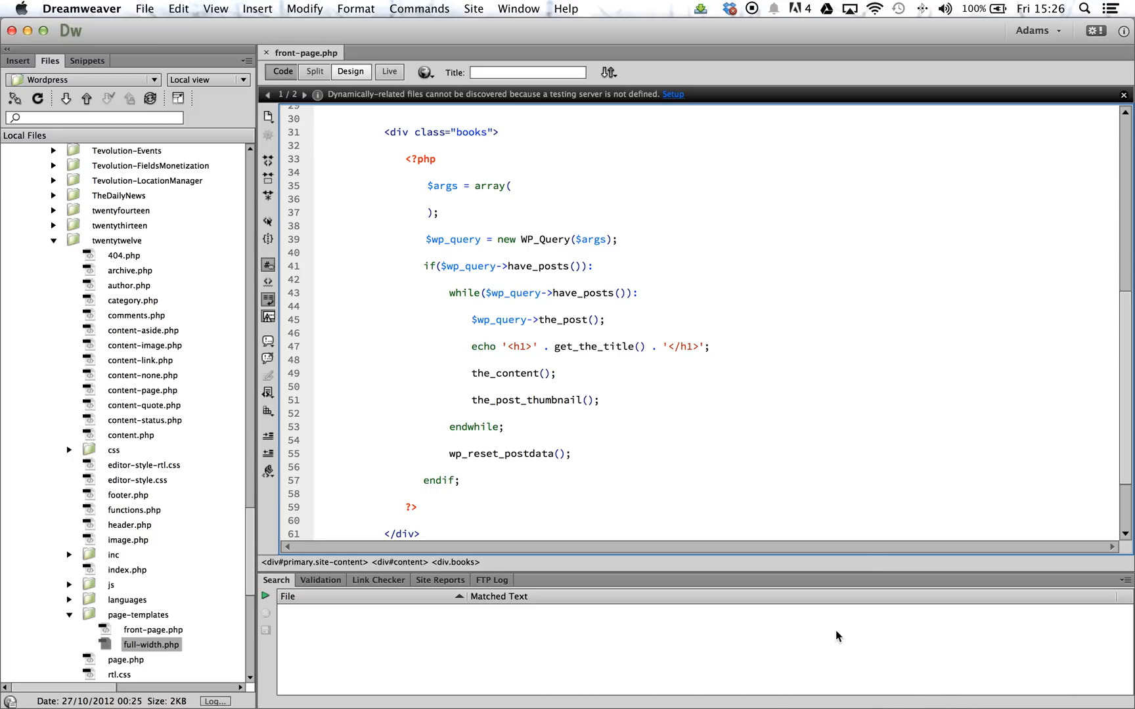
click(594, 346)
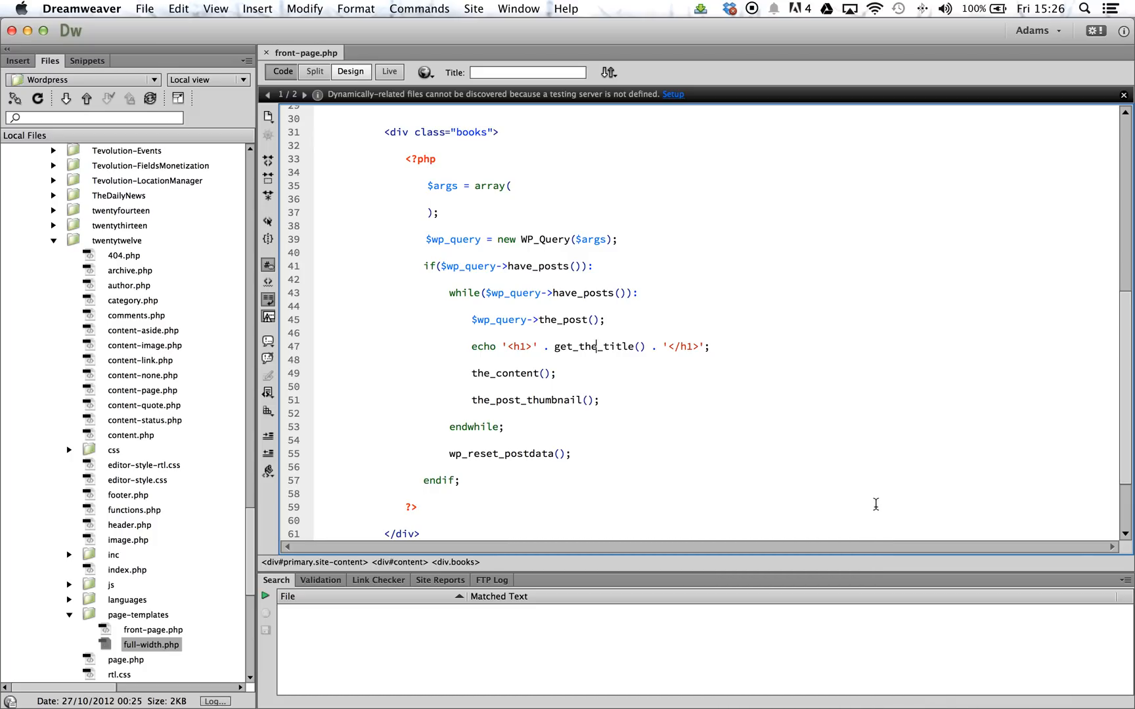
mouse_move(778, 466)
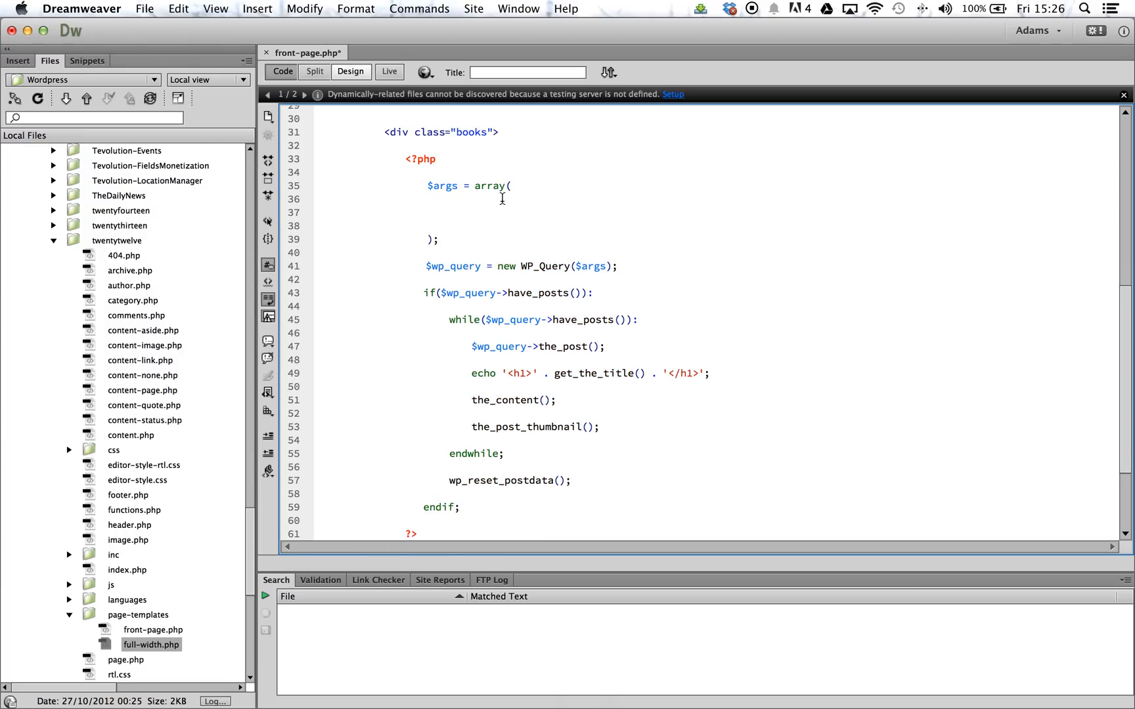
Step: Add a "cat" => 1 entry inside the $args array
text("cat")
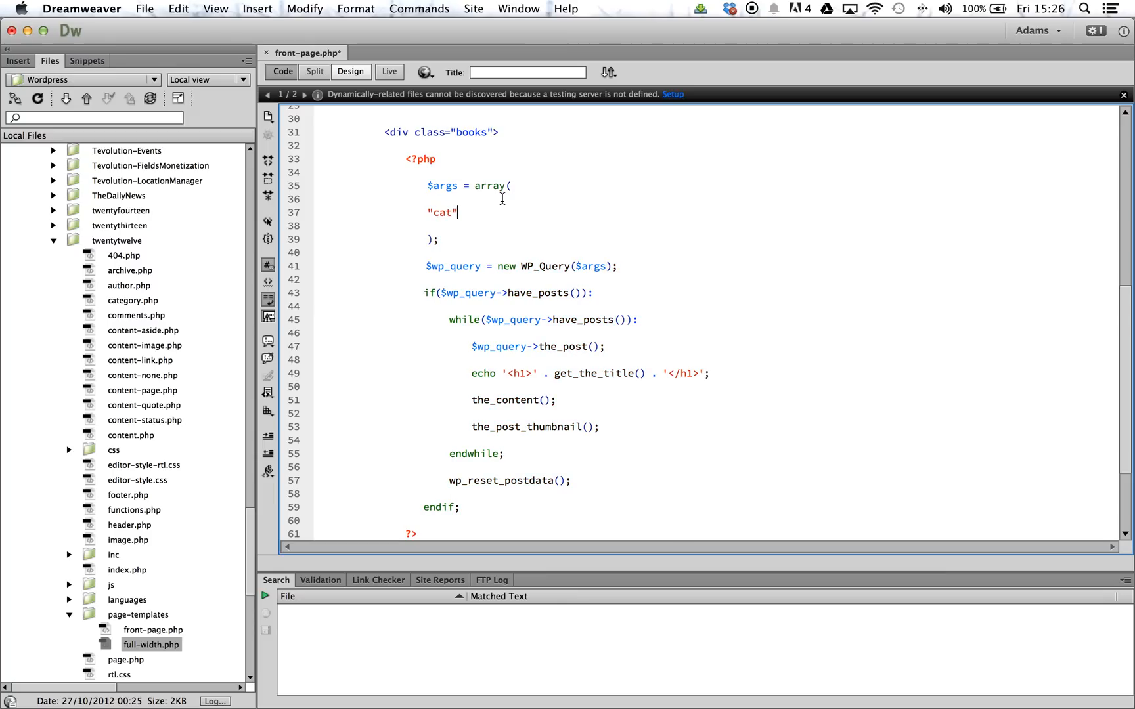
text(=> 1)
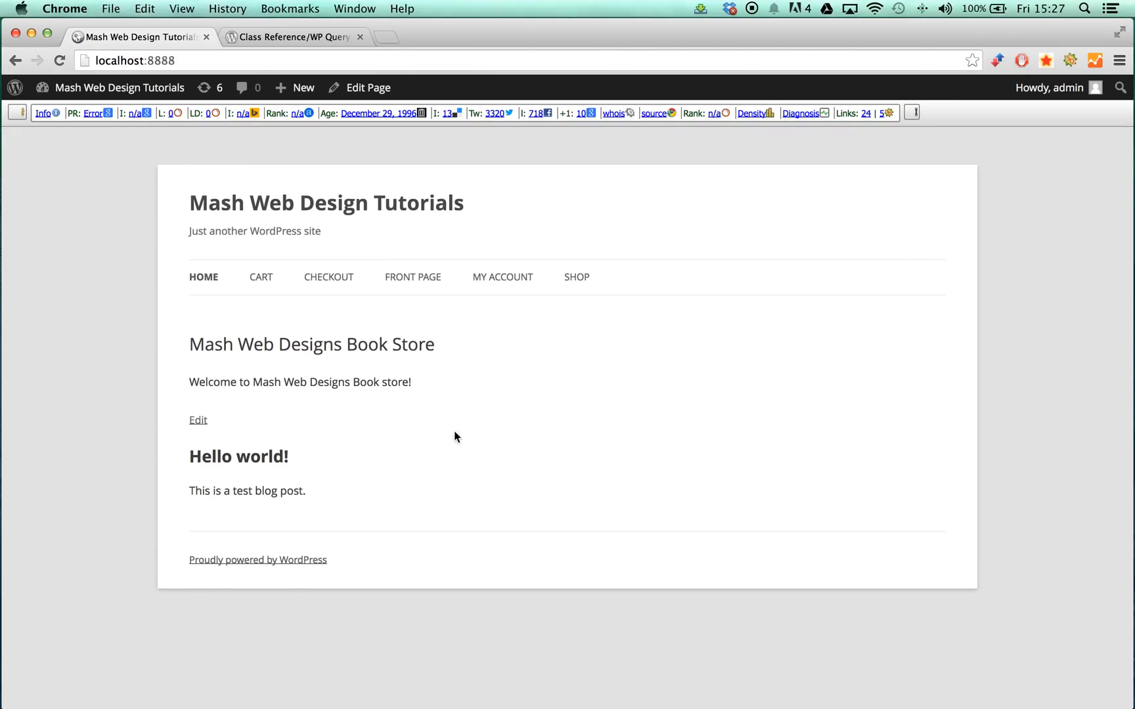
mouse_move(595, 457)
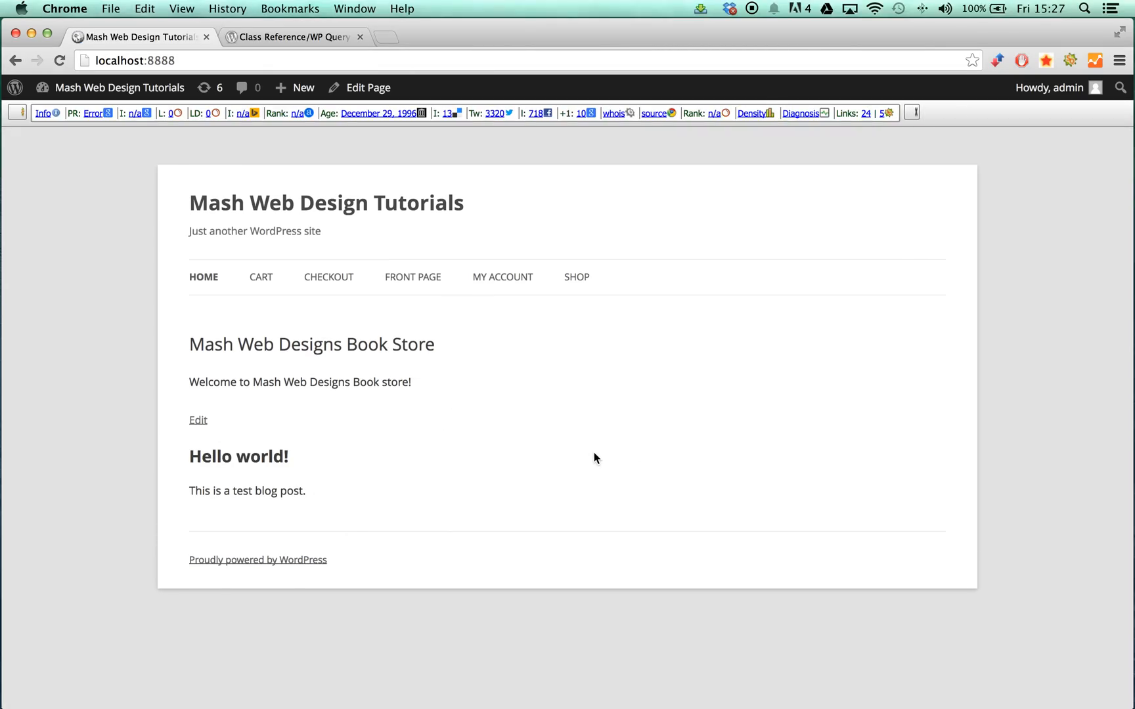
mouse_move(606, 413)
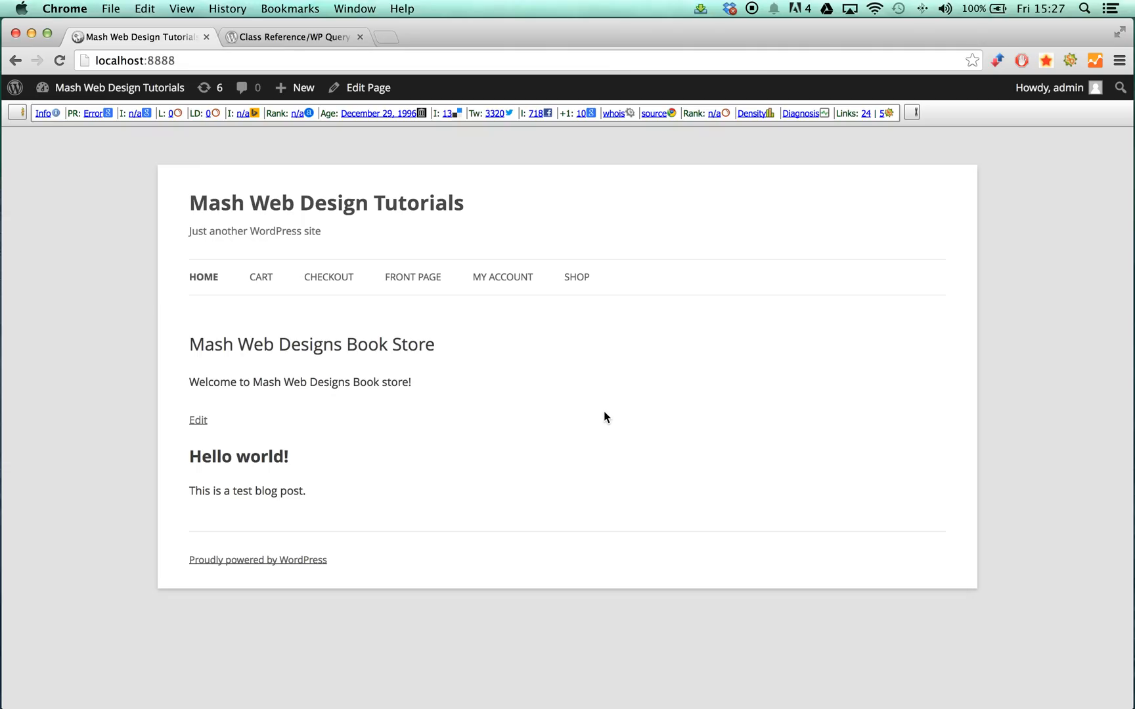
mouse_move(638, 510)
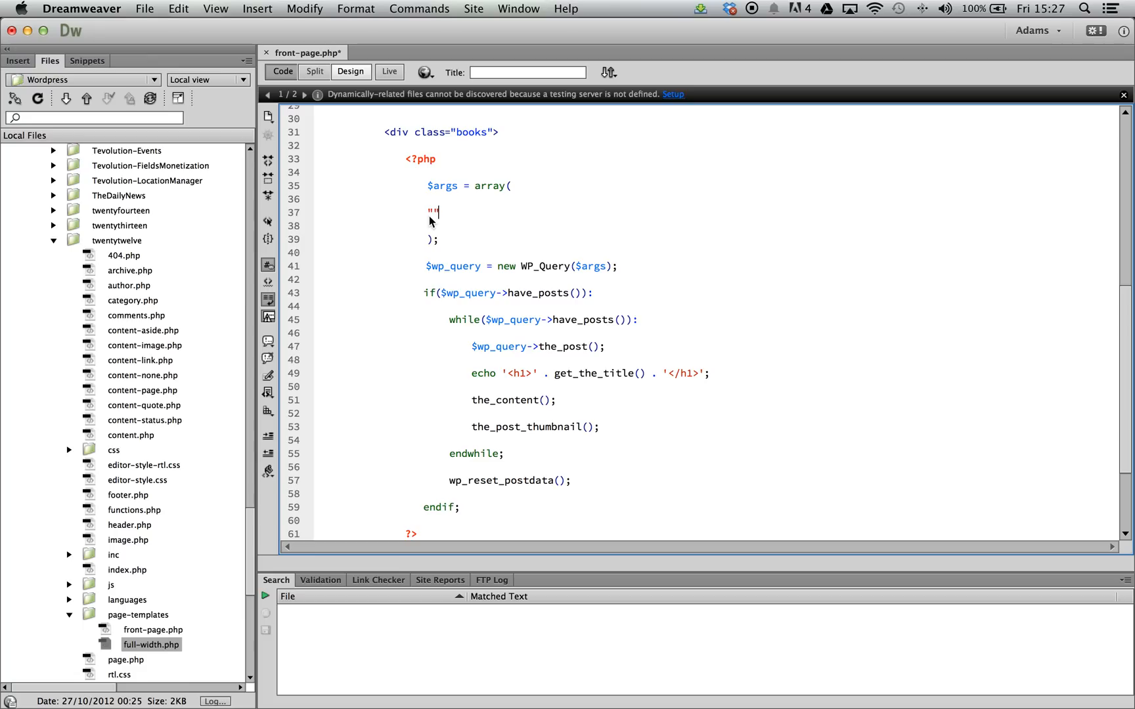
Step: Set the $args to "posts_per_page" => 2 and "post_type" => "books"
text(posts_per_page)
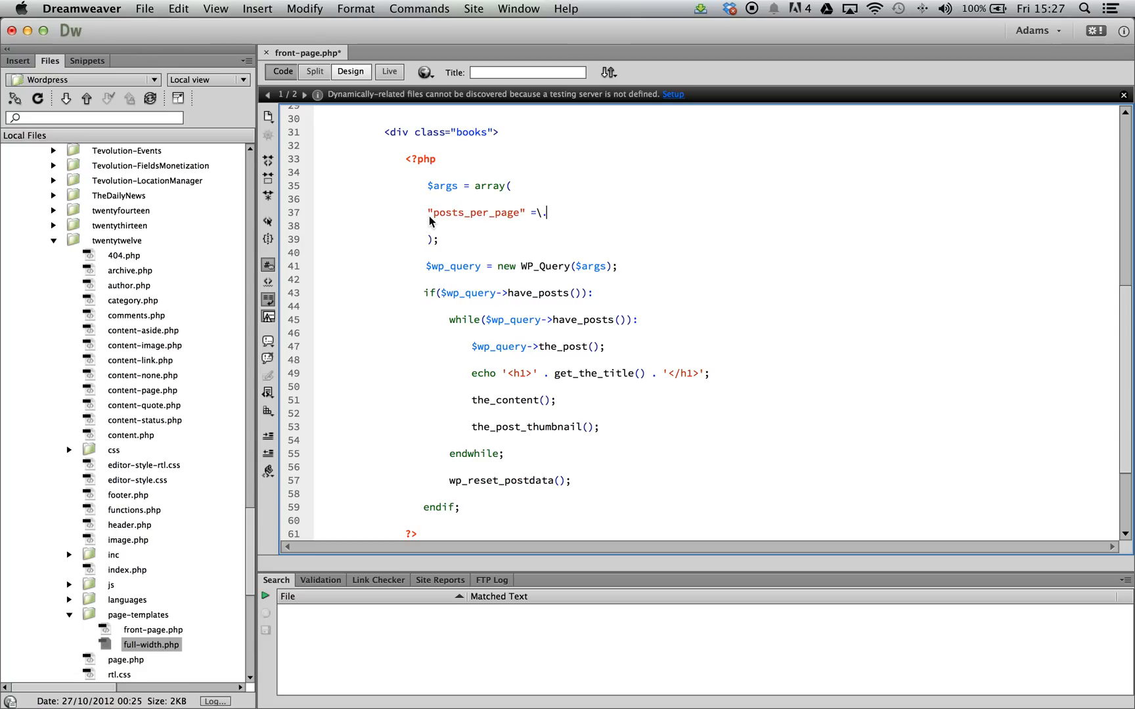
text(=> 2,)
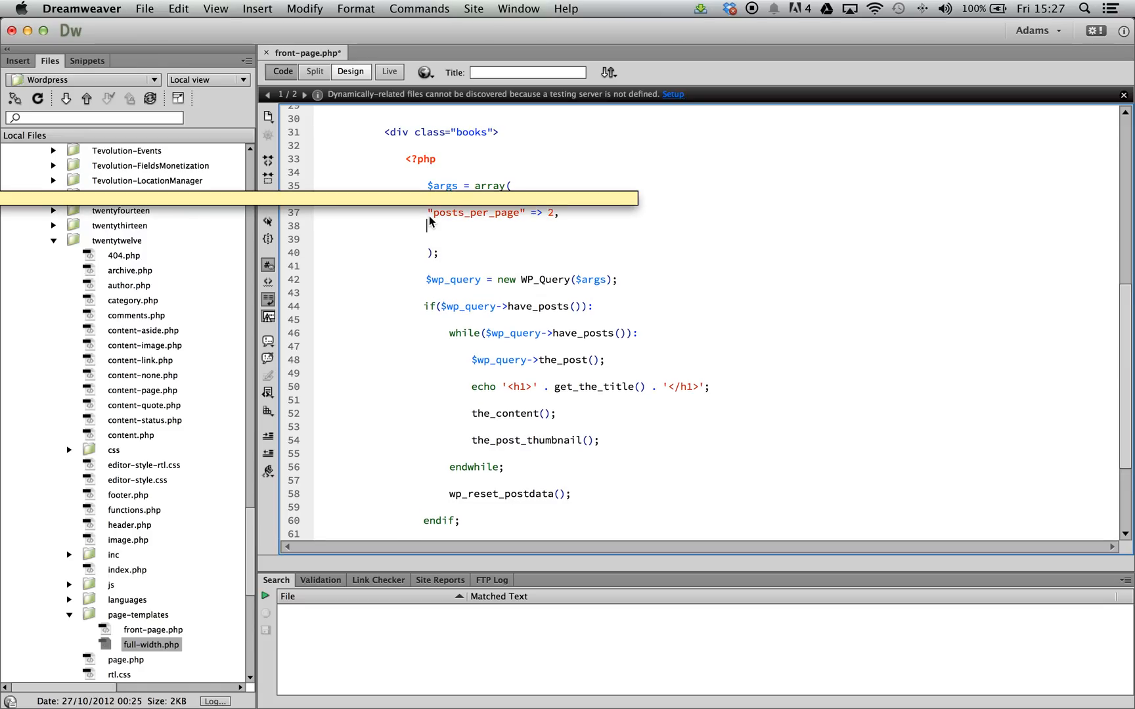
text("post)
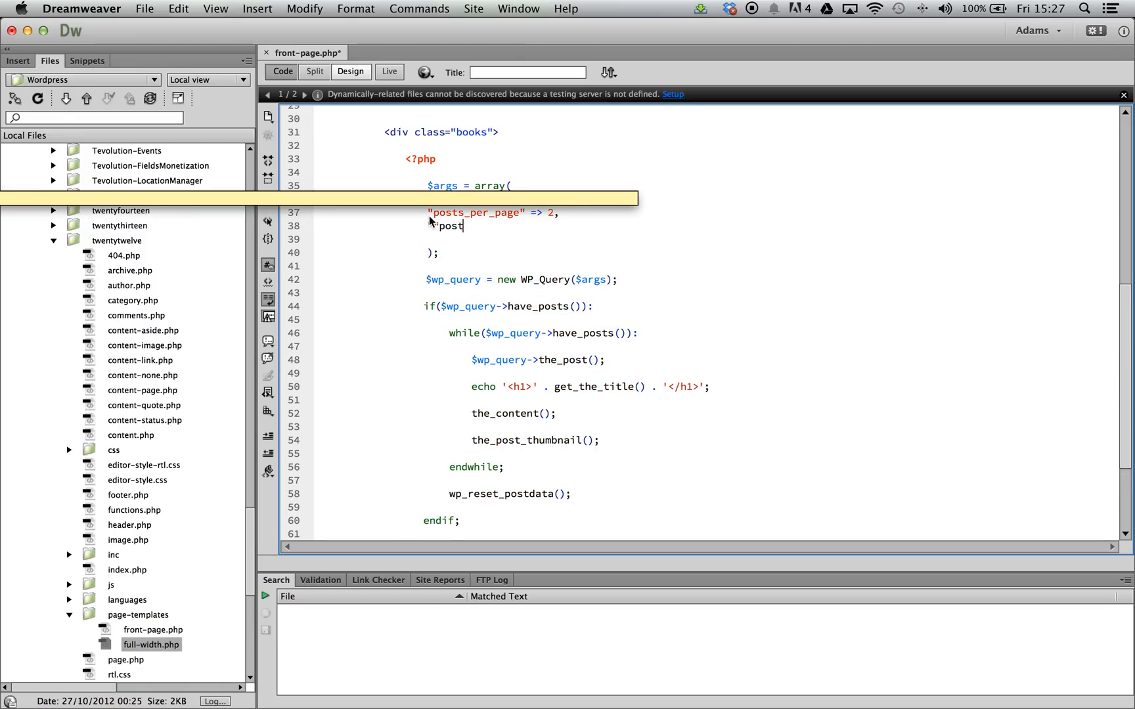
text(_t)
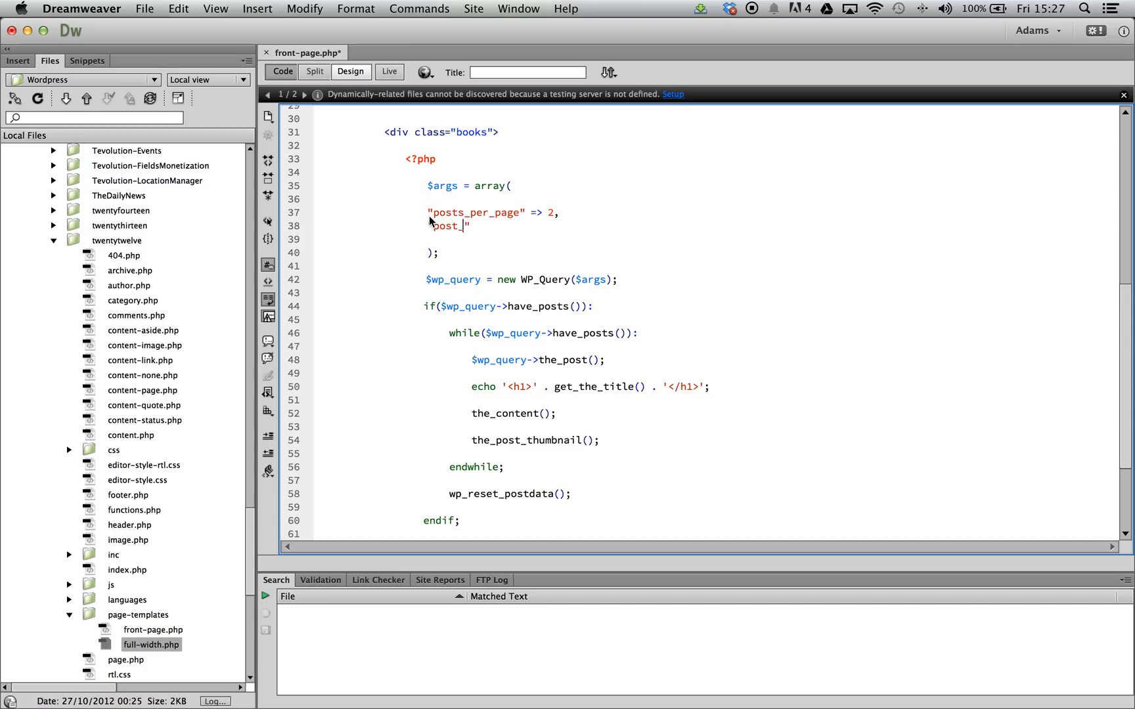
text(type")
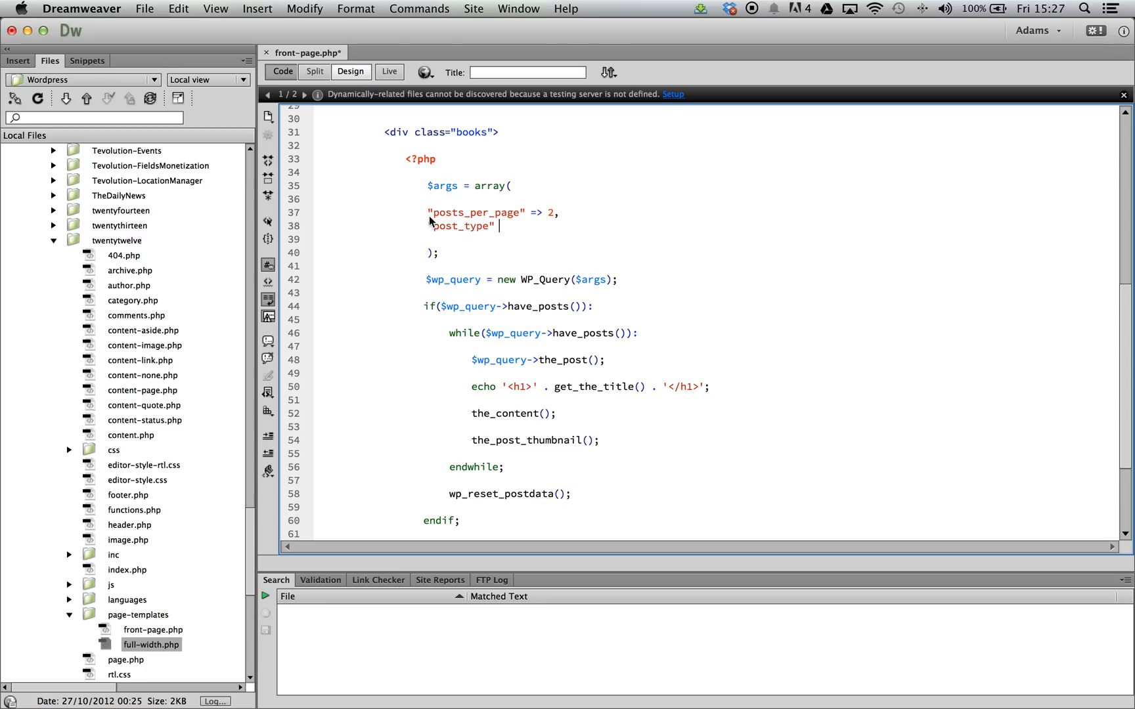
text(=> "bo")
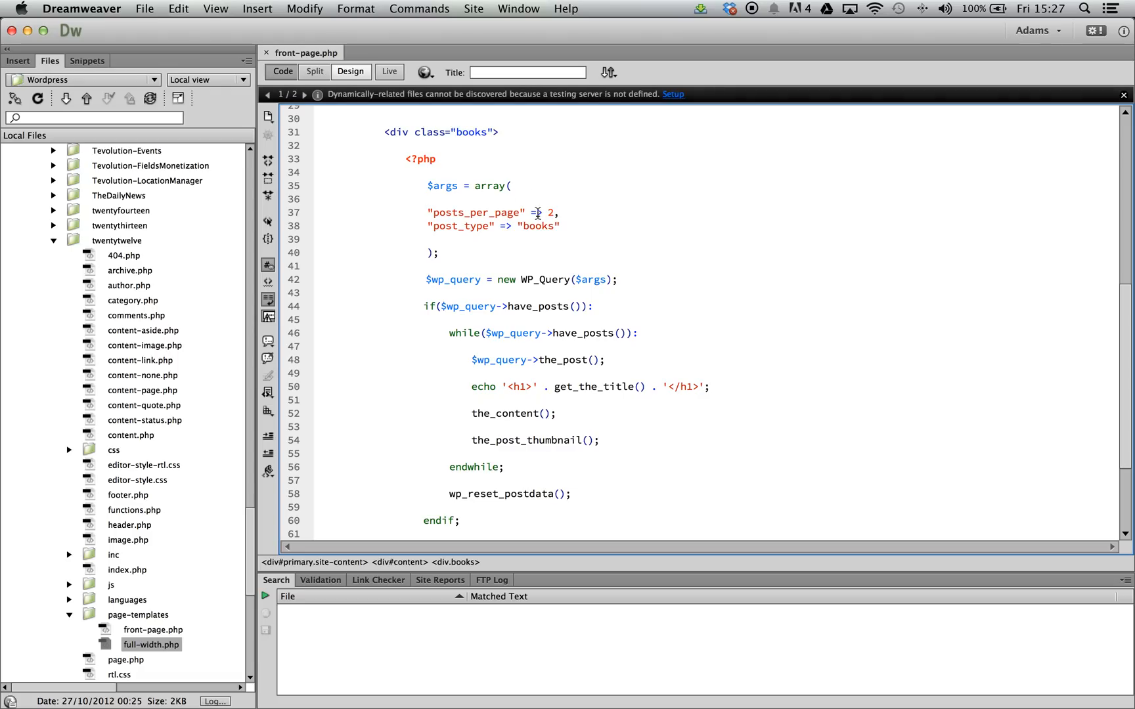
Step: Save front-page.php and reload the front page in Chrome
click(428, 199)
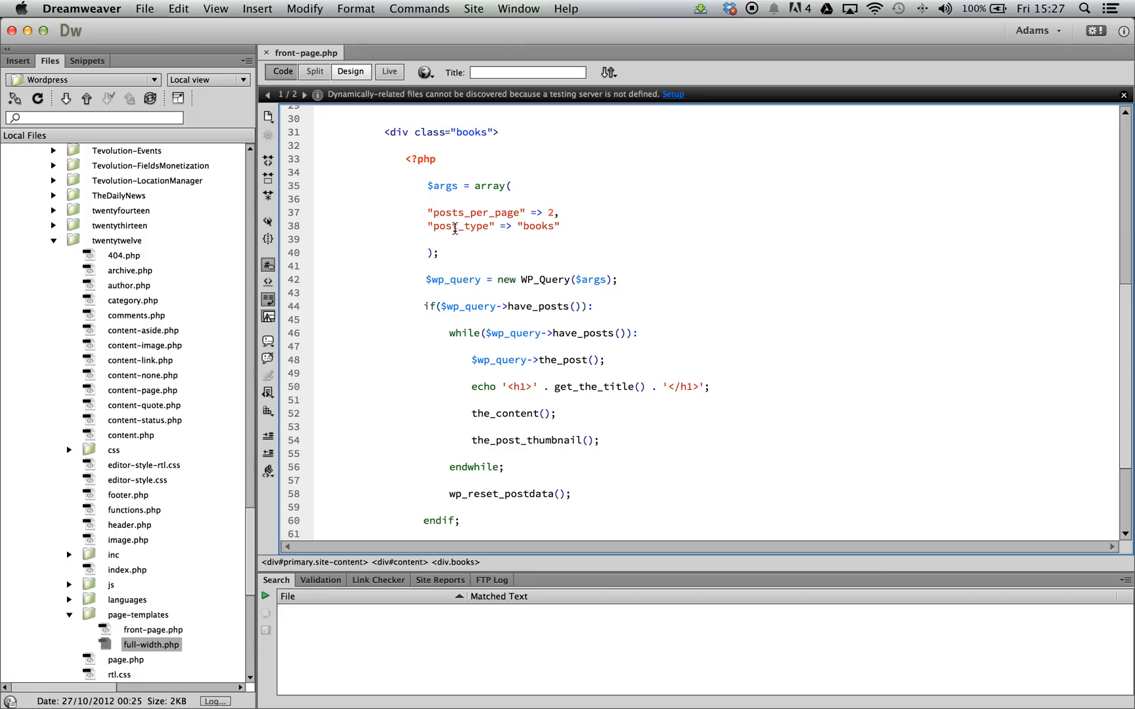
click(498, 211)
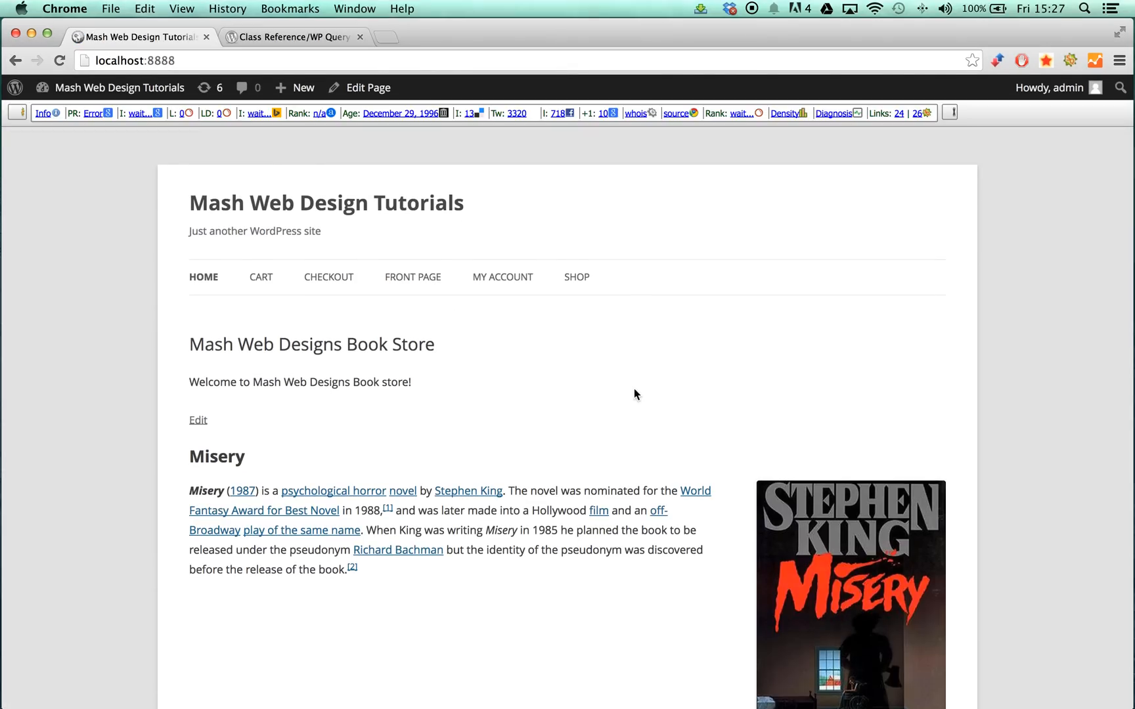
Step: Scroll the refreshed front page to show both book posts, Misery and Harry Potter, with covers
scroll(down, 3)
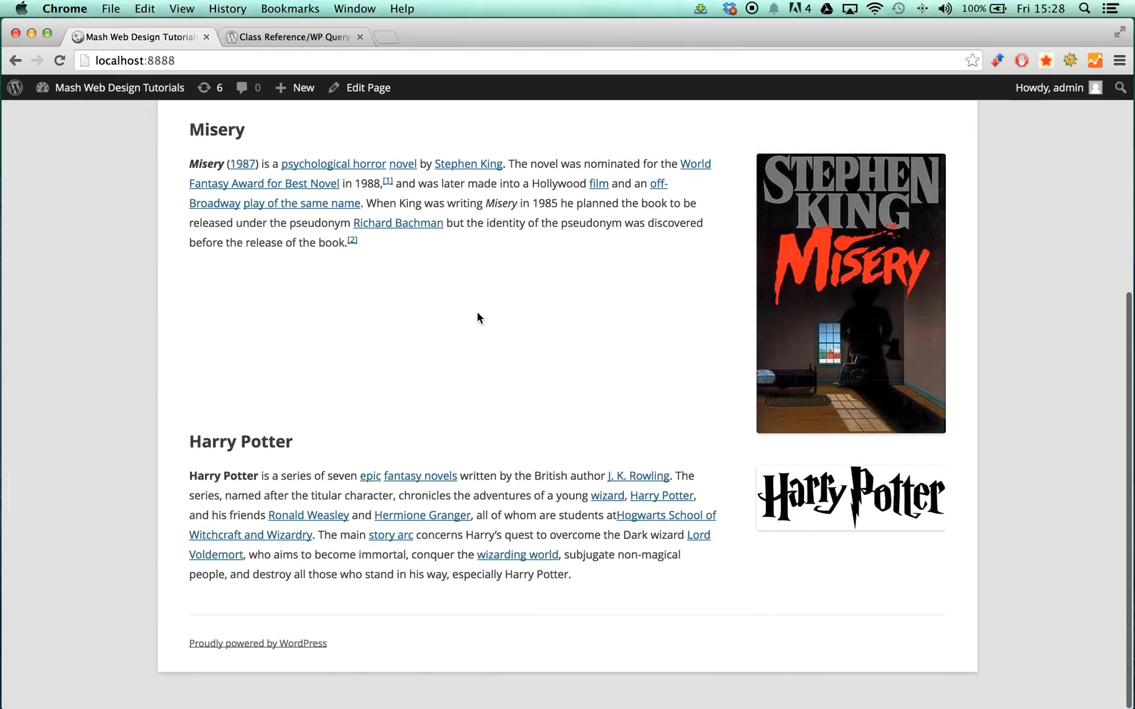
mouse_move(482, 320)
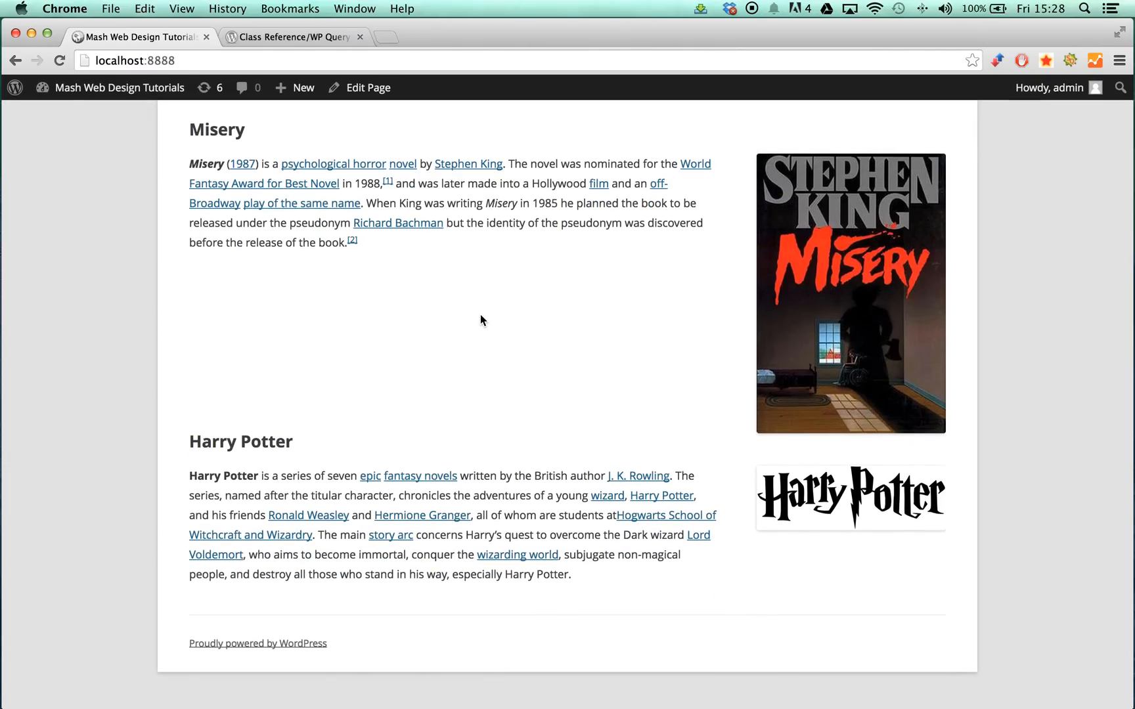
mouse_move(484, 311)
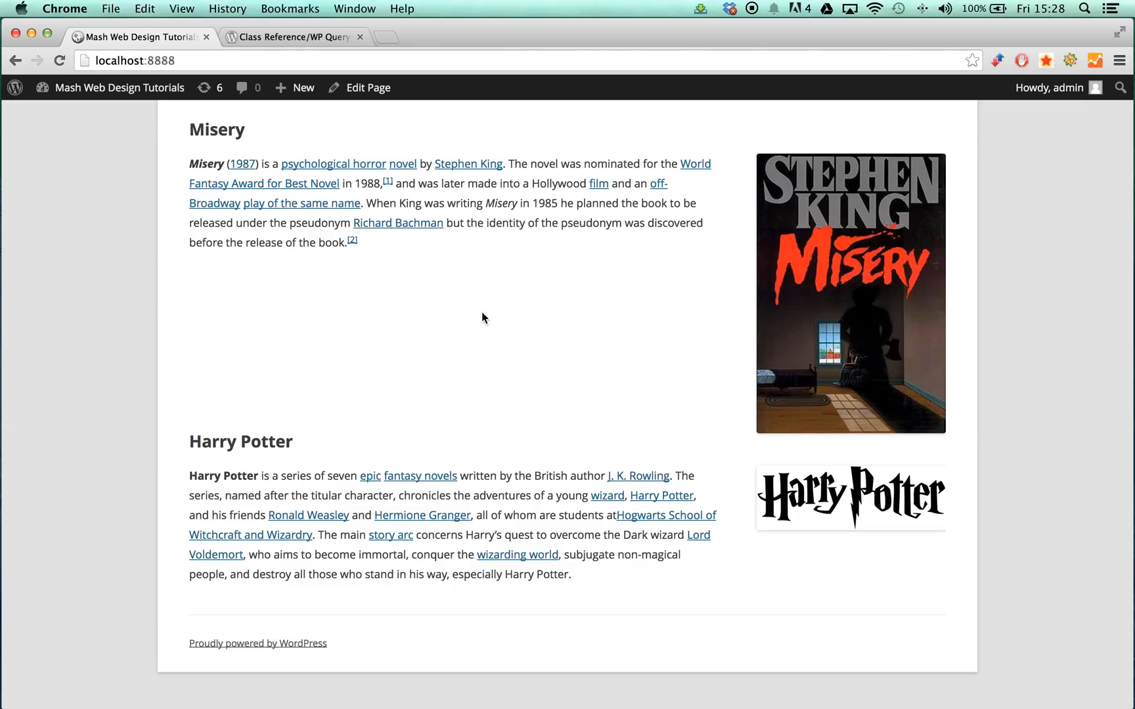
mouse_move(493, 237)
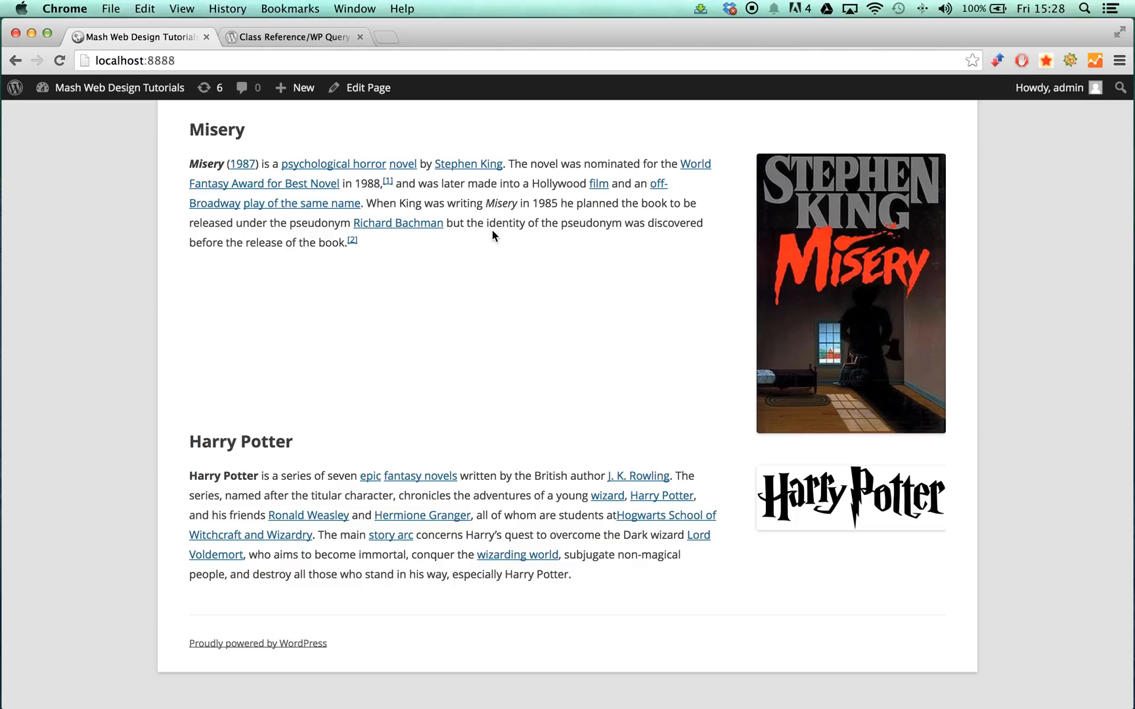
mouse_move(577, 139)
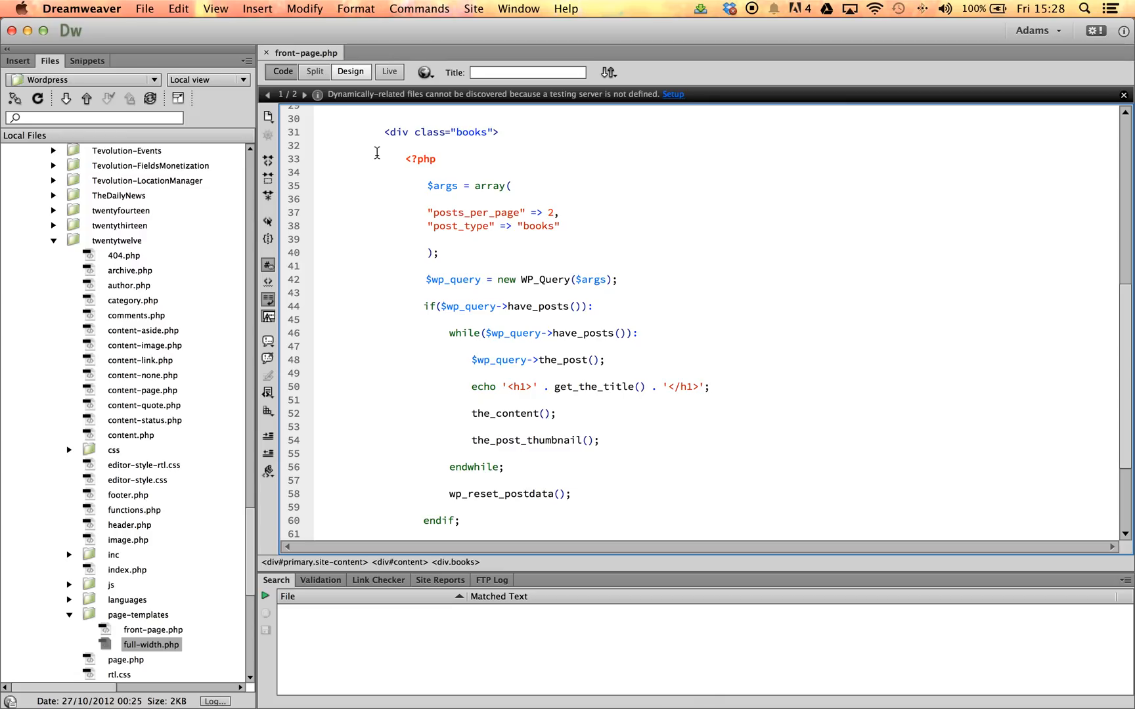
mouse_move(371, 151)
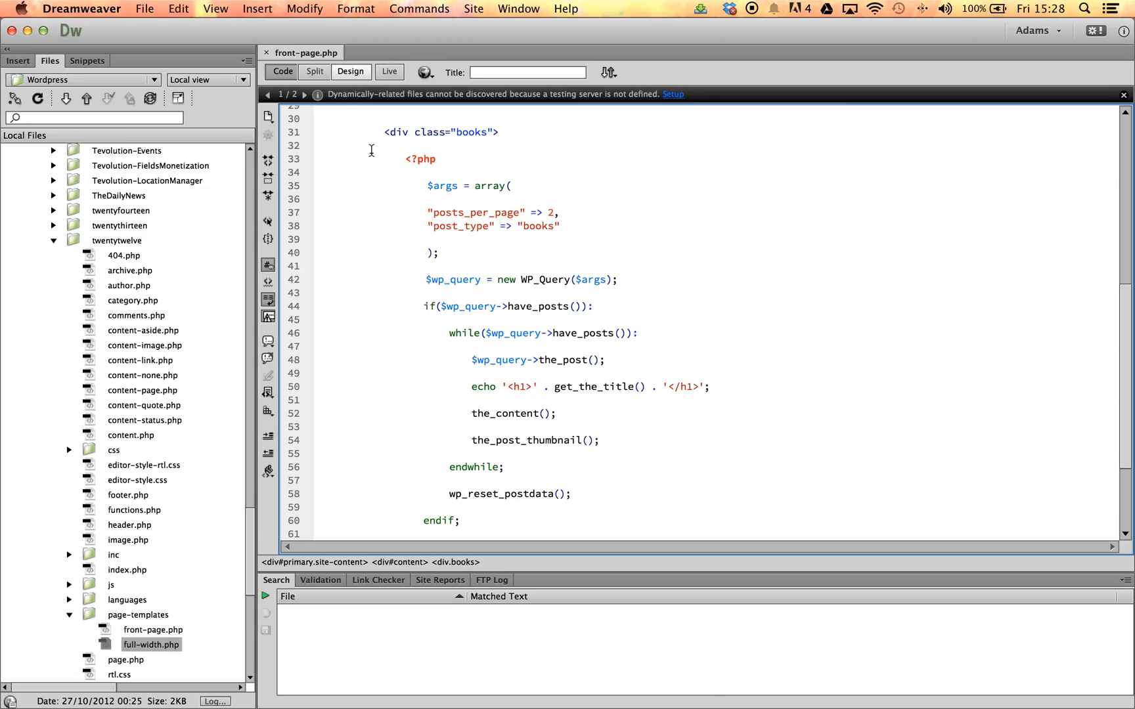
Step: Add "order" => "asc" and "order_by" => "title" to the $args array and save front-page.php
click(488, 212)
text("or)
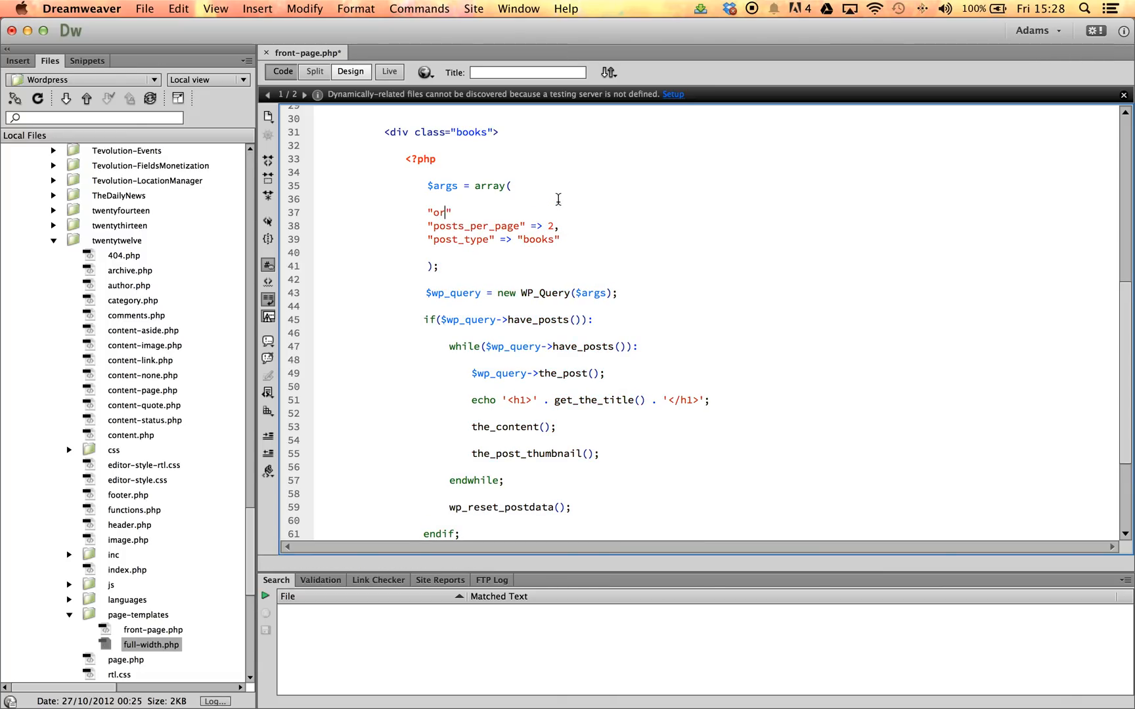
text(der" =>)
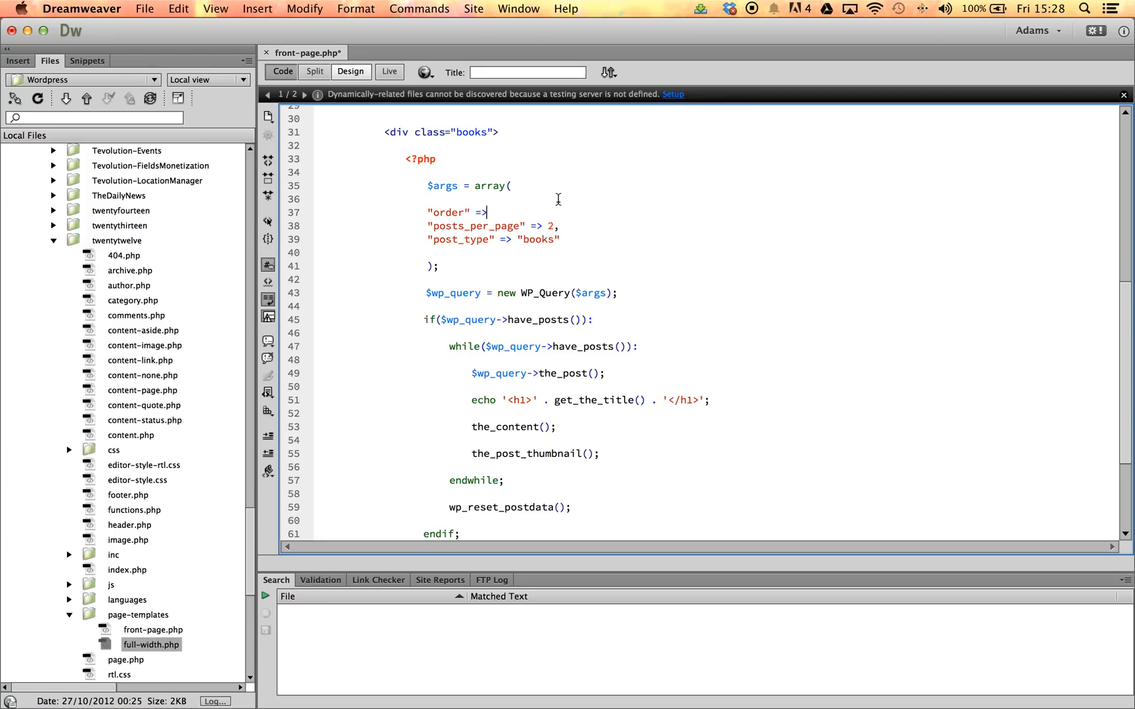
text("asc",)
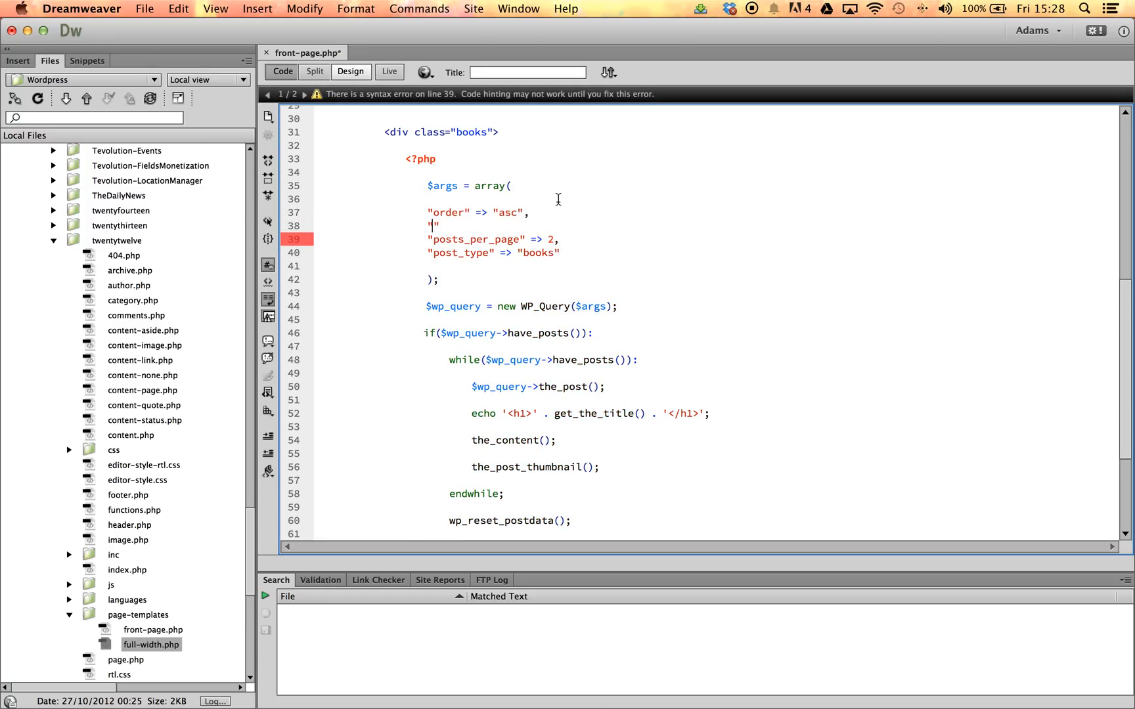
text(order)
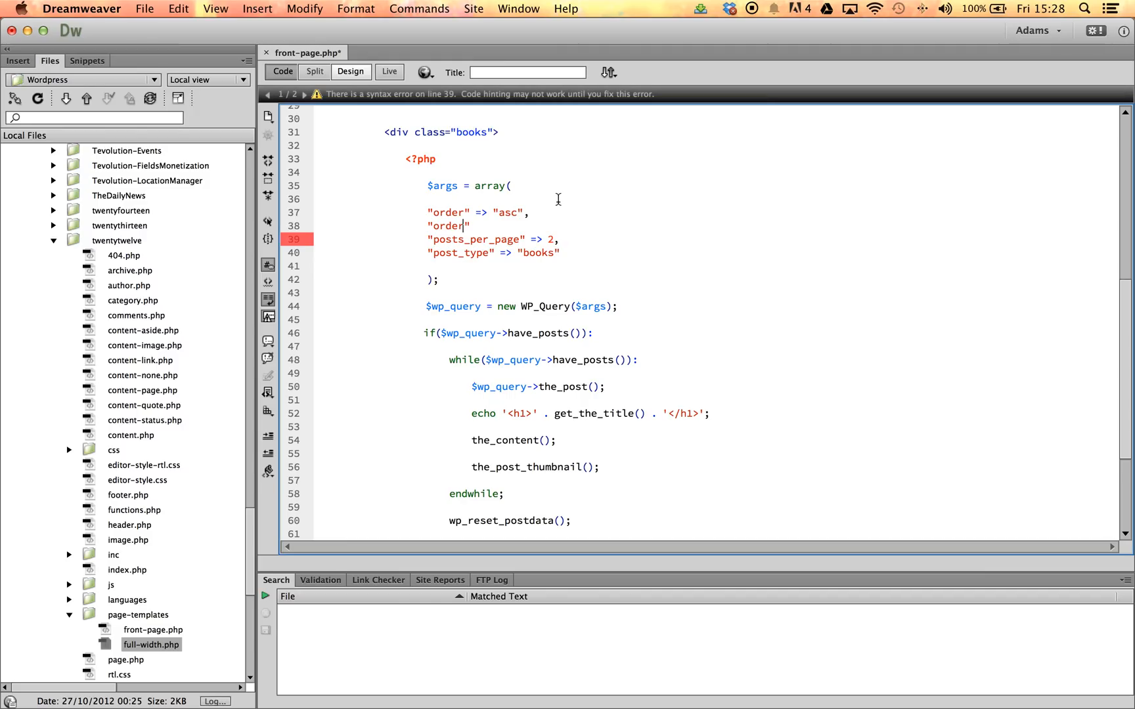
text(_by)
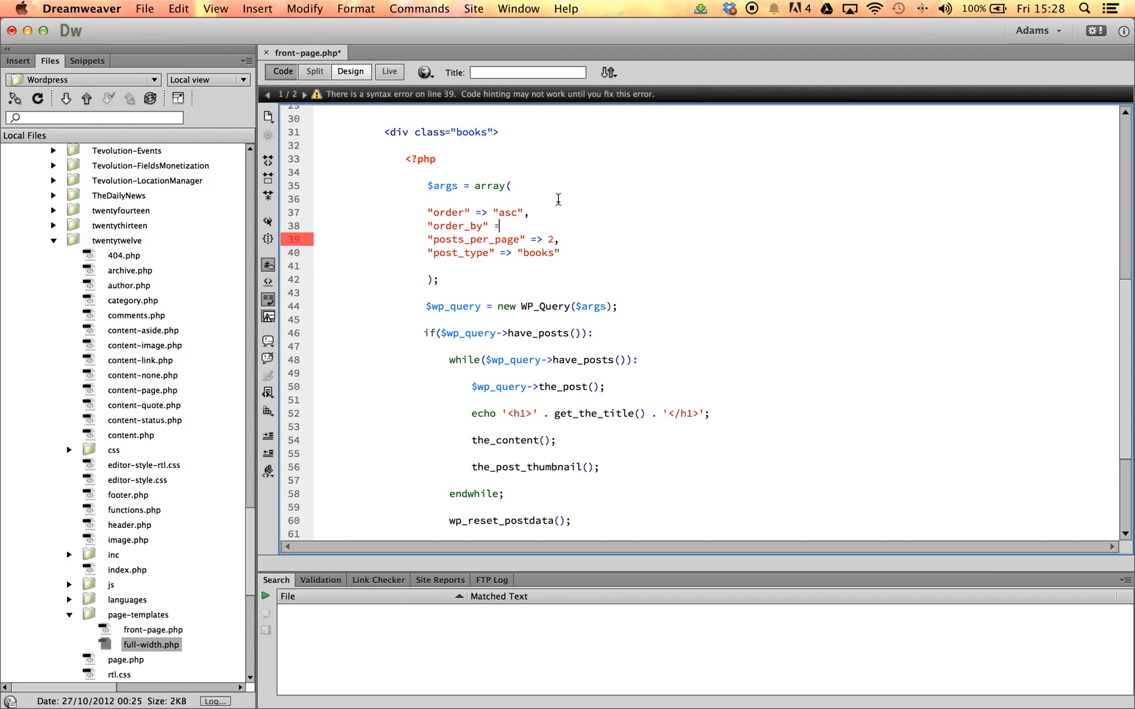
text(>)
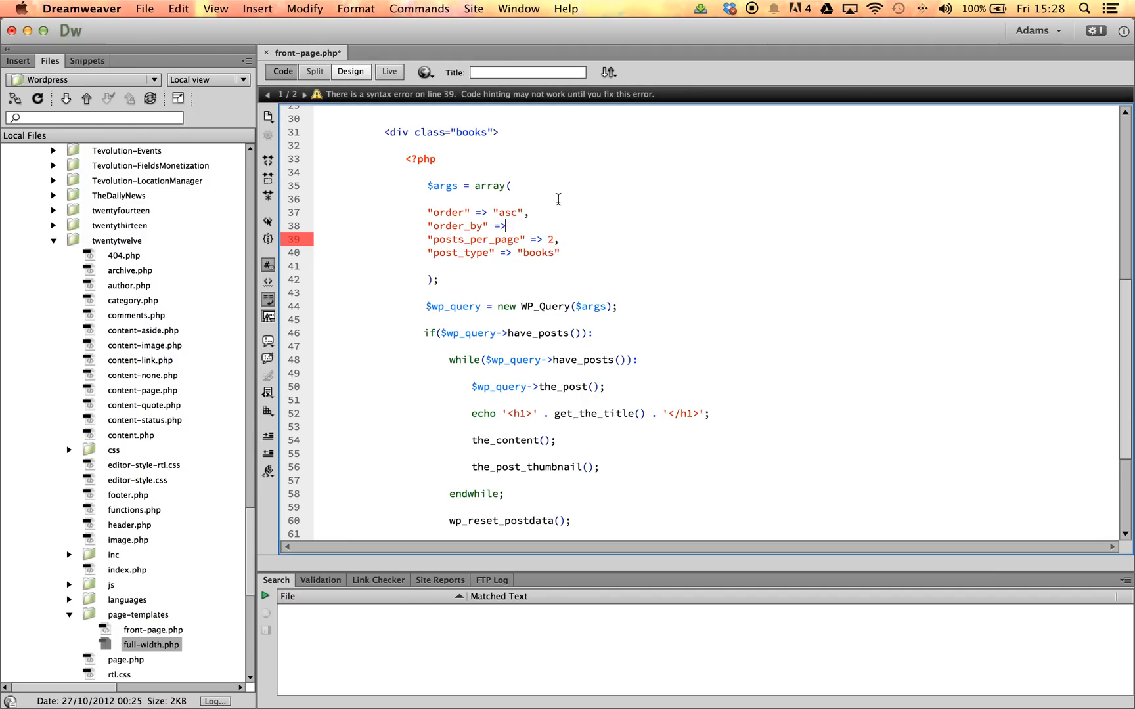
text("title",)
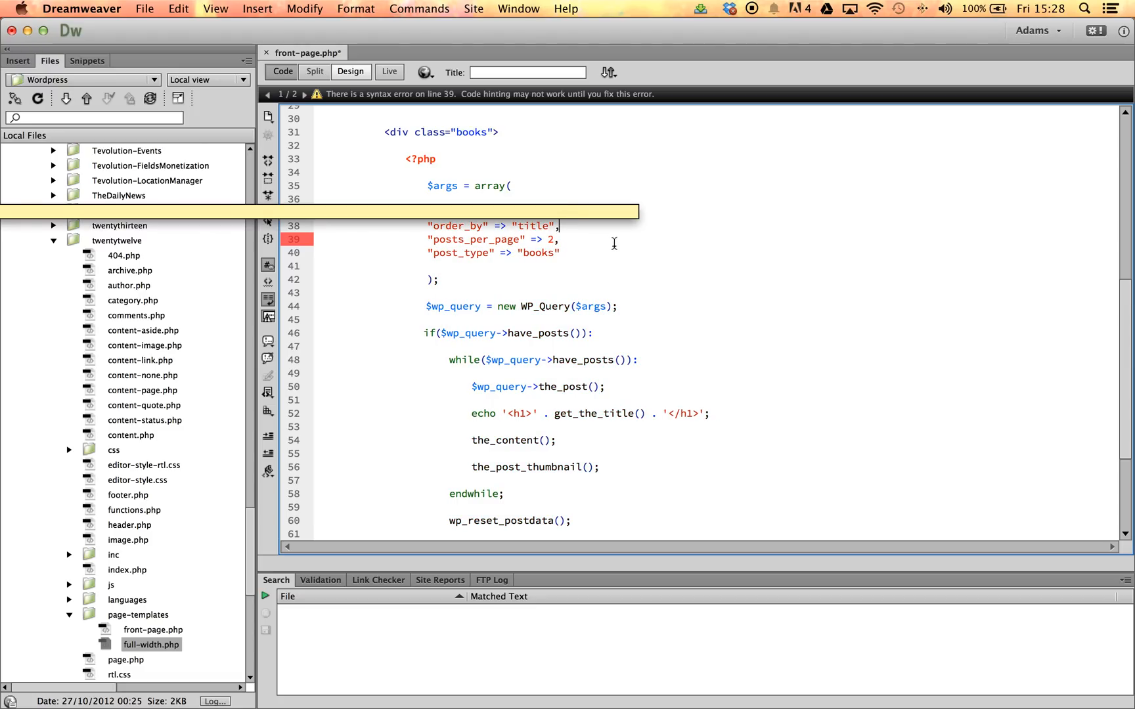
text("order" => "asc",)
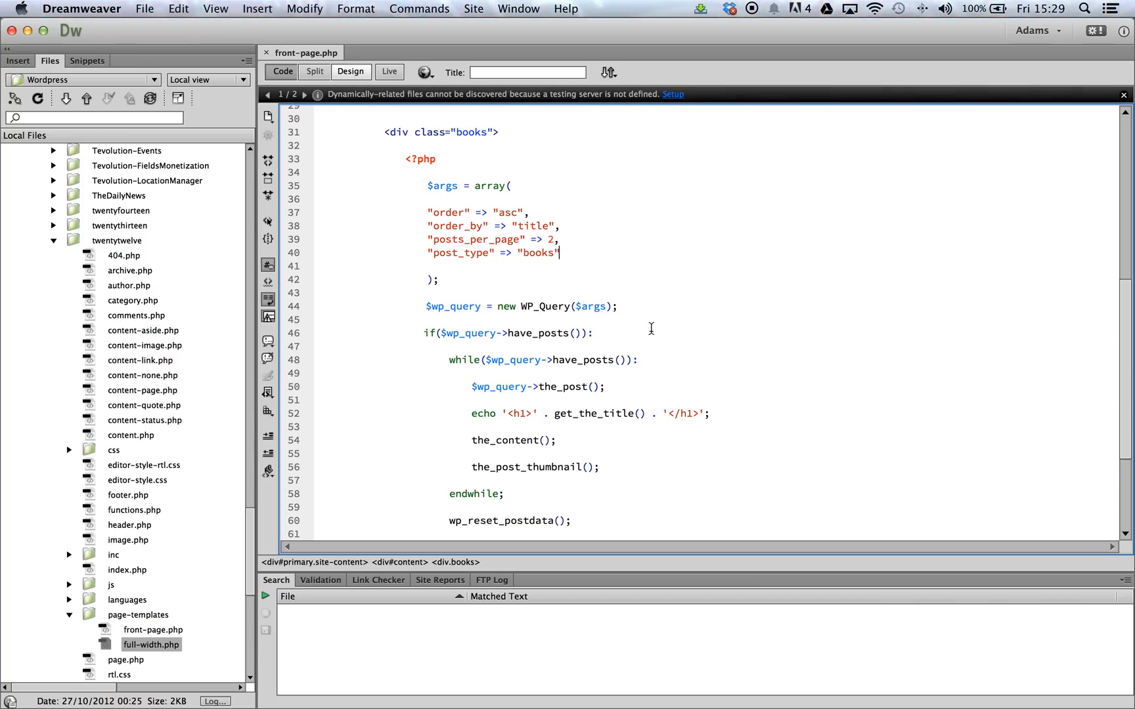
click(426, 293)
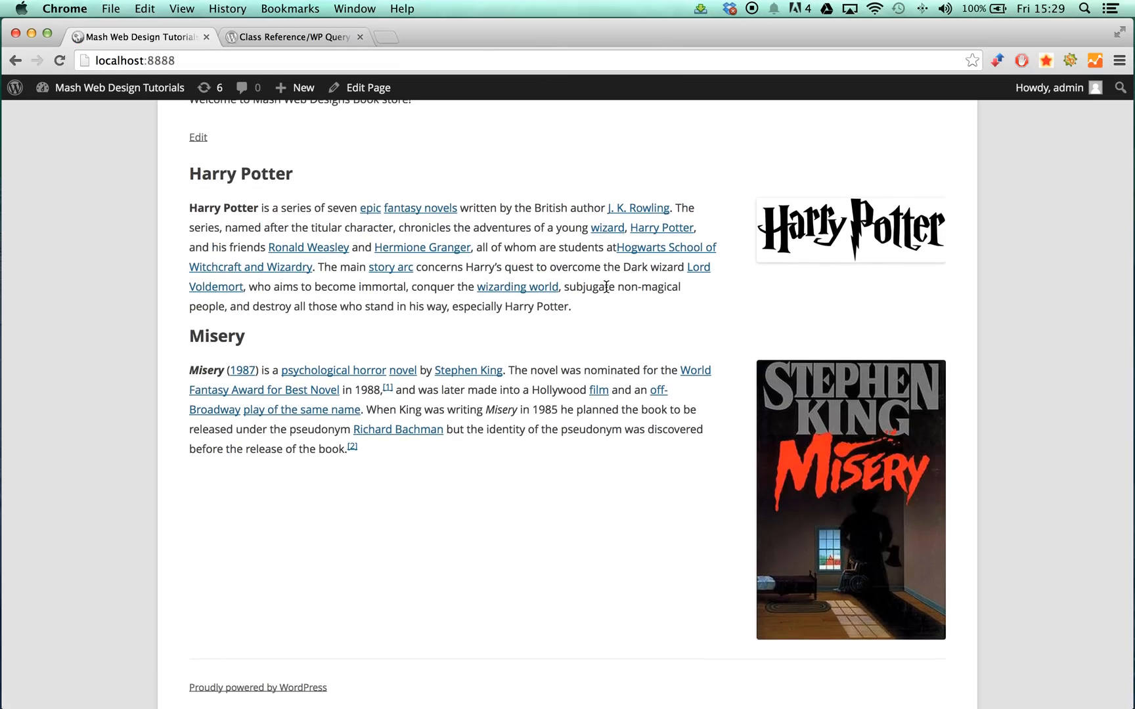
mouse_move(660, 227)
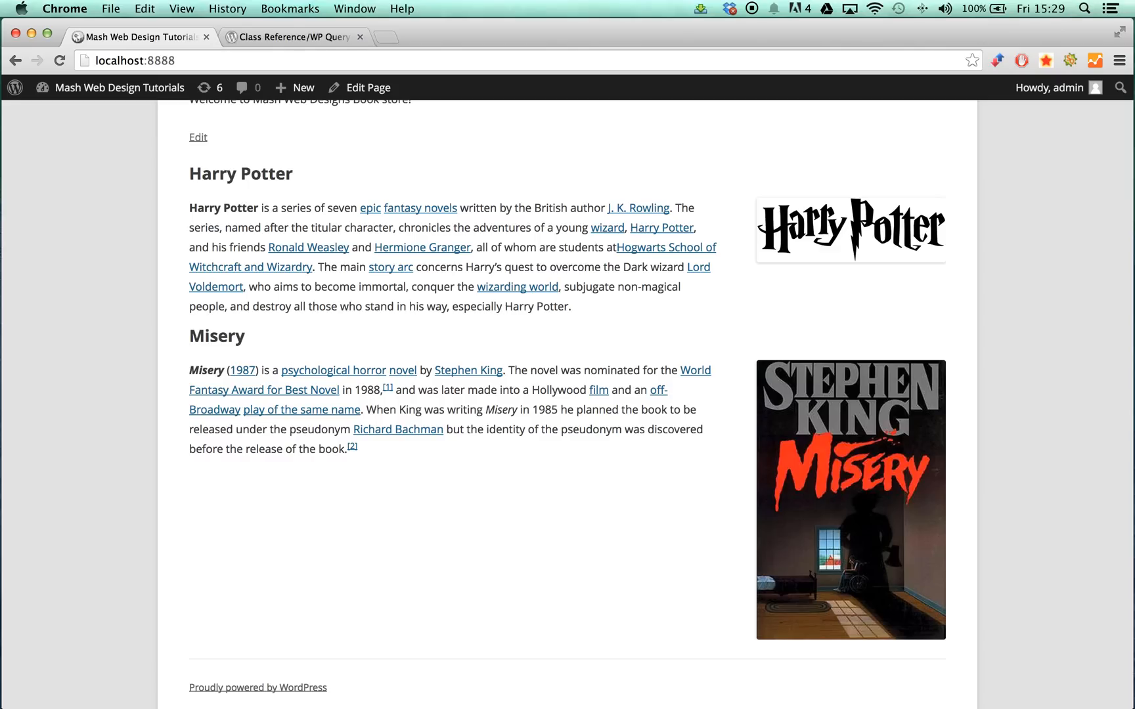
mouse_move(1073, 610)
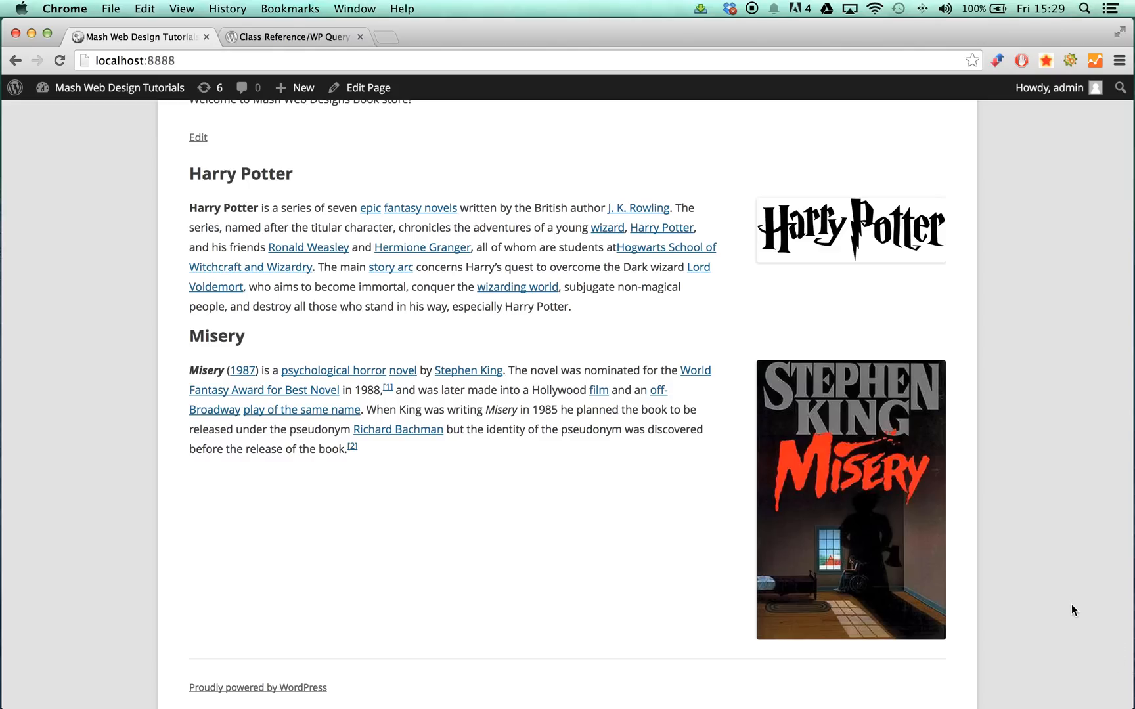
mouse_move(1071, 604)
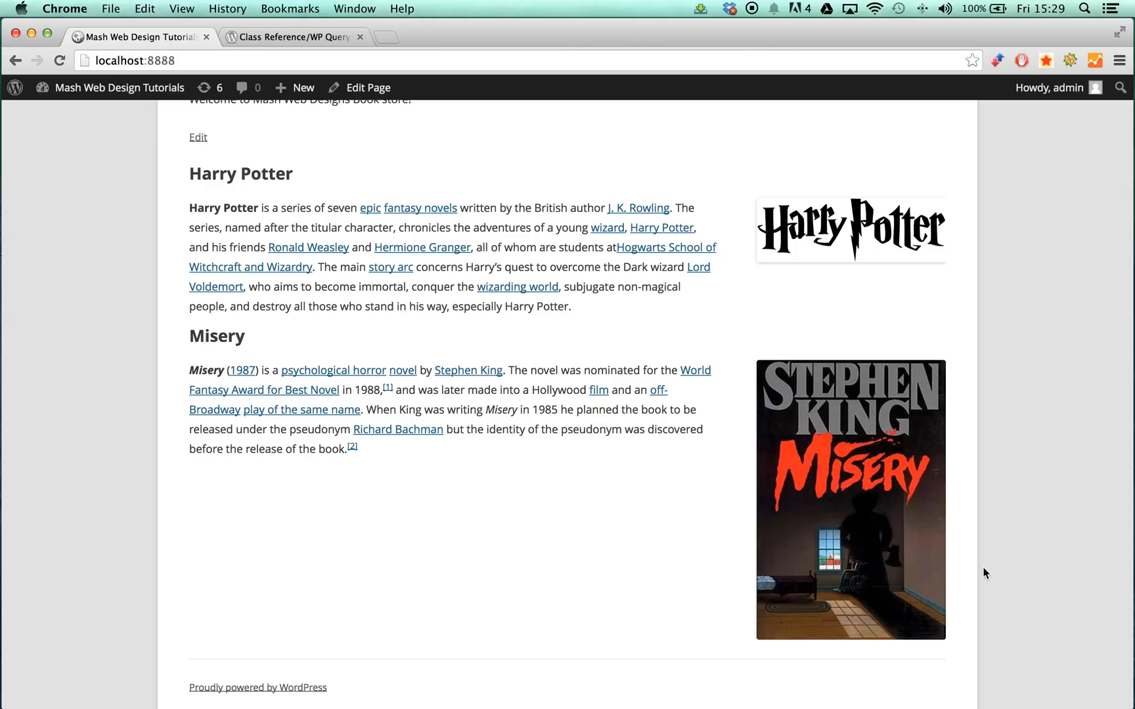
mouse_move(906, 584)
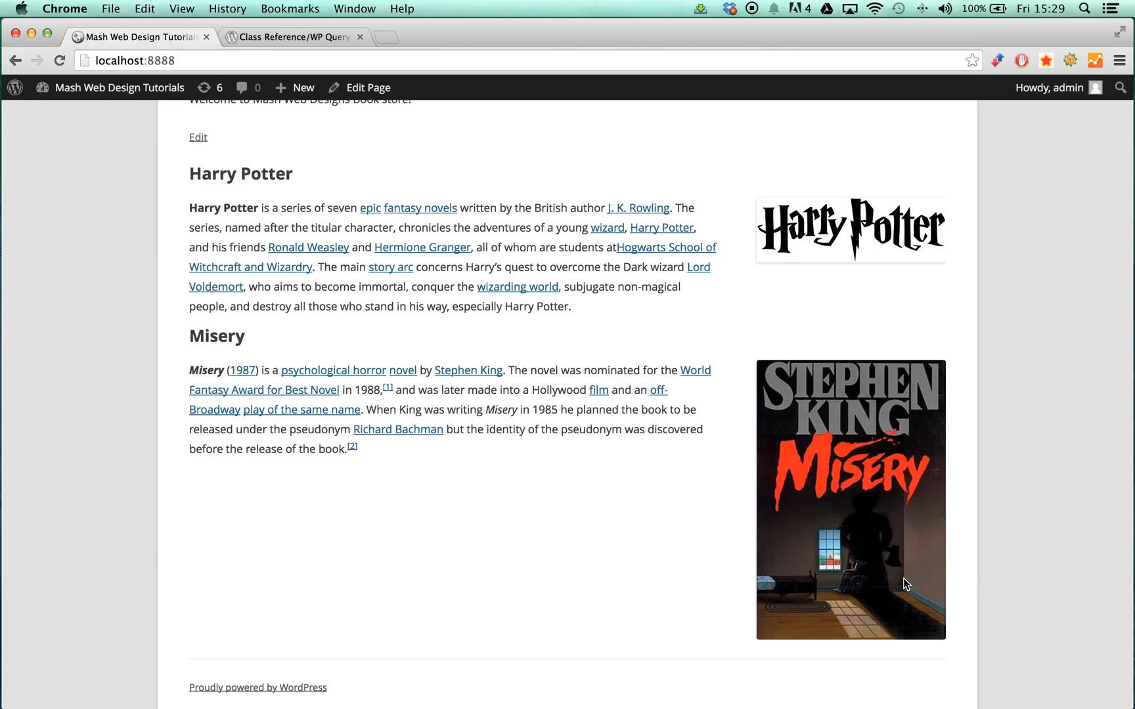
mouse_move(888, 586)
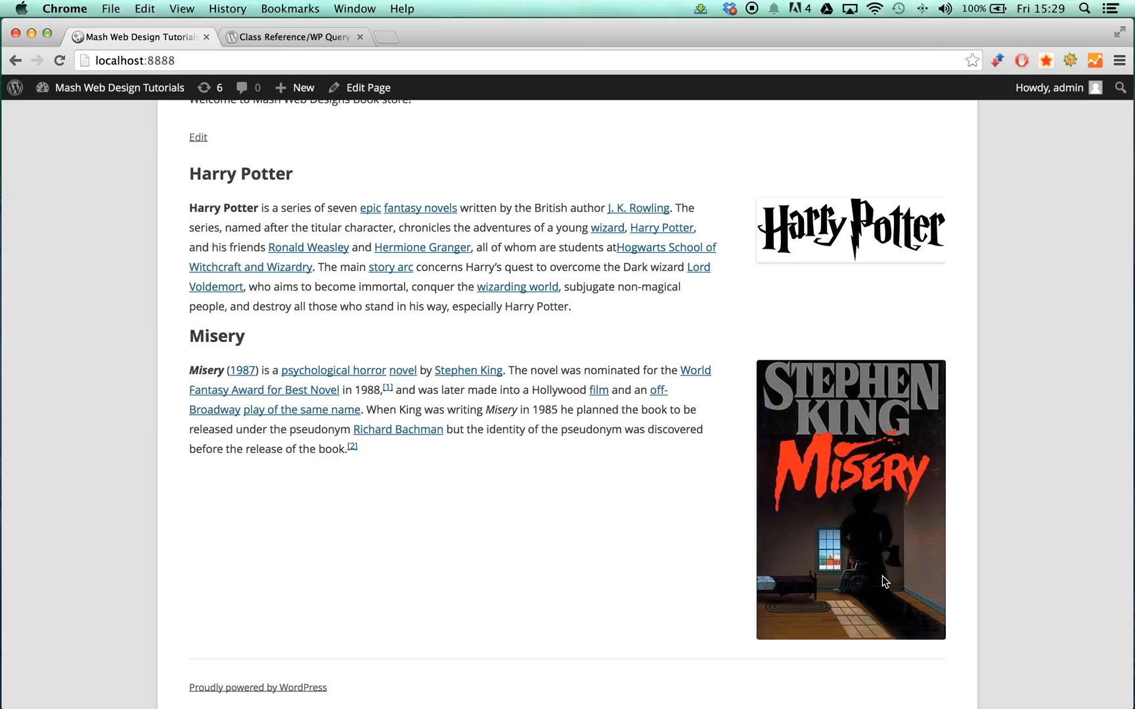
mouse_move(882, 585)
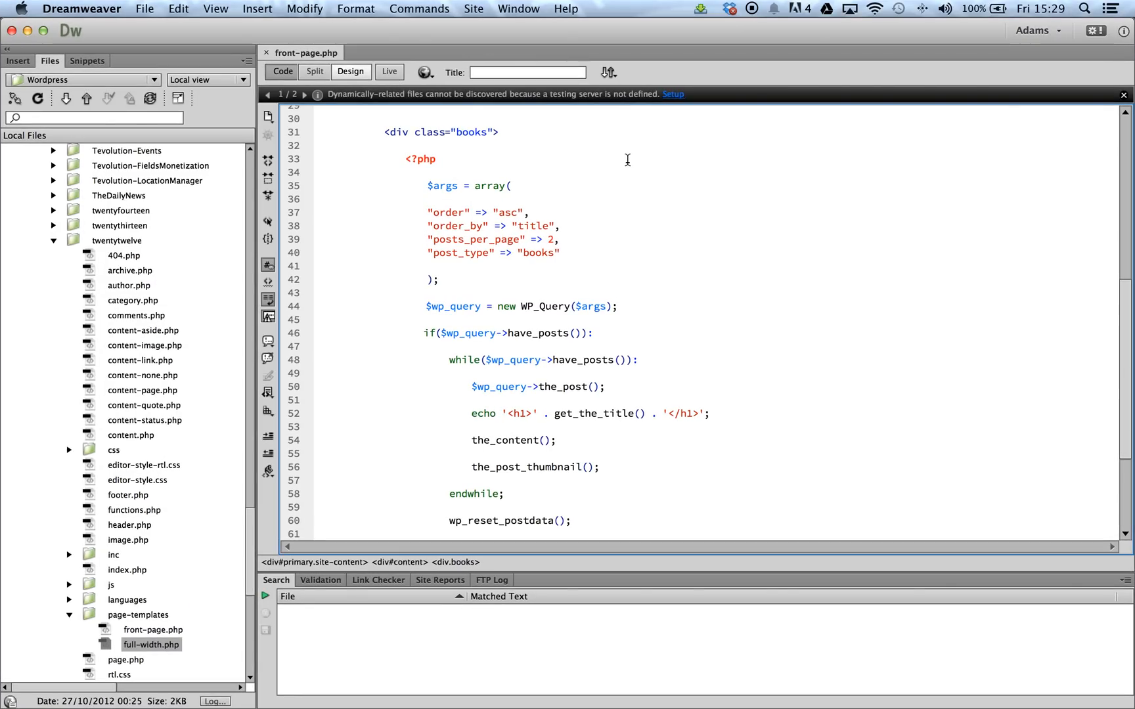
mouse_move(595, 246)
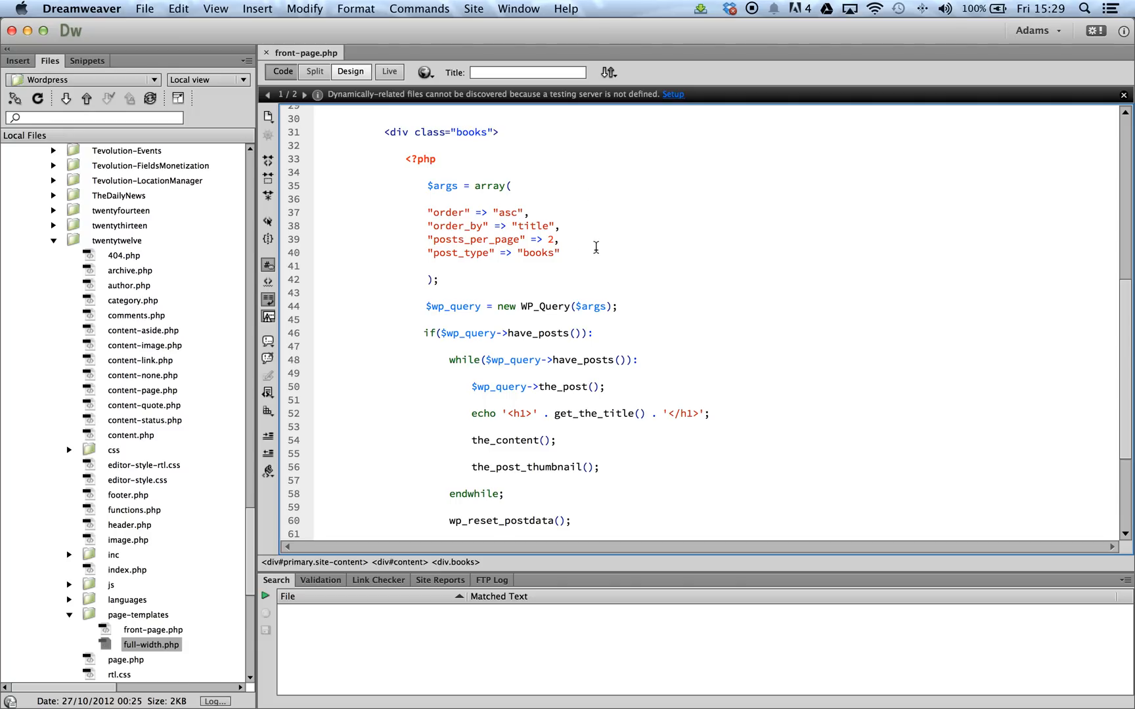
Step: Add "genre" => "fantasy" to the $args array with the comma that clears the syntax error
text("")
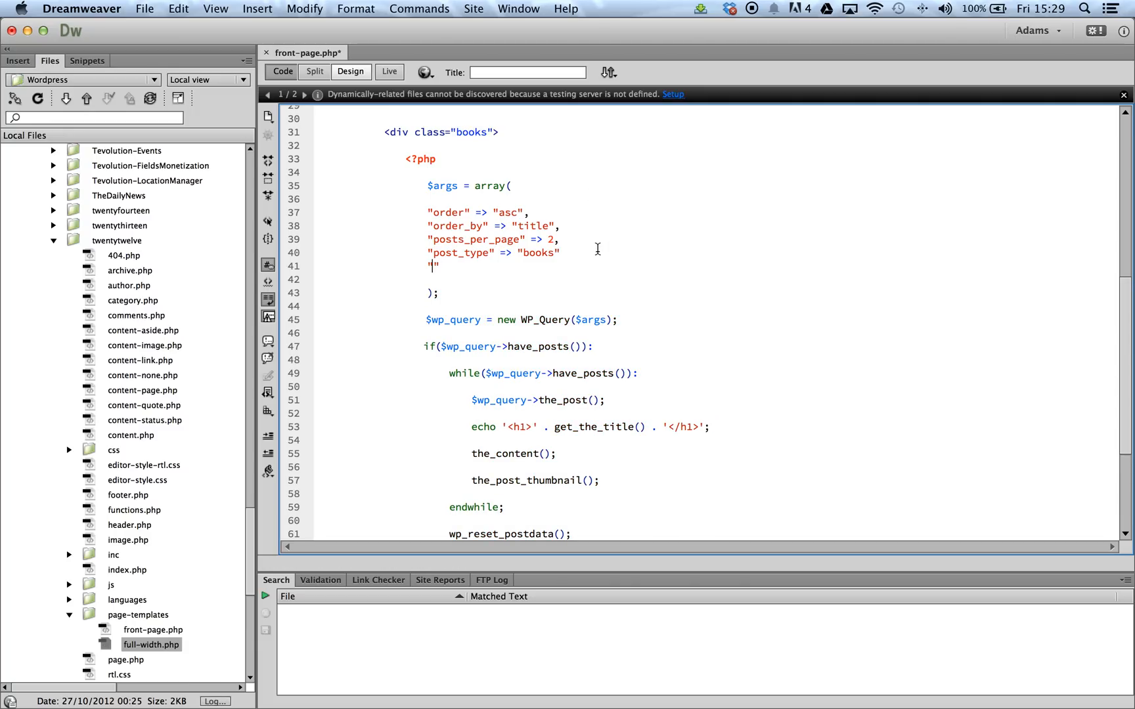
text(genre)
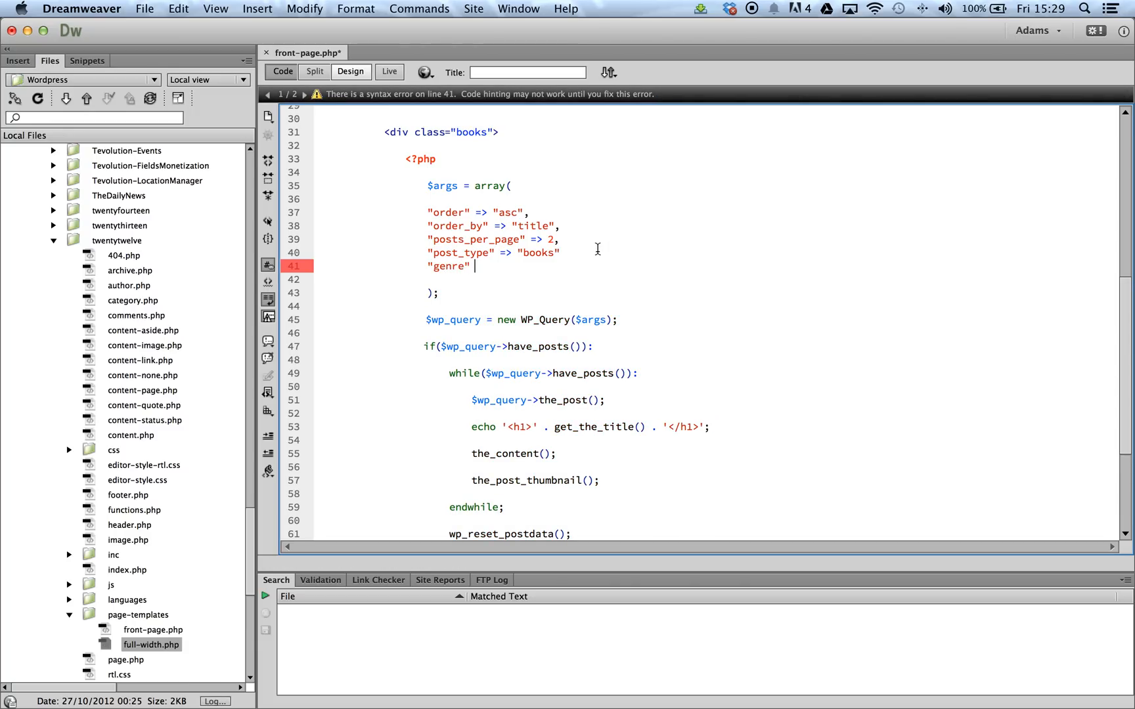
text(=> "f")
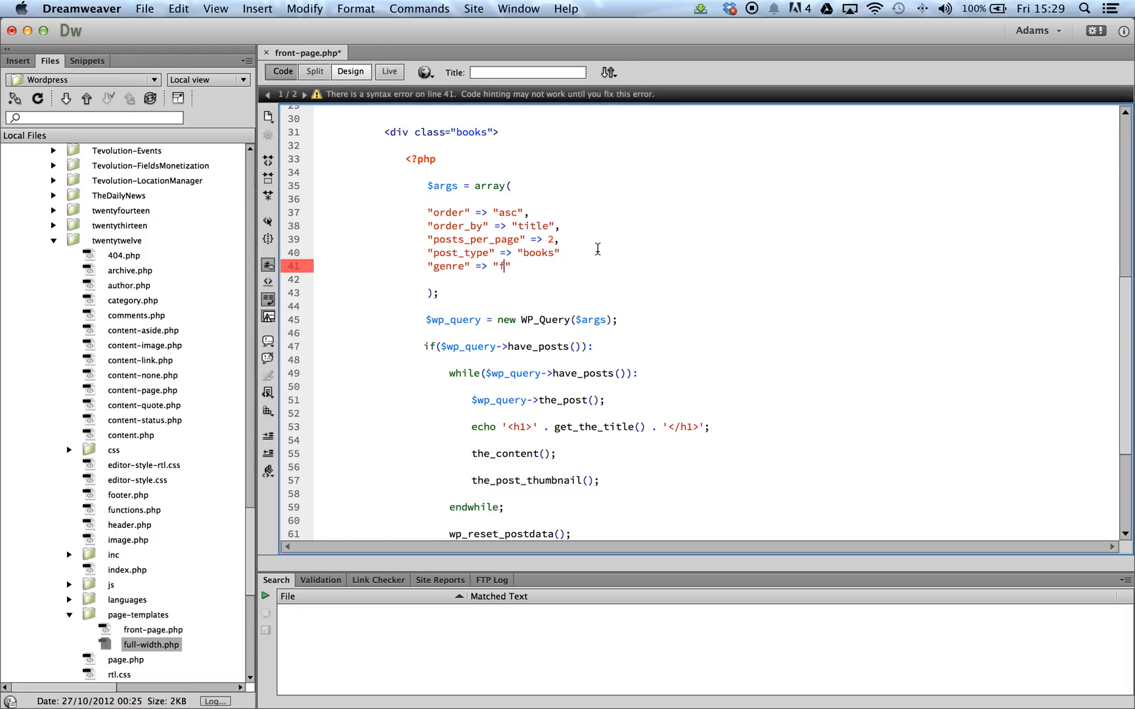
text(antasy)
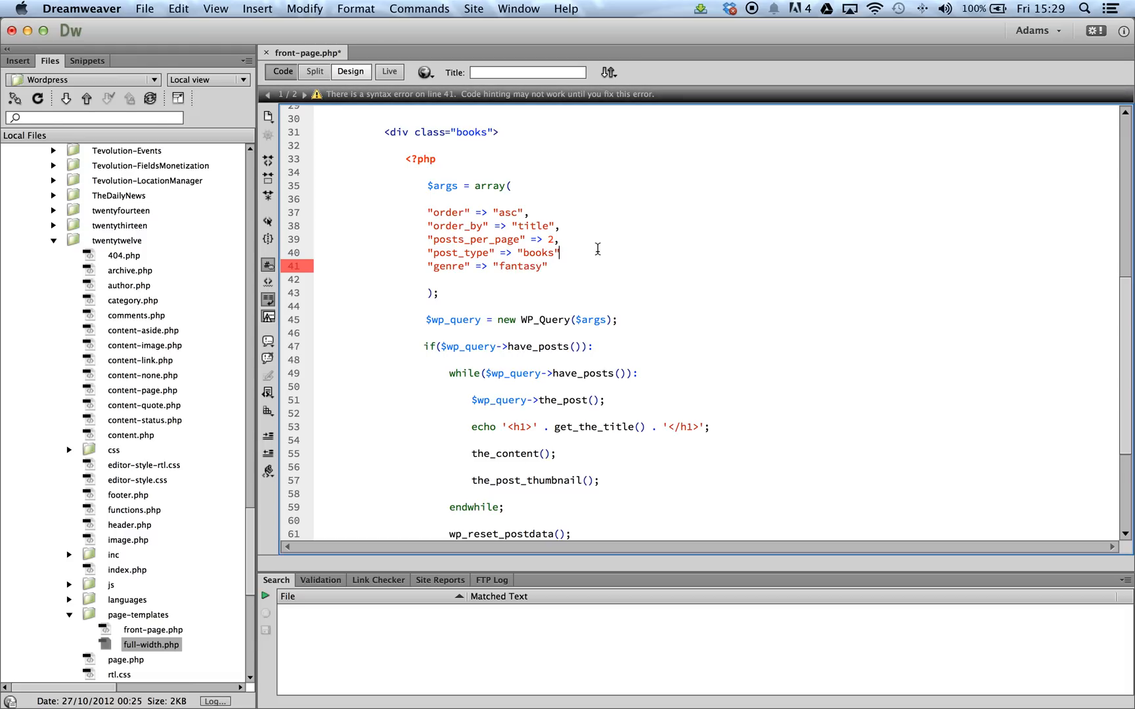
text(,)
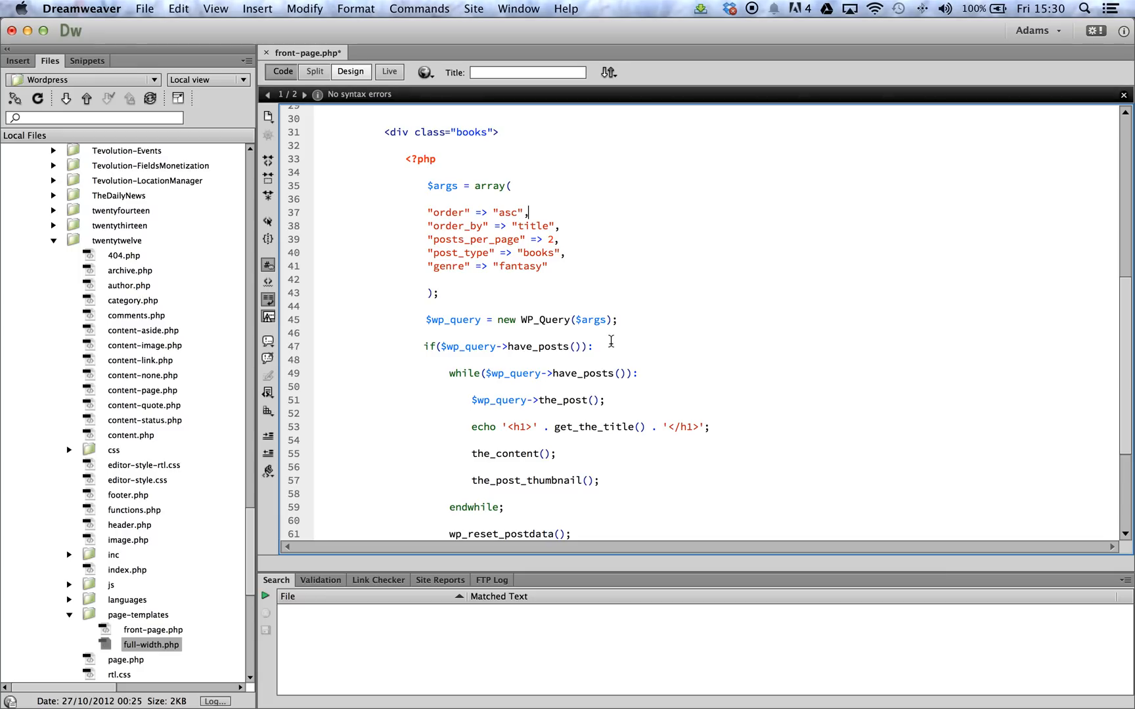
mouse_move(599, 321)
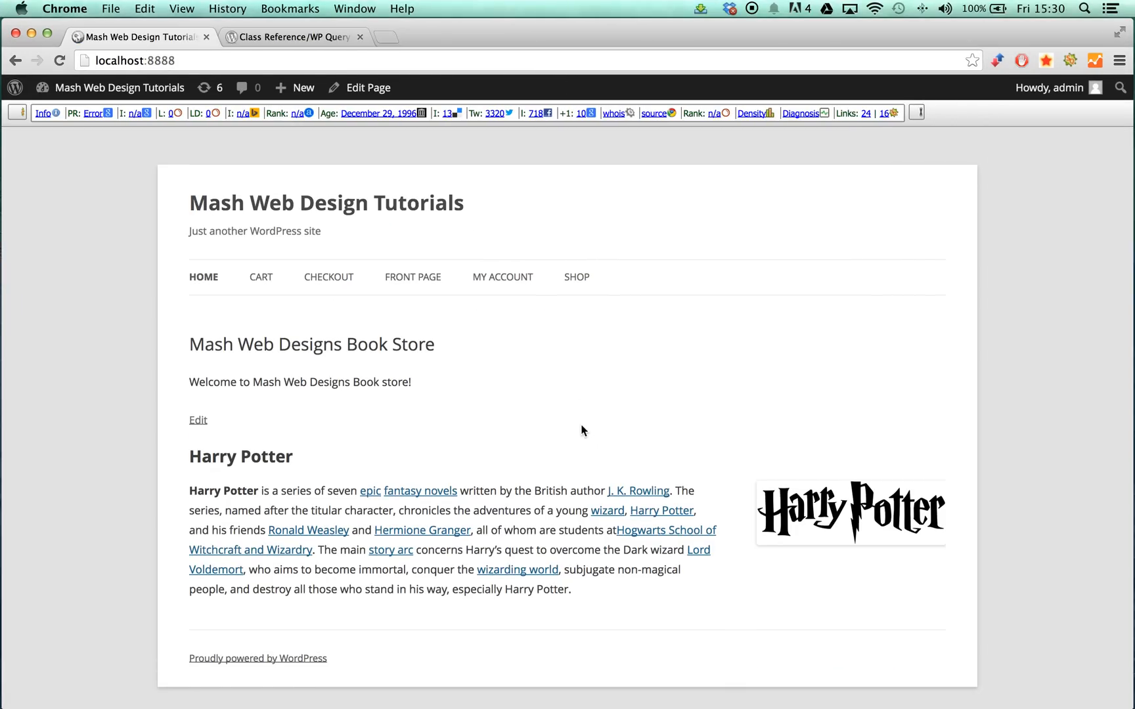
mouse_move(577, 436)
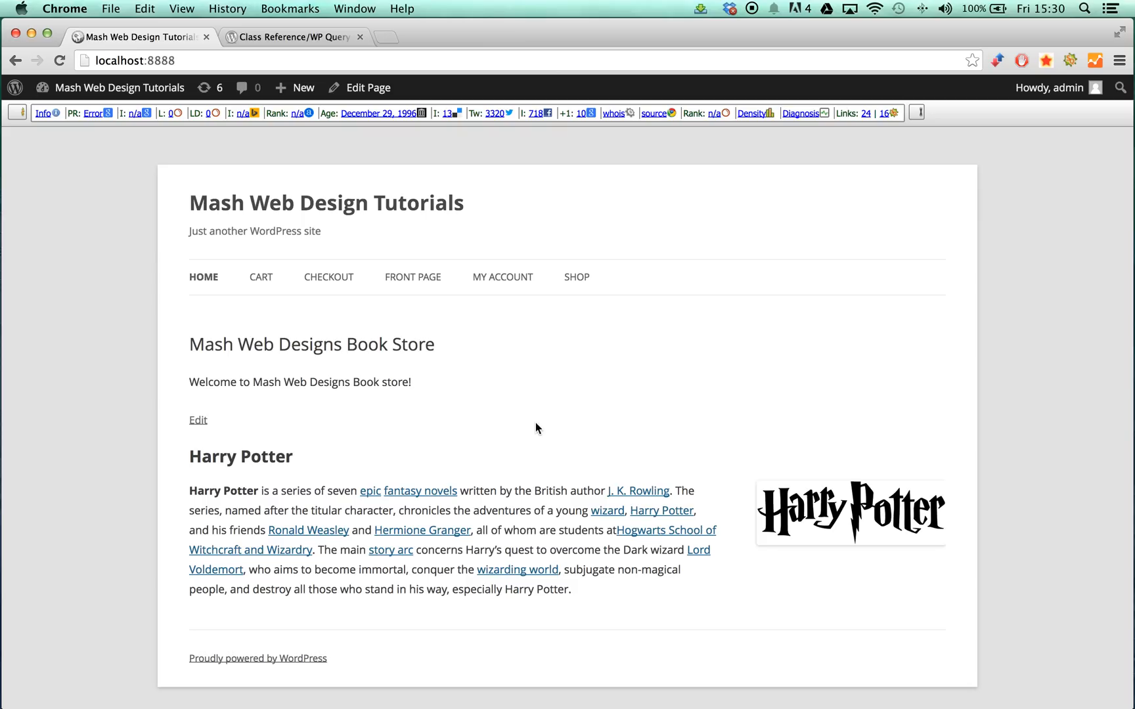
mouse_move(470, 256)
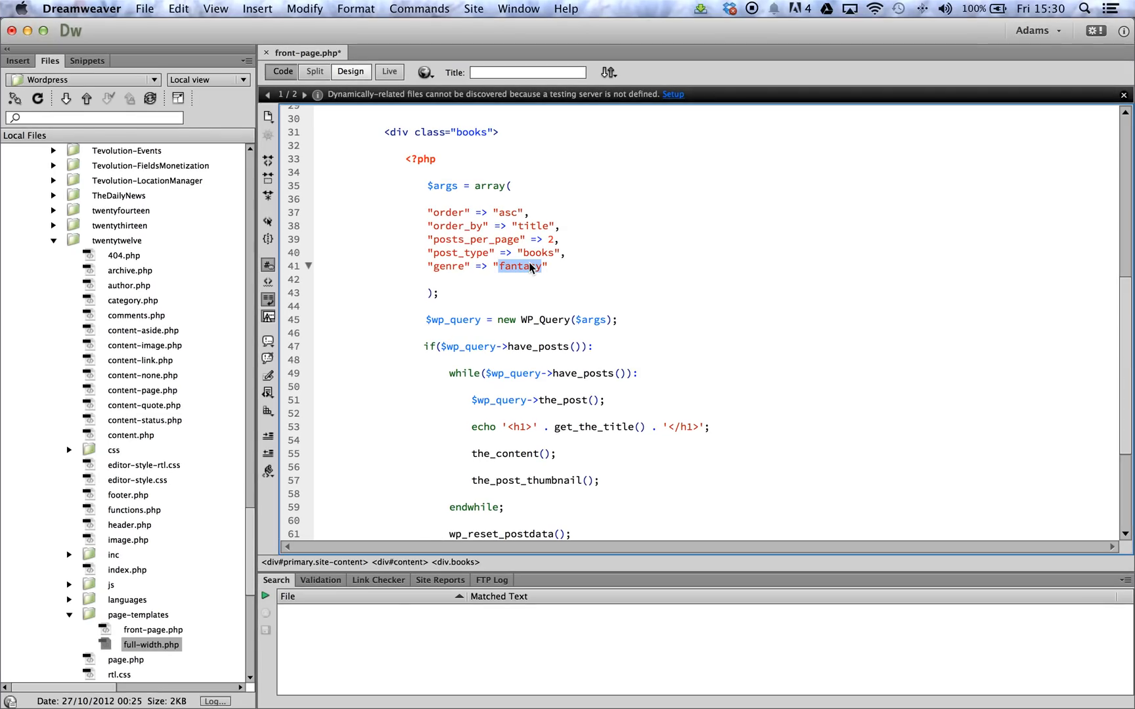
Step: Change the genre filter value from fantasy to horror in the $args array
text(horror)
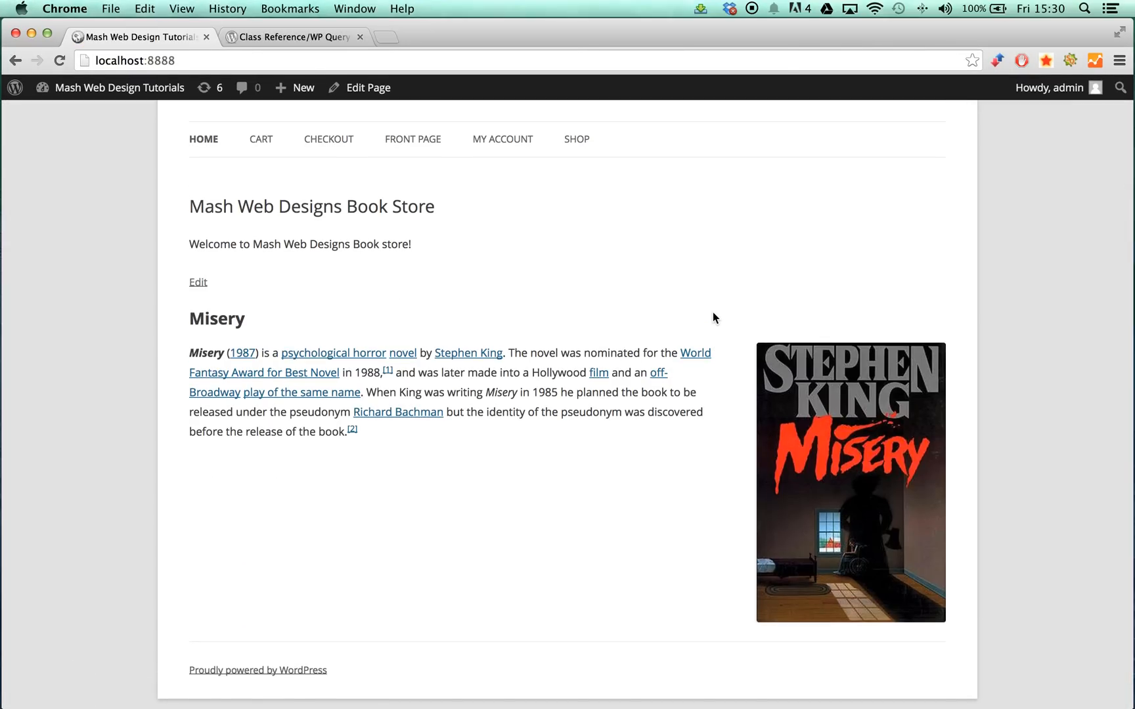
mouse_move(689, 512)
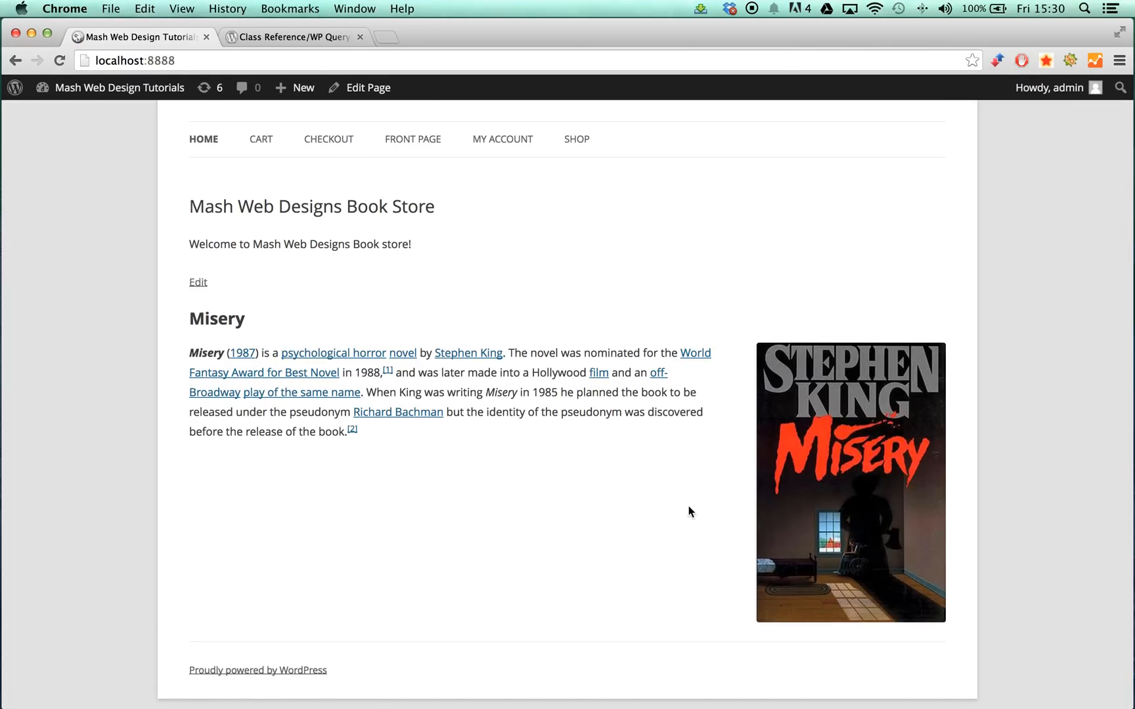
mouse_move(495, 420)
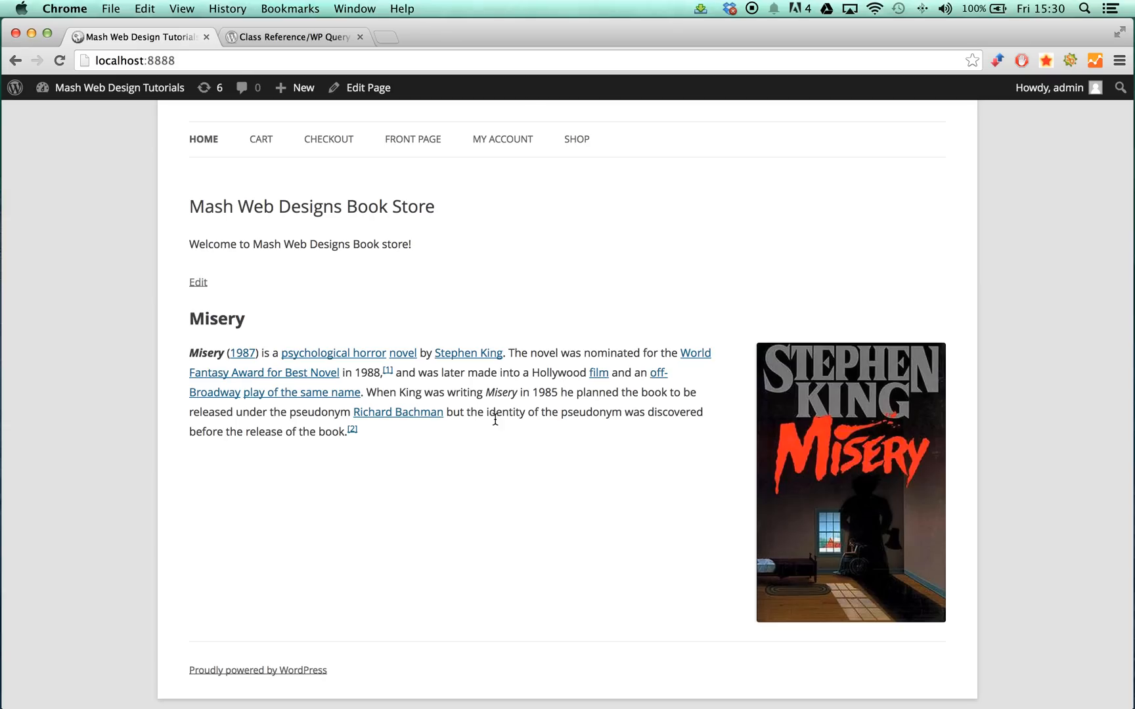
mouse_move(520, 453)
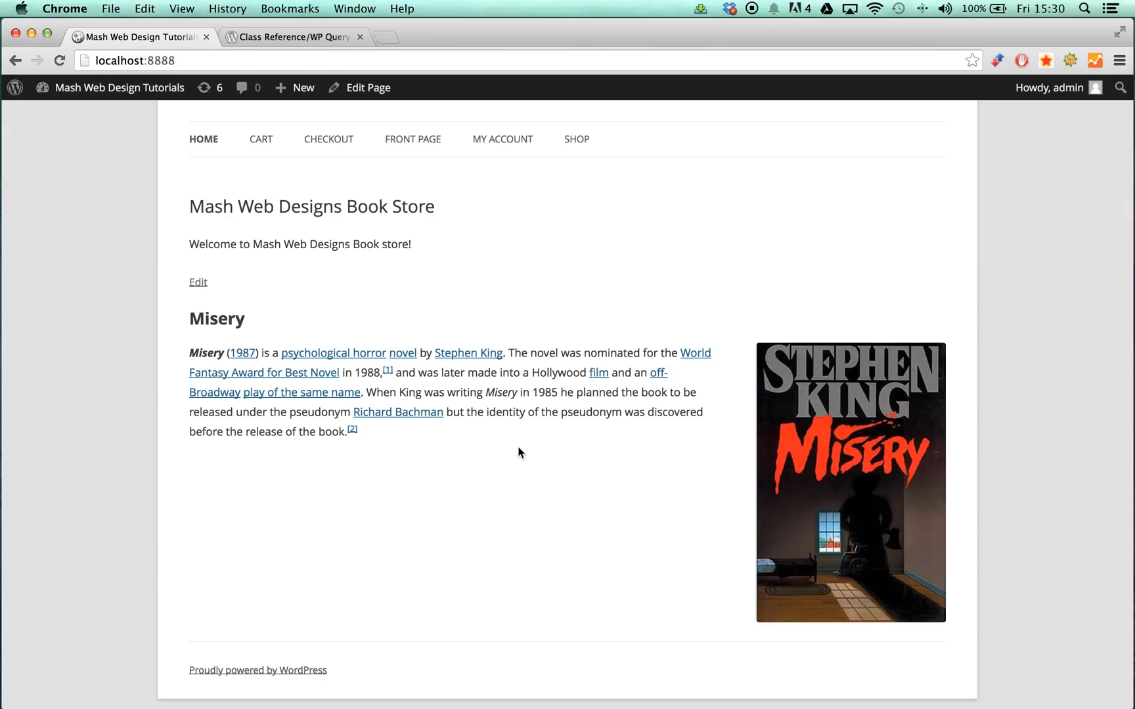